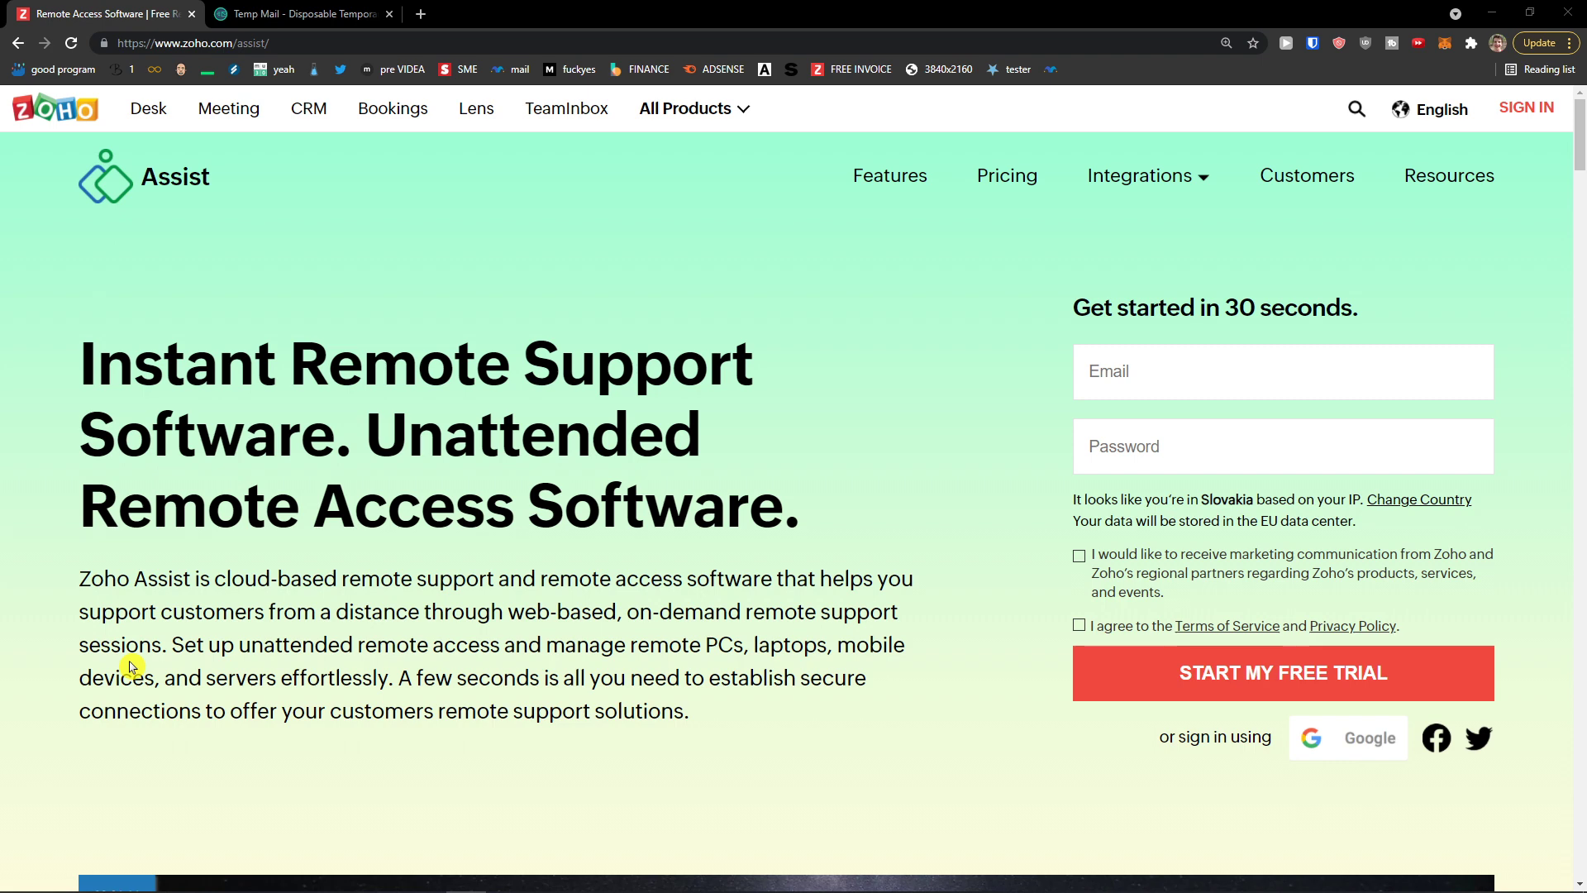
{"action": "scroll", "scroll_direction": "down", "scroll_amount": 3}
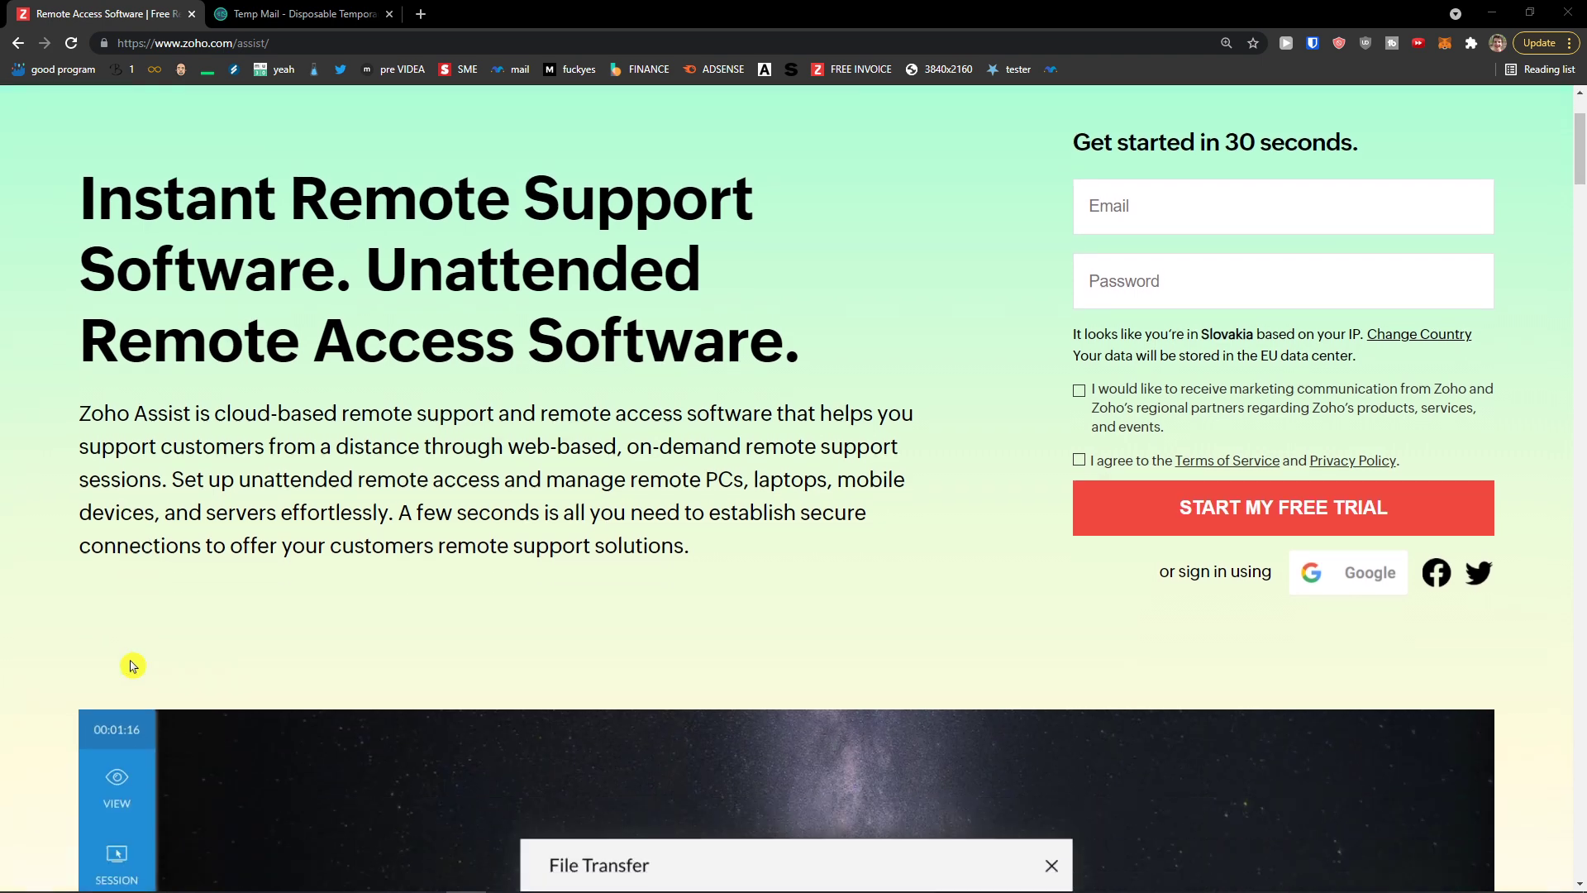
{"action": "scroll", "scroll_direction": "up", "scroll_amount": 3}
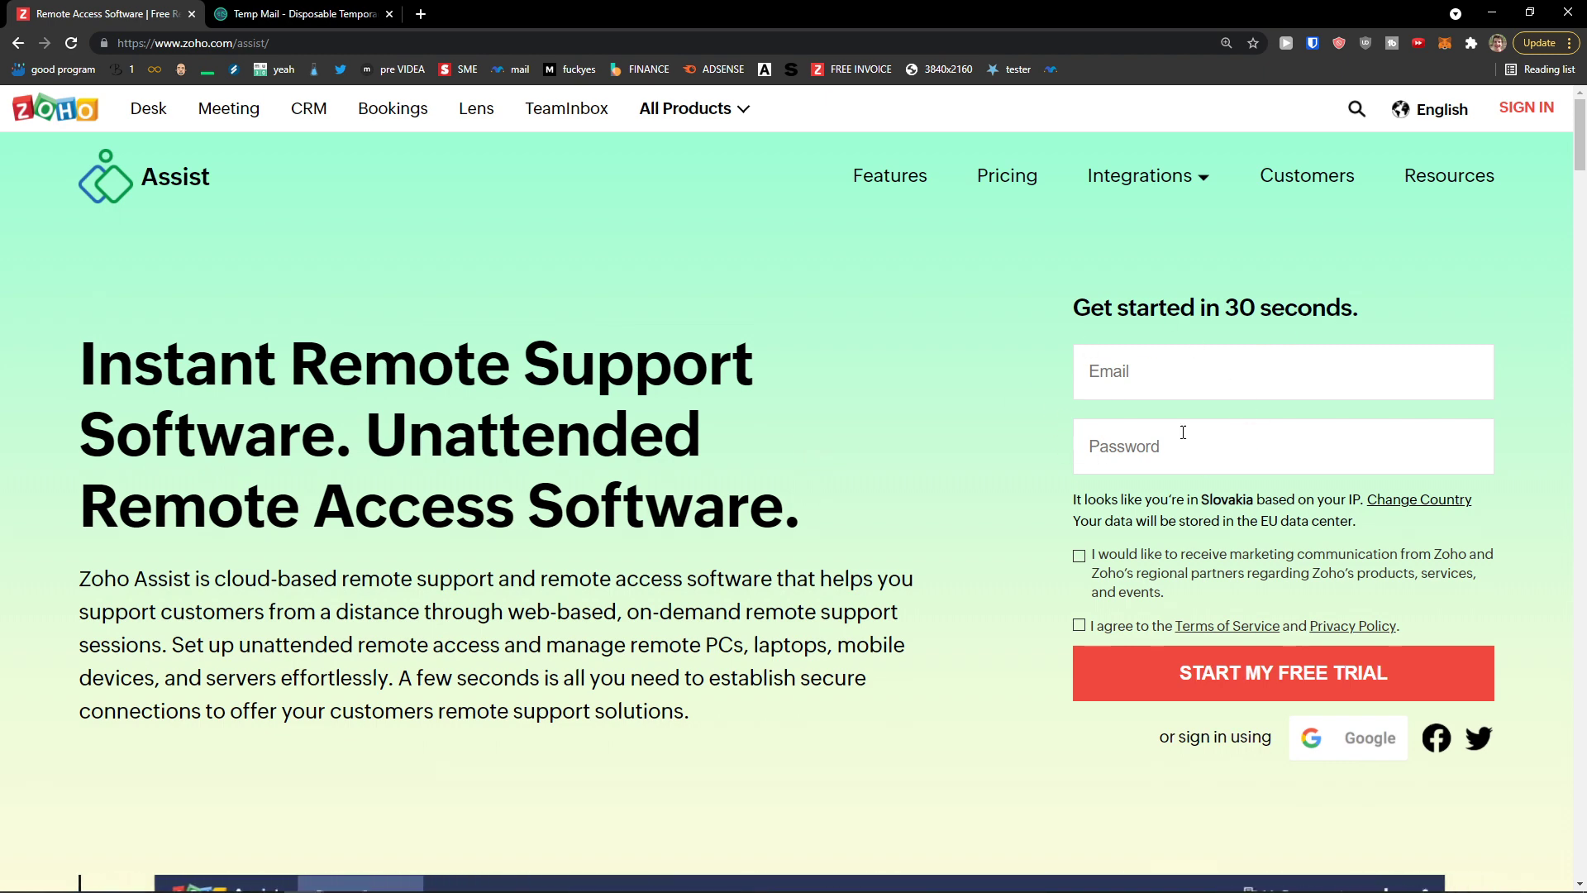
{"action": "left_click", "coordinate": [1283, 372]}
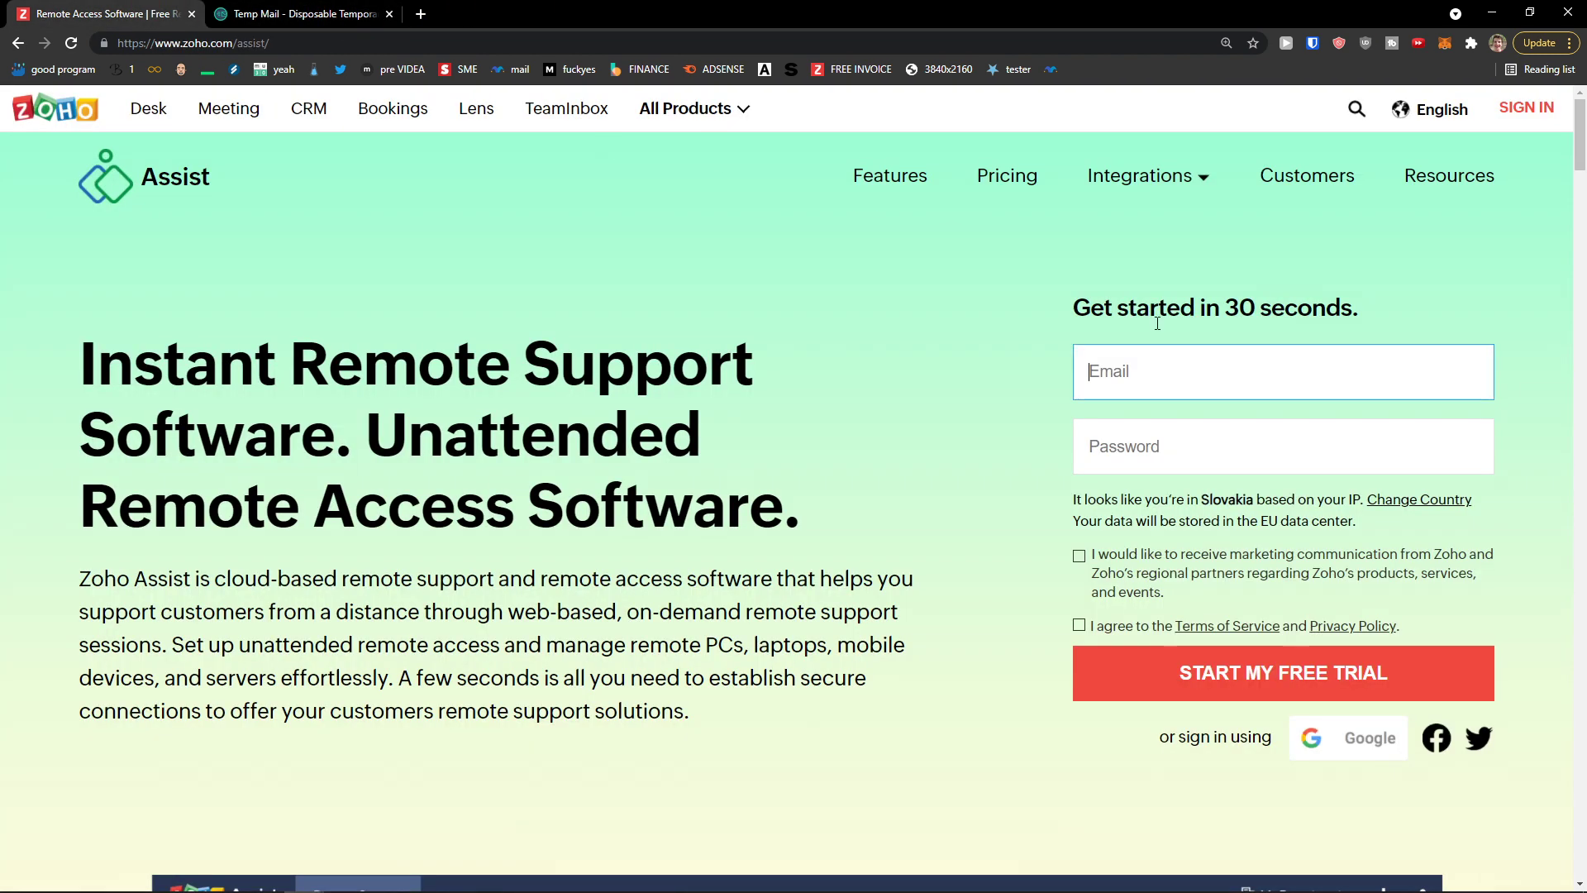
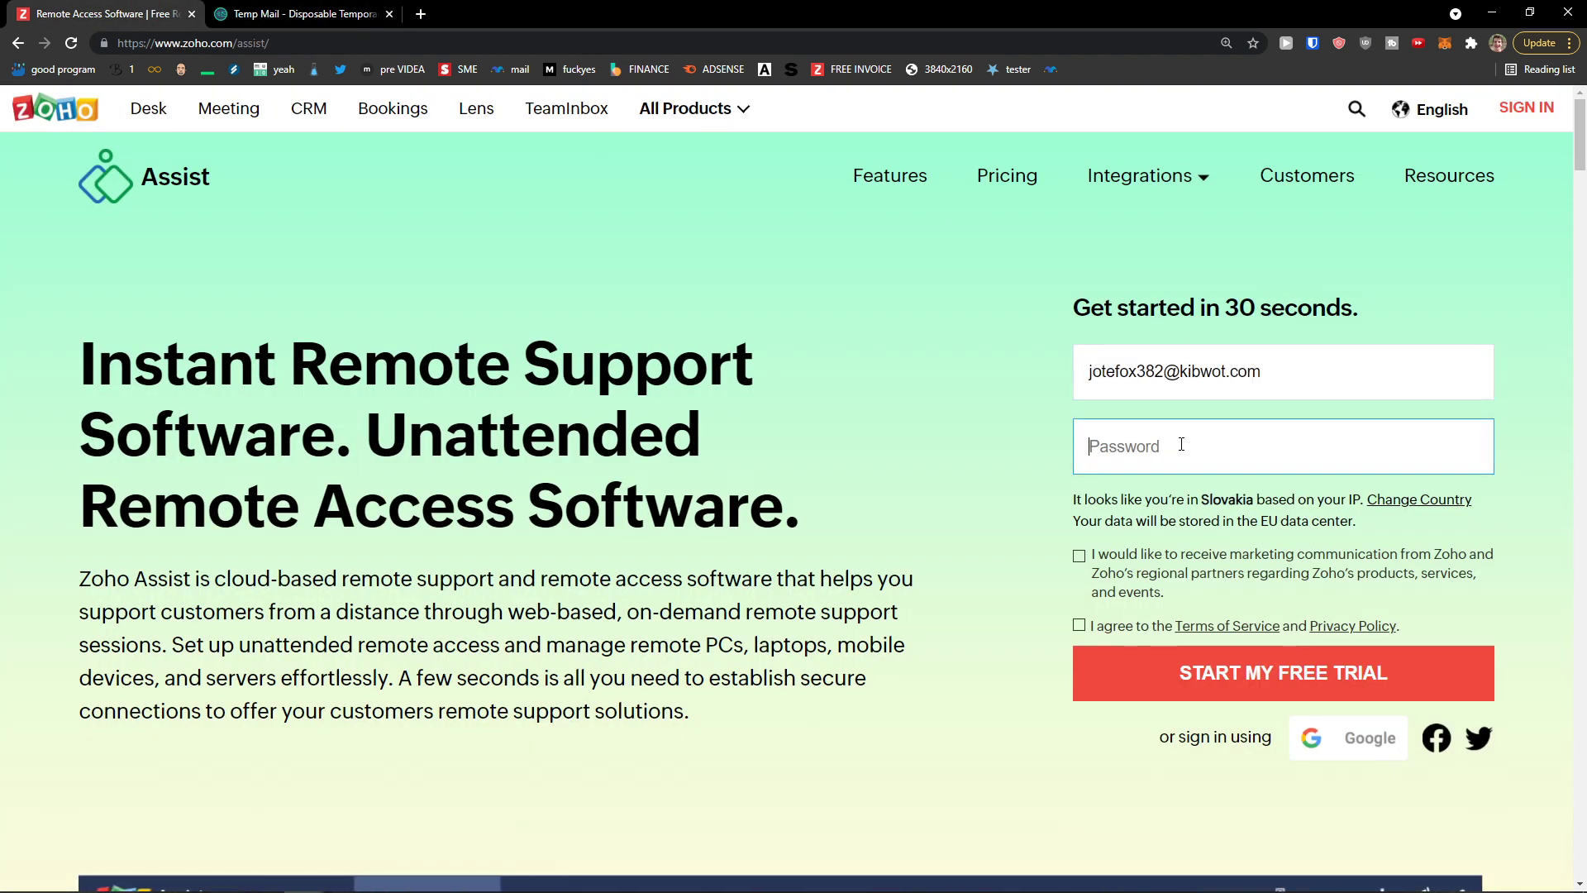
{"action": "mouse_move", "coordinate": [1102, 419]}
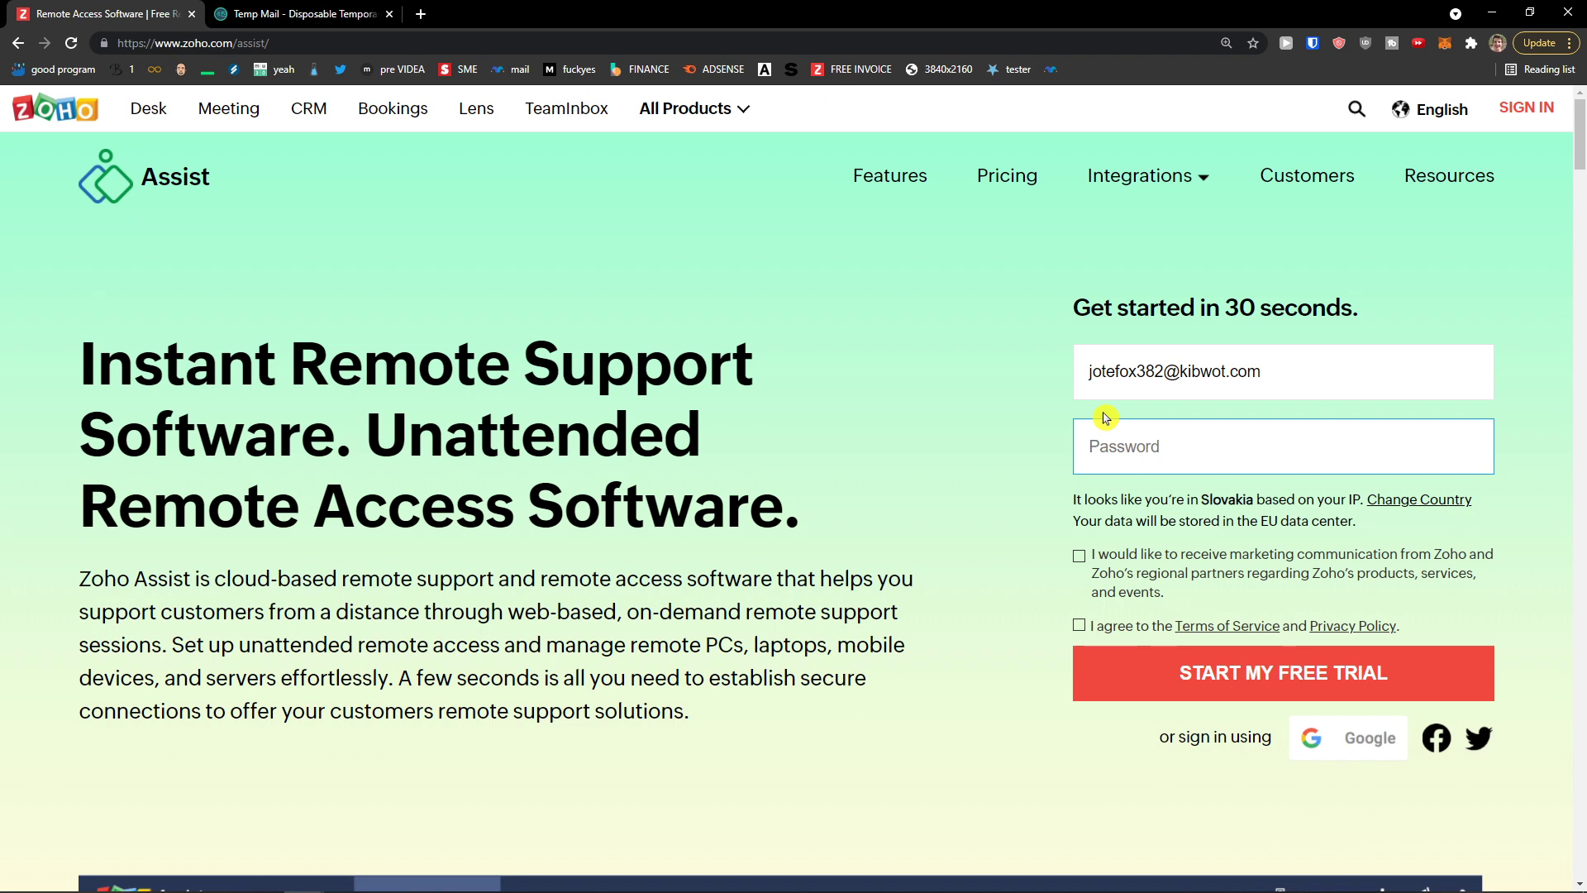
{"action": "type", "text": "password"}
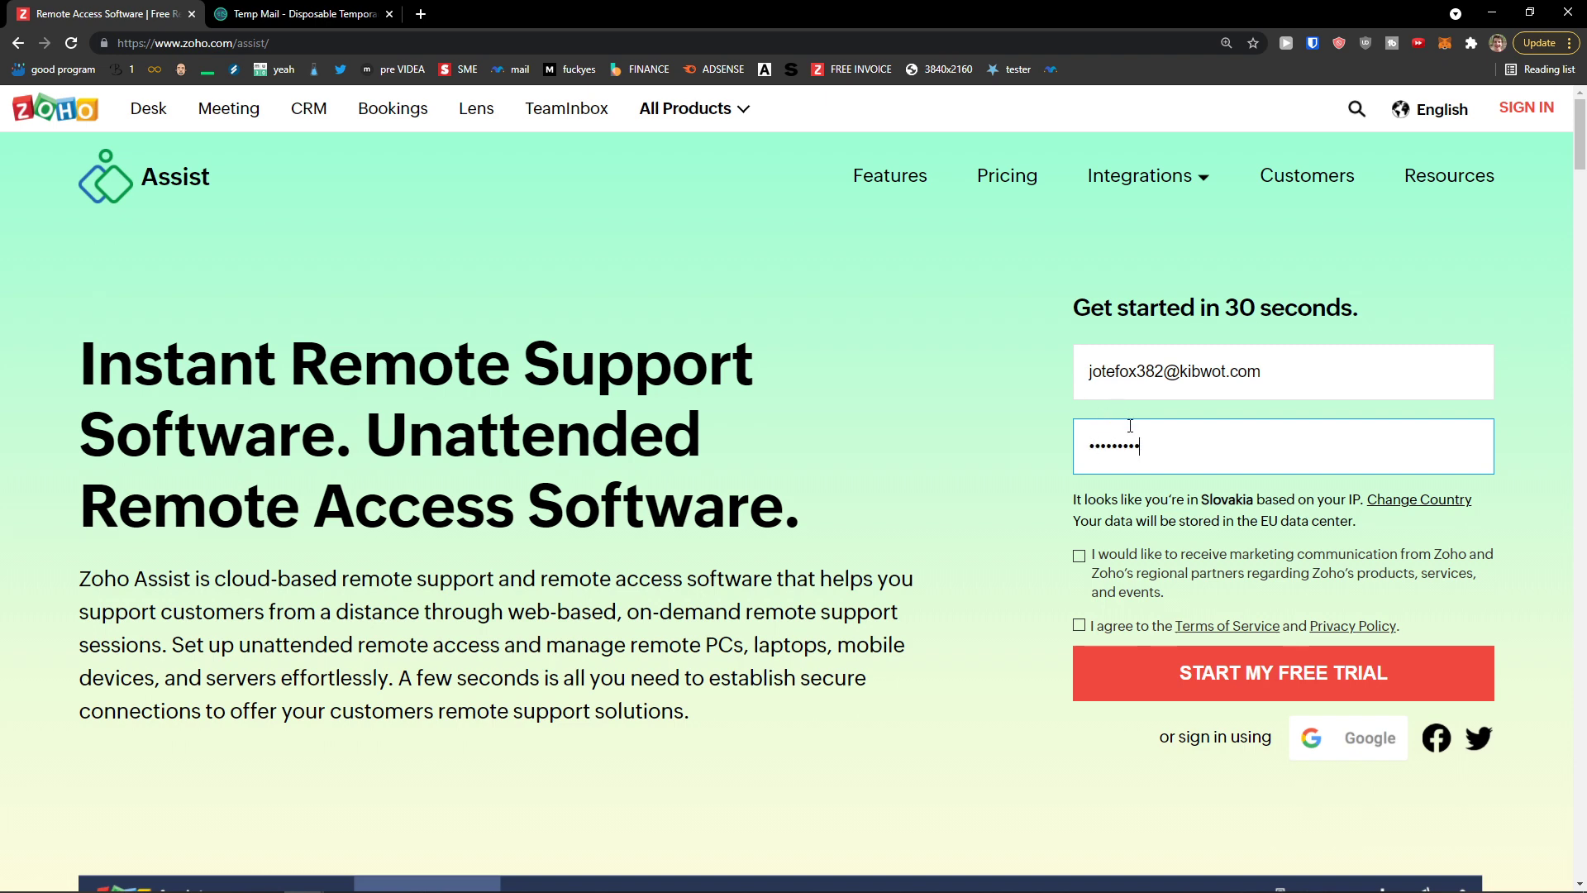
{"action": "type", "text": "••"}
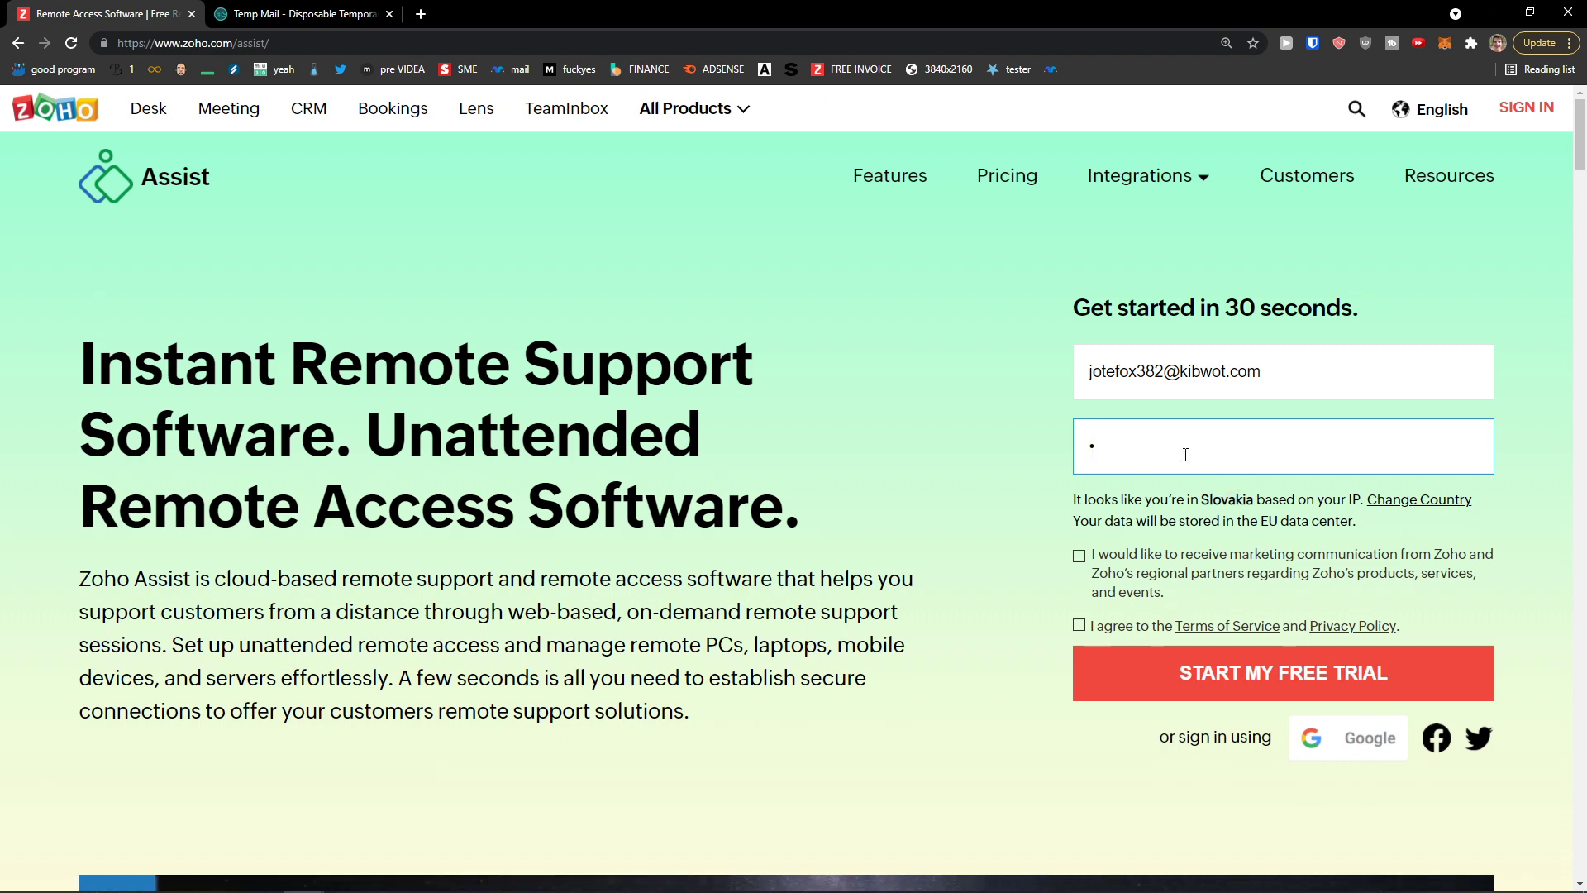
{"action": "type", "text": "password"}
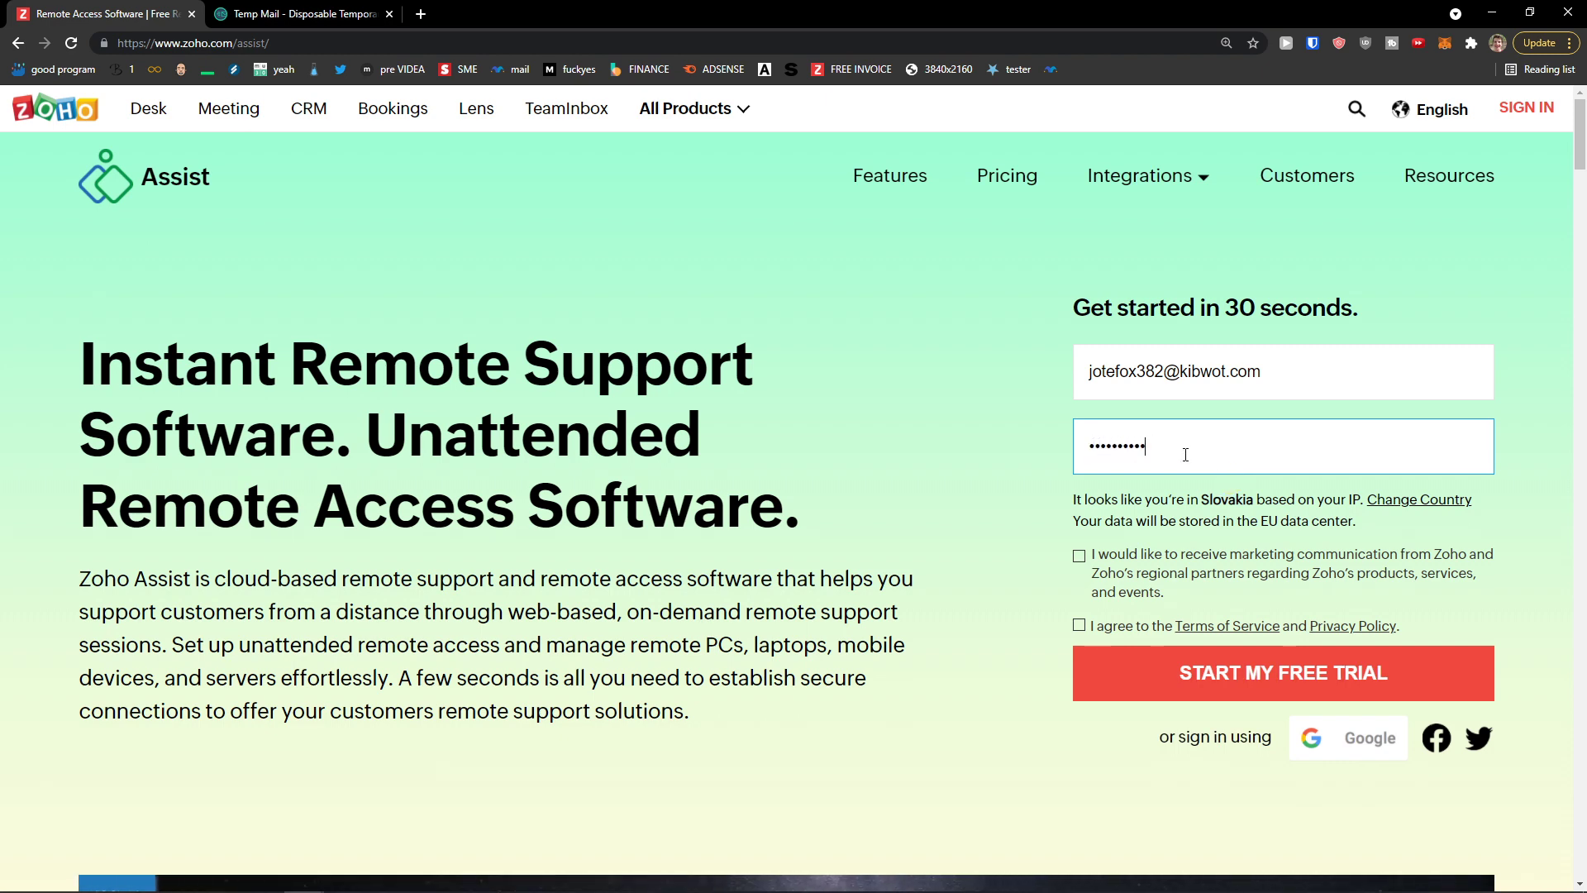
- Accept the Terms of Service and submit the free trial sign-up
{"action": "left_click", "coordinate": [1080, 625]}
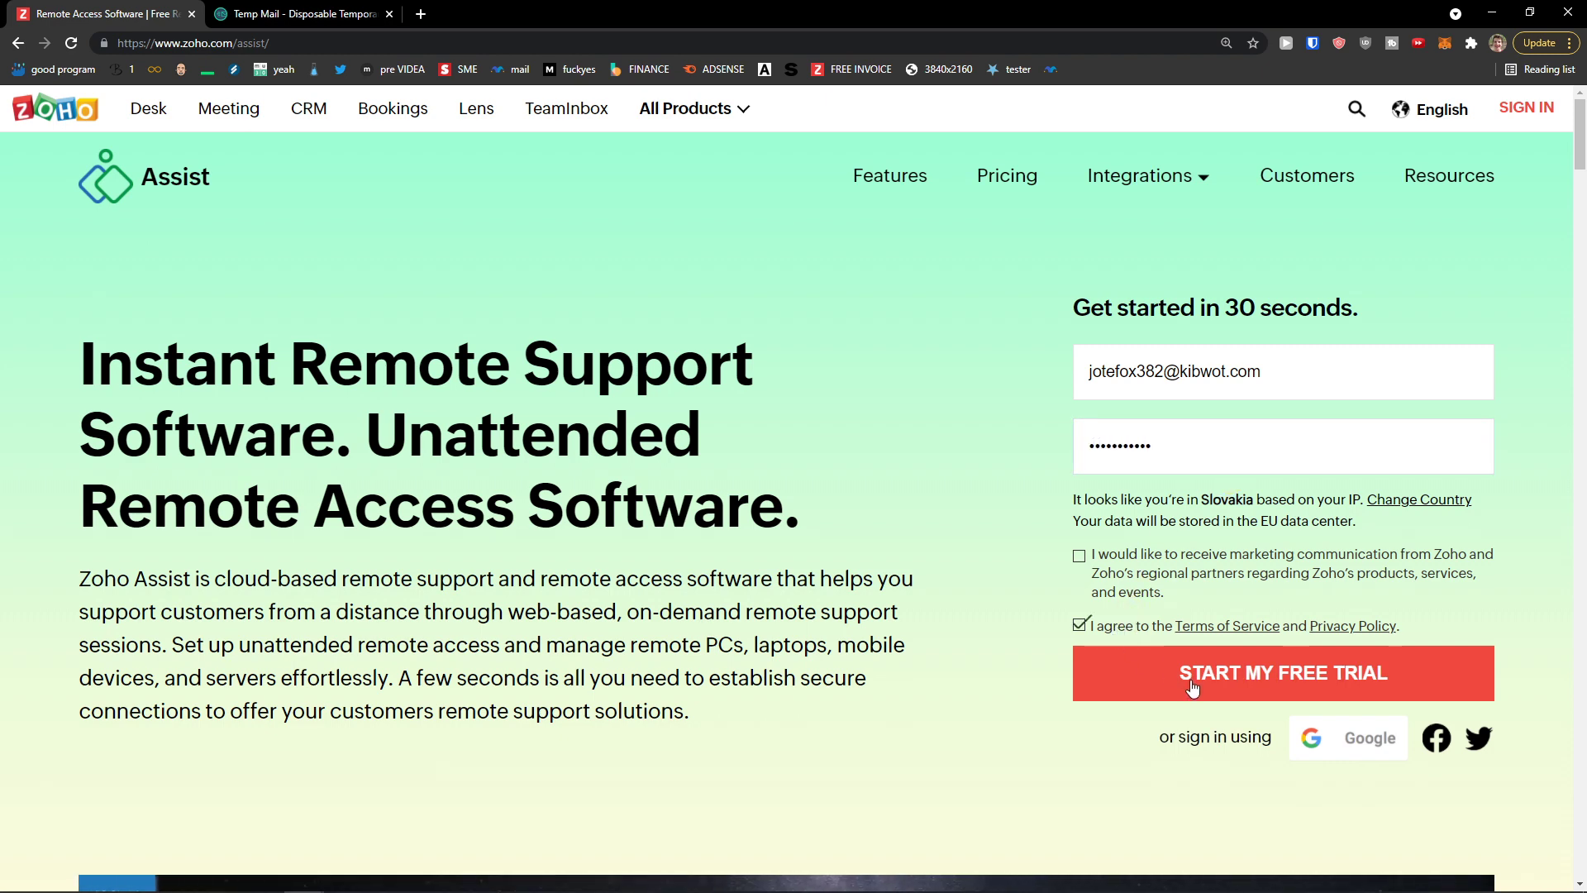
{"action": "left_click", "coordinate": [1282, 673]}
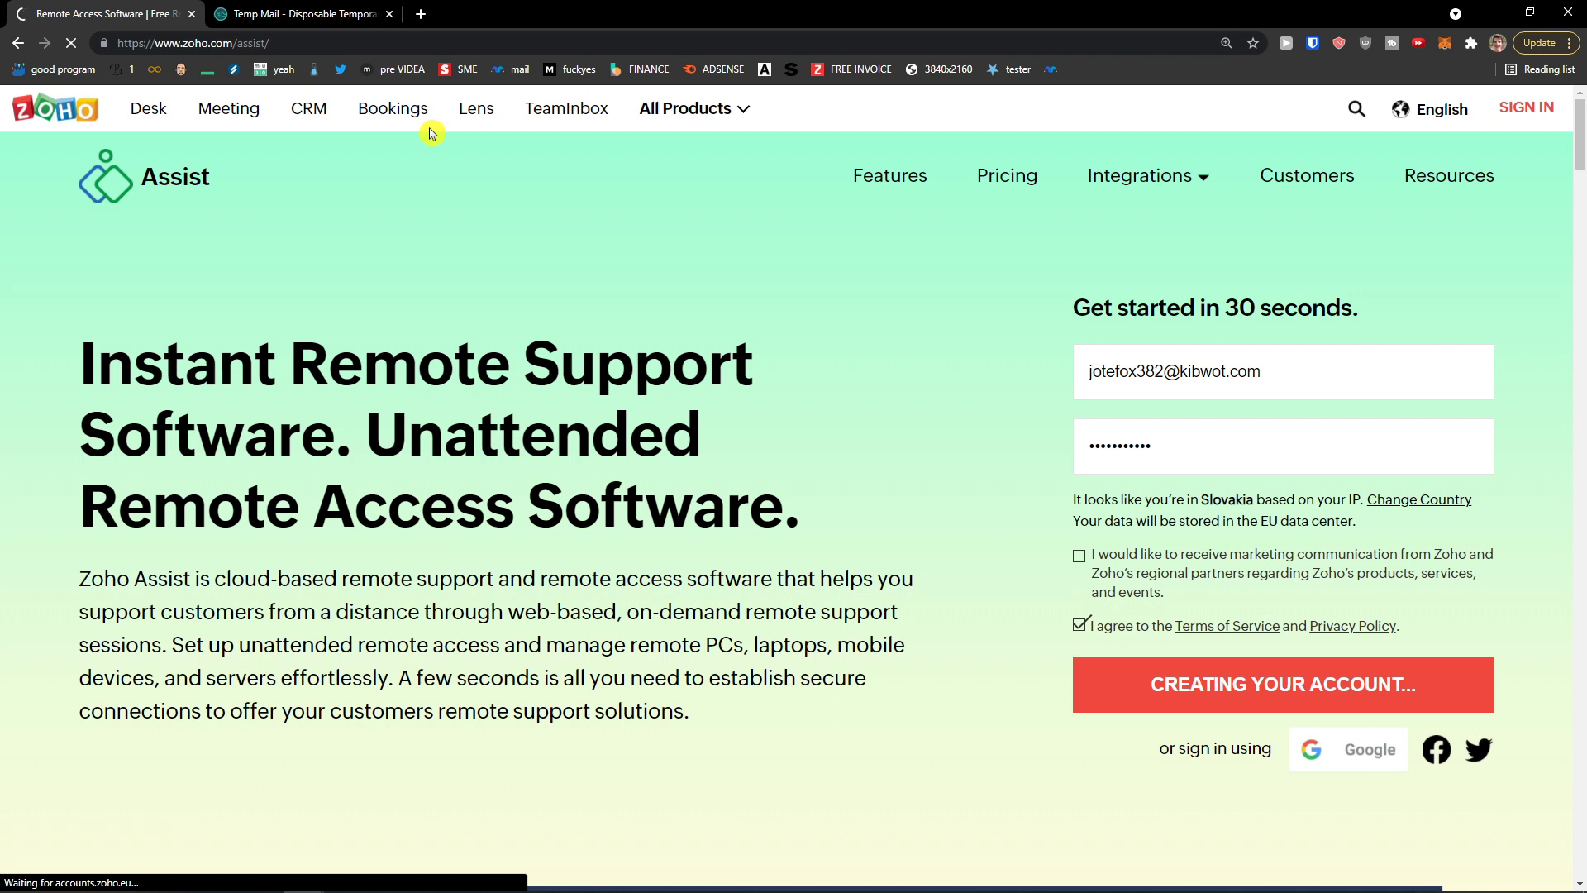
- Switch to the Temp Mail tab and open the 'Welcome to Zoho Assist' email
{"action": "left_click", "coordinate": [1283, 685]}
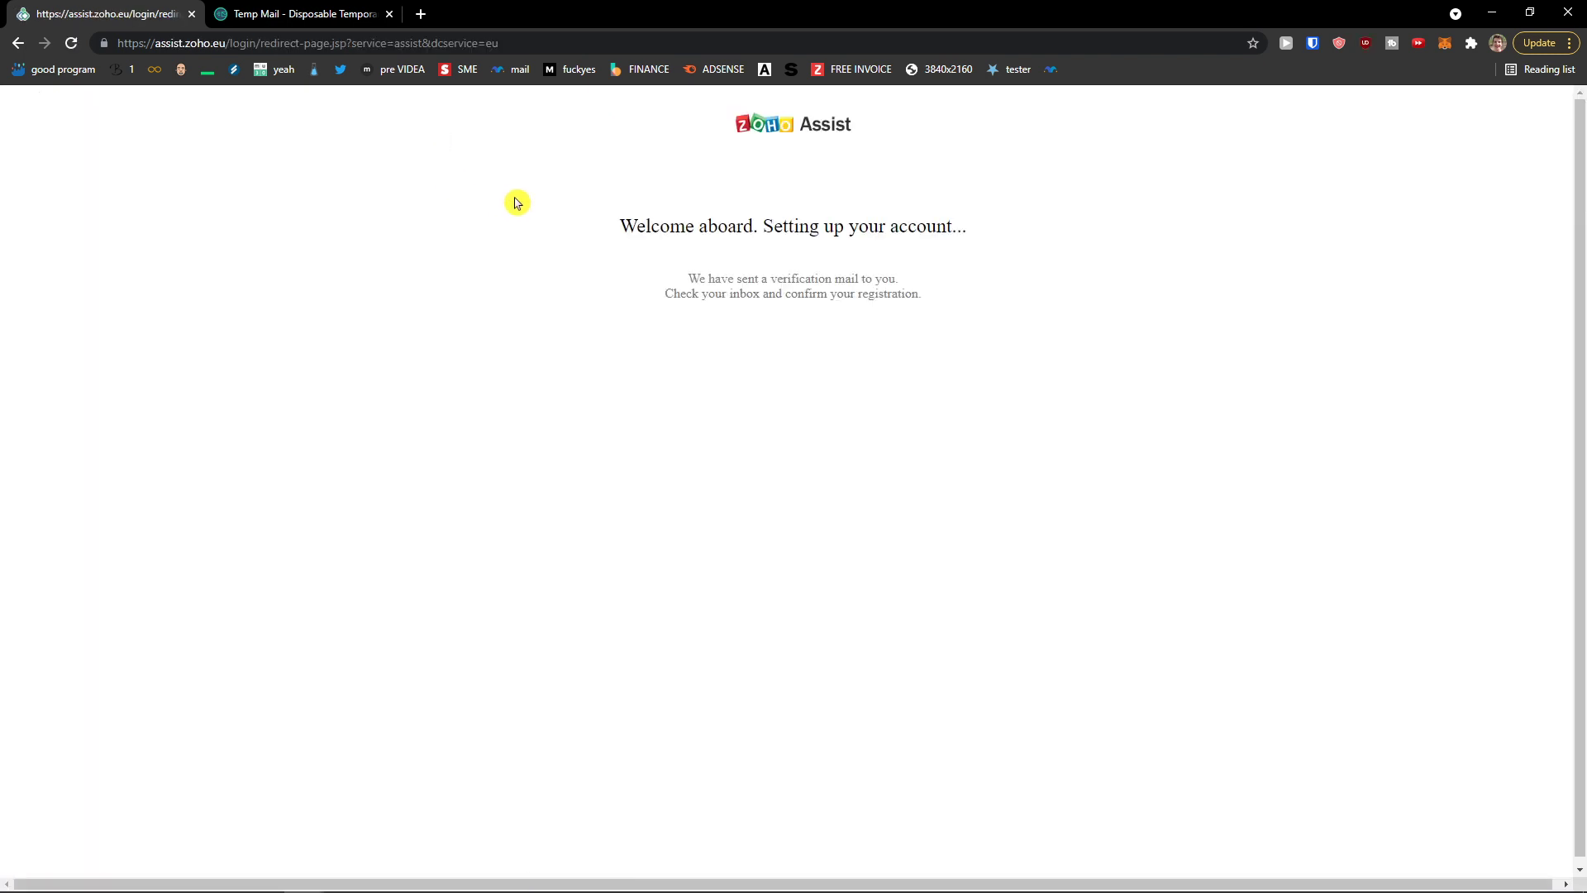
{"action": "triple_click", "coordinate": [792, 227]}
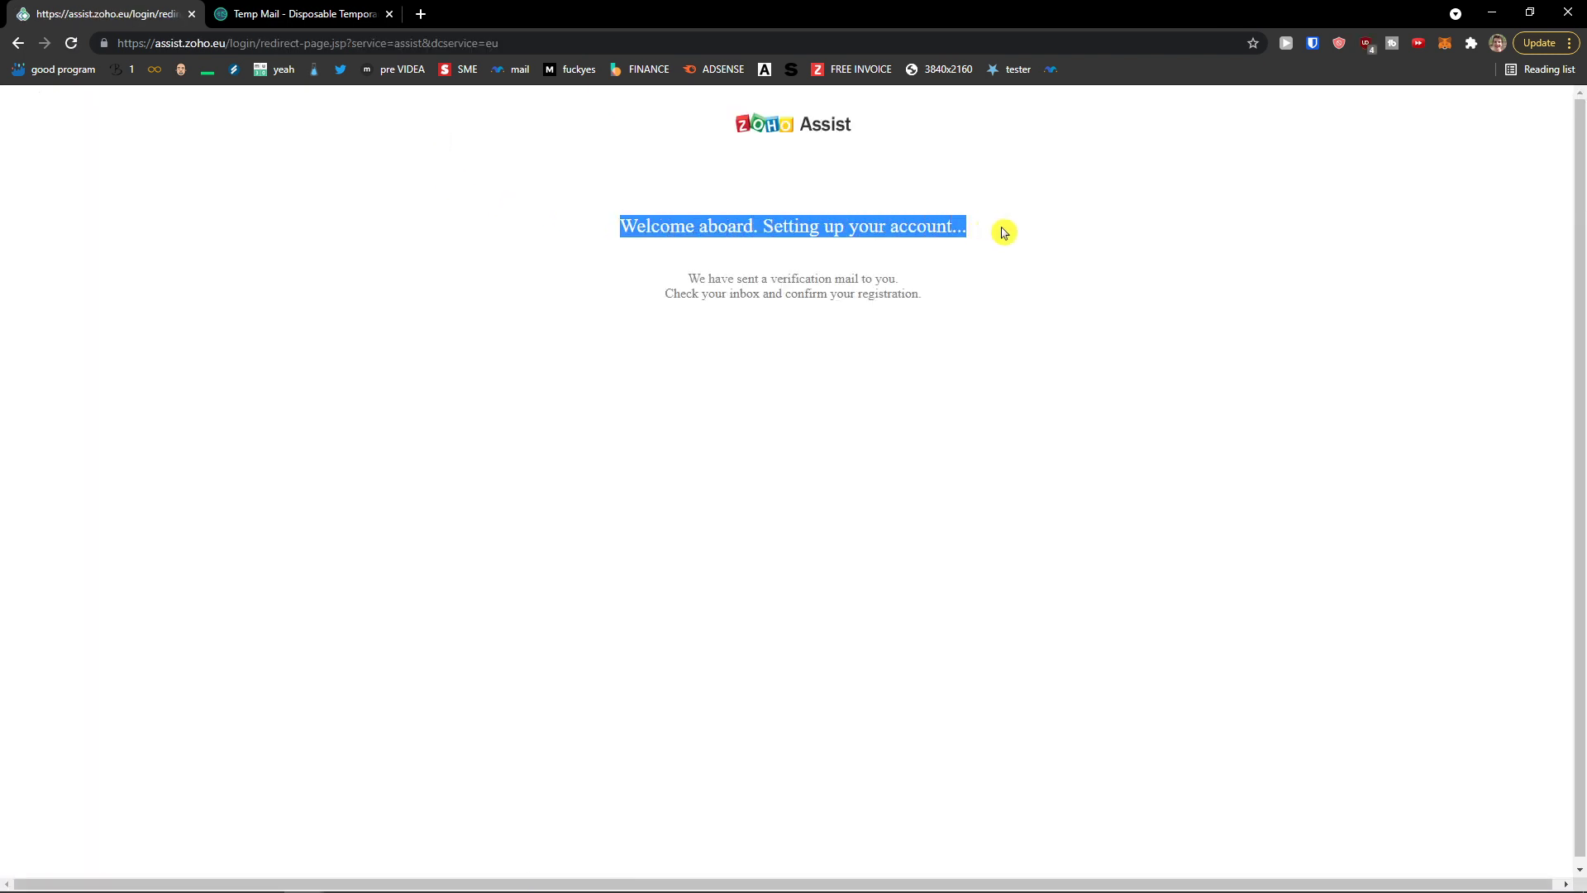
{"action": "left_click", "coordinate": [300, 13]}
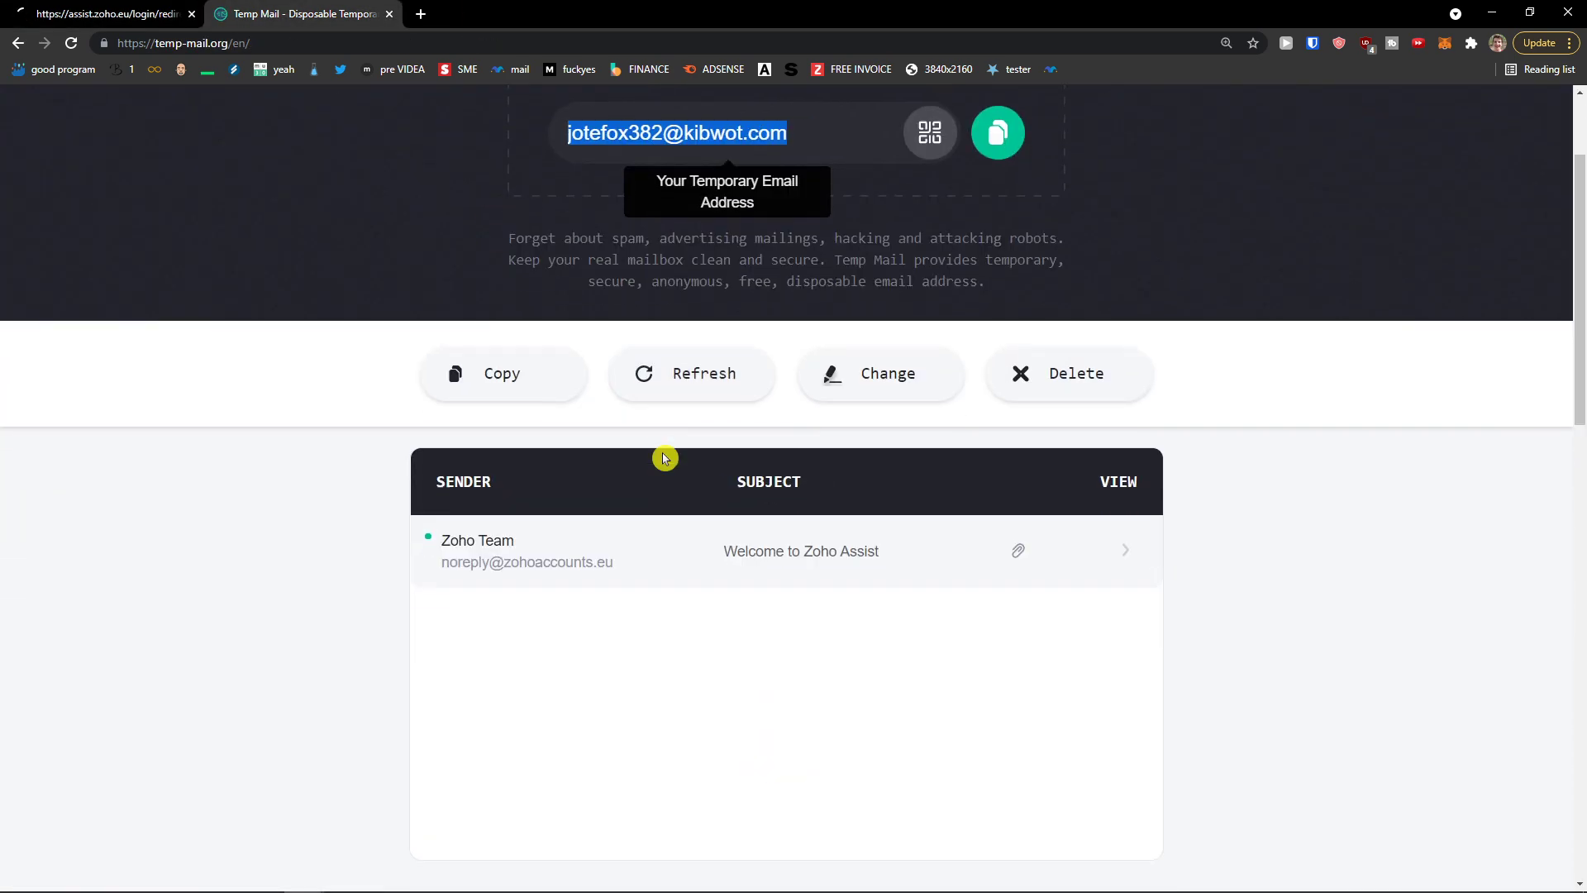
{"action": "left_click", "coordinate": [800, 551]}
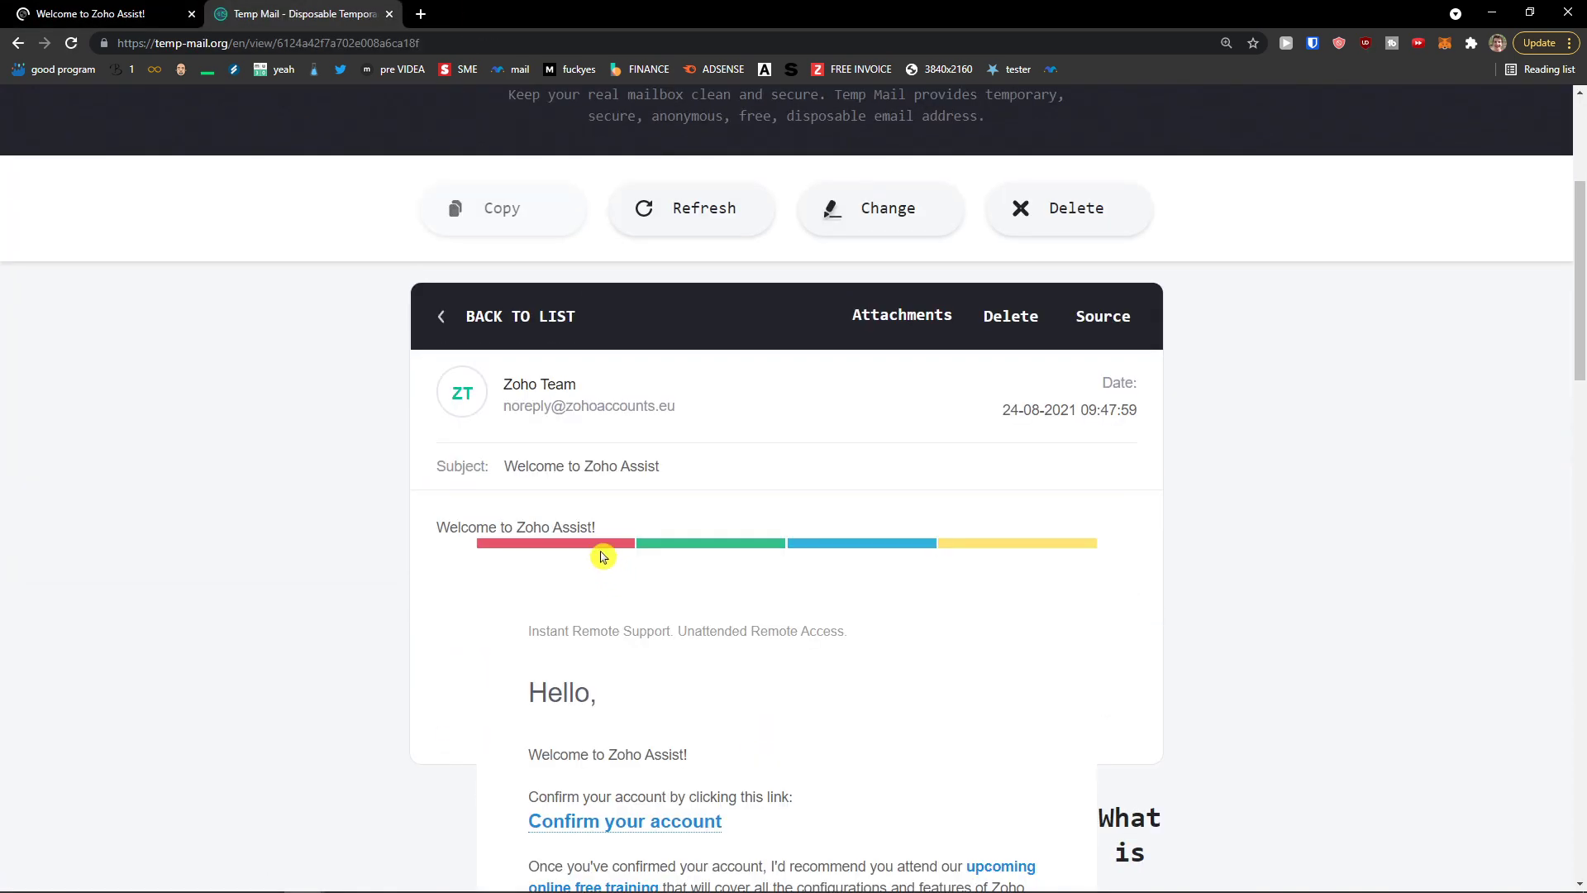
- Confirm and verify the account from the email, then access the new account
{"action": "left_click", "coordinate": [625, 822]}
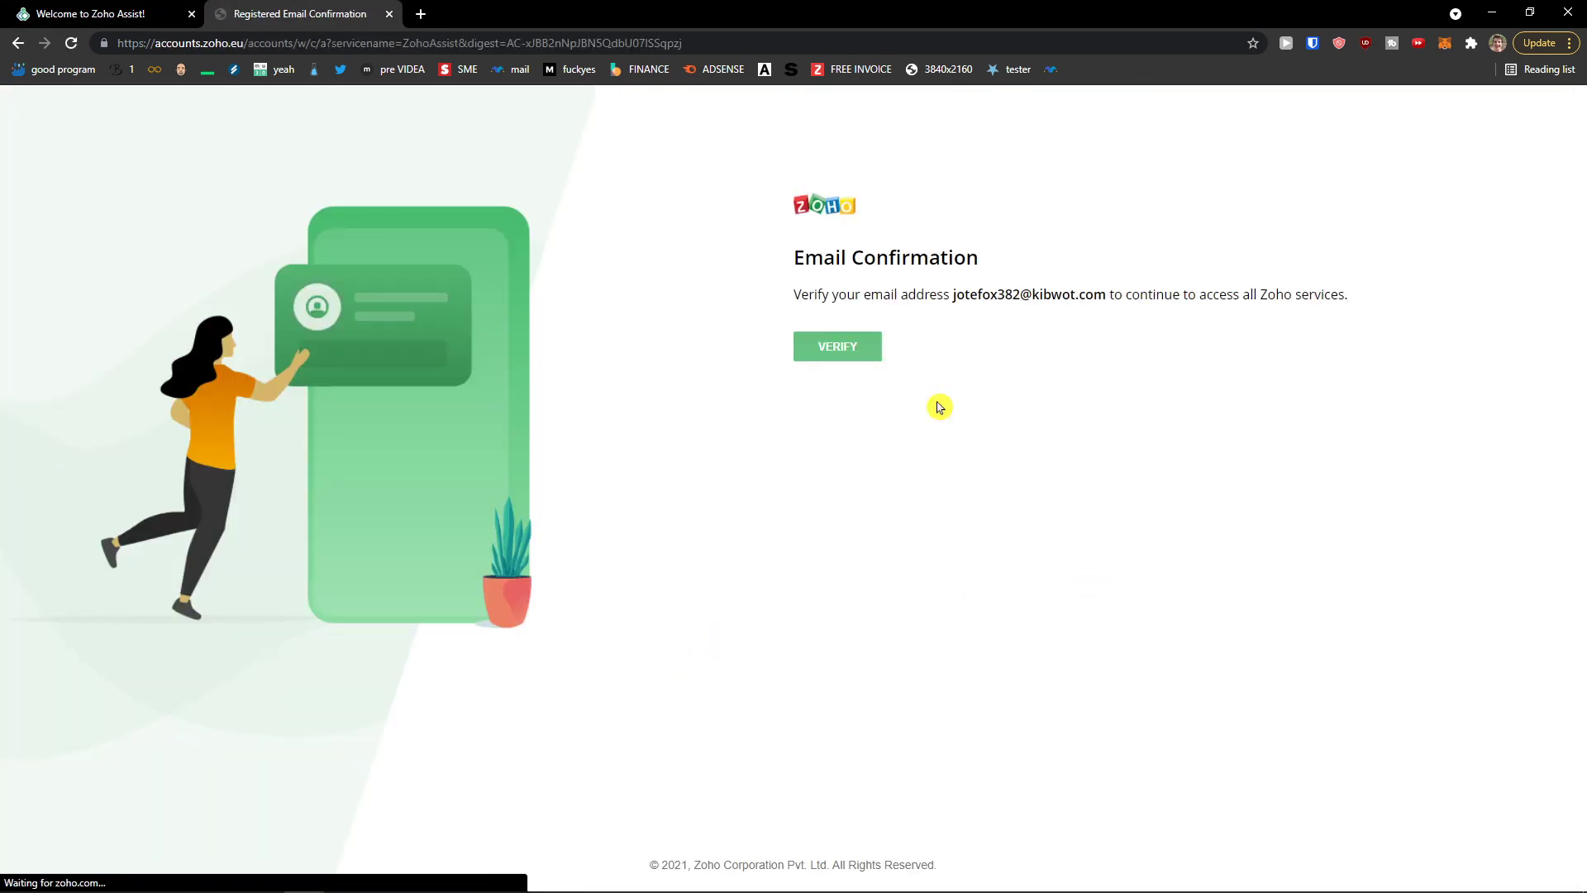
{"action": "left_click", "coordinate": [836, 345]}
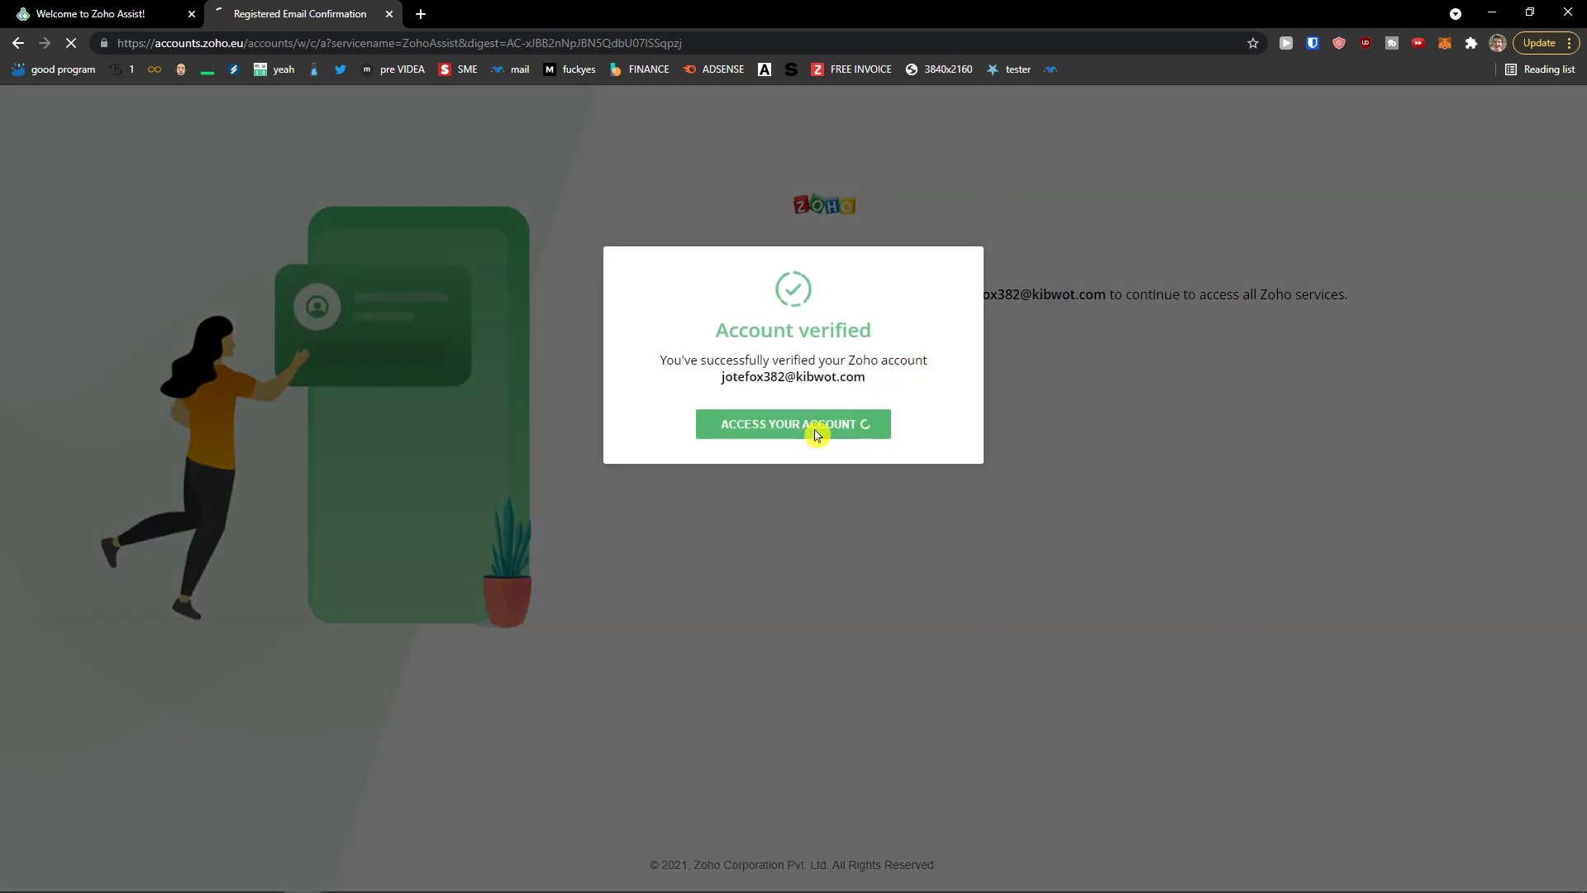
{"action": "left_click", "coordinate": [792, 425]}
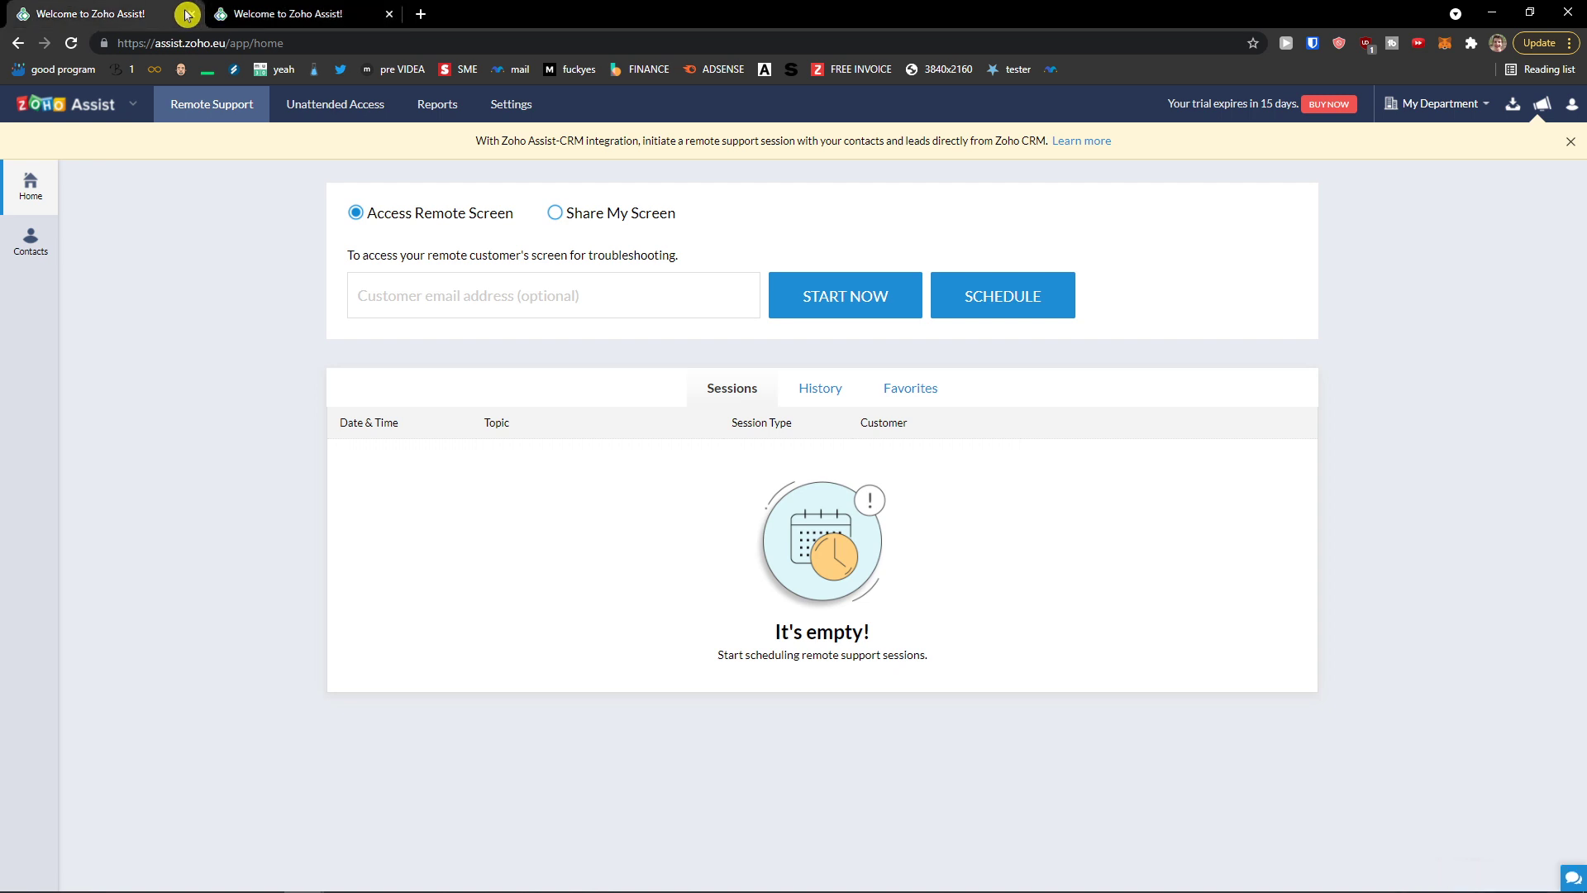
{"action": "mouse_move", "coordinate": [195, 19]}
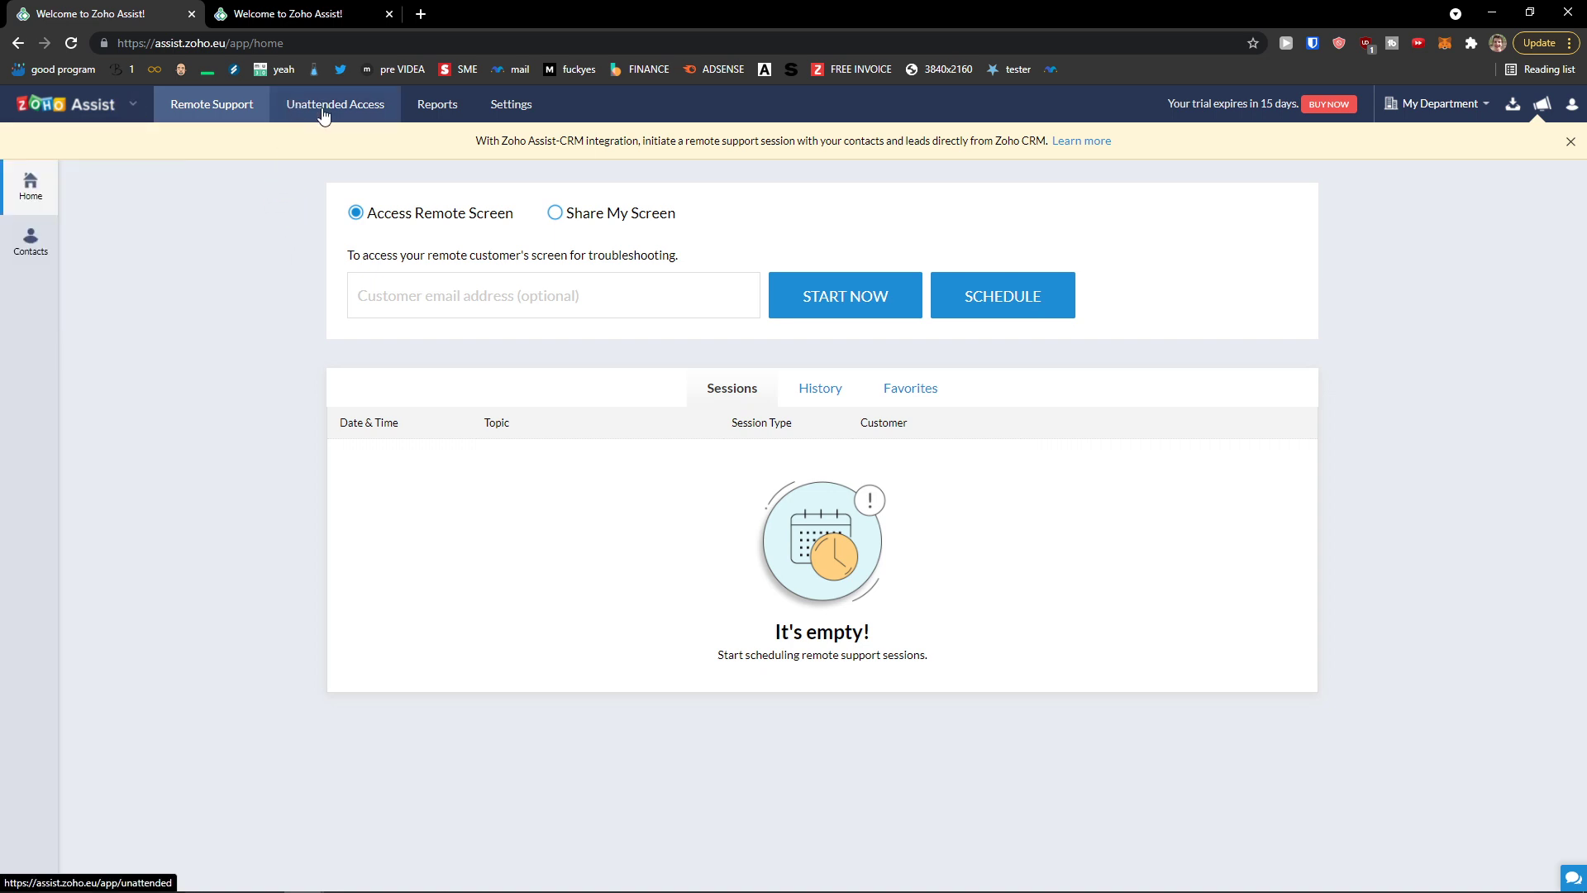
{"action": "left_click", "coordinate": [336, 103]}
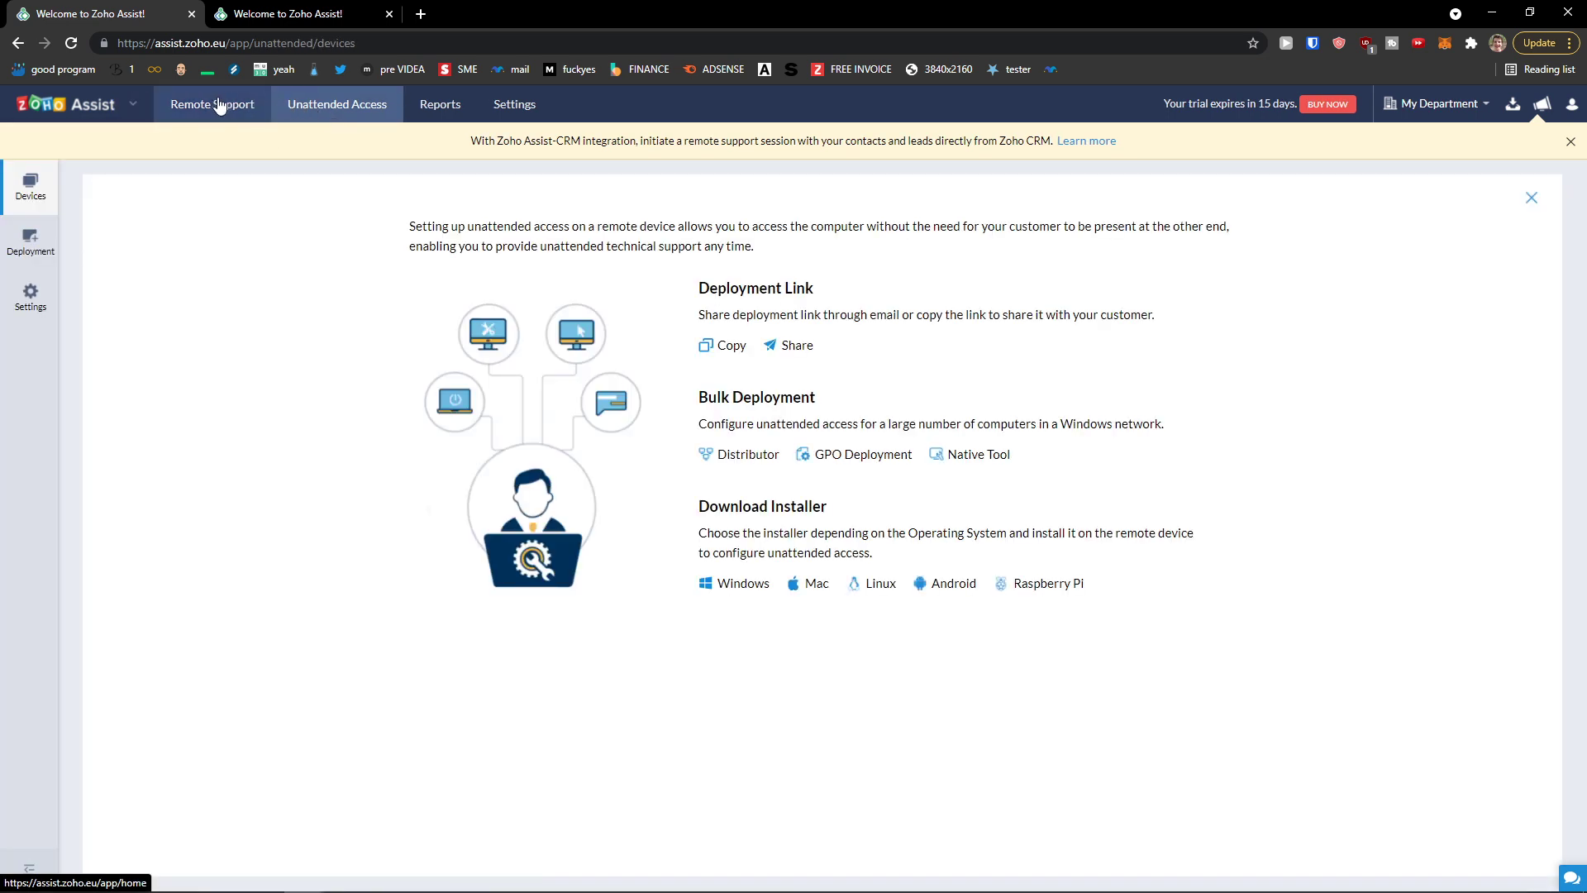
{"action": "left_click", "coordinate": [211, 103]}
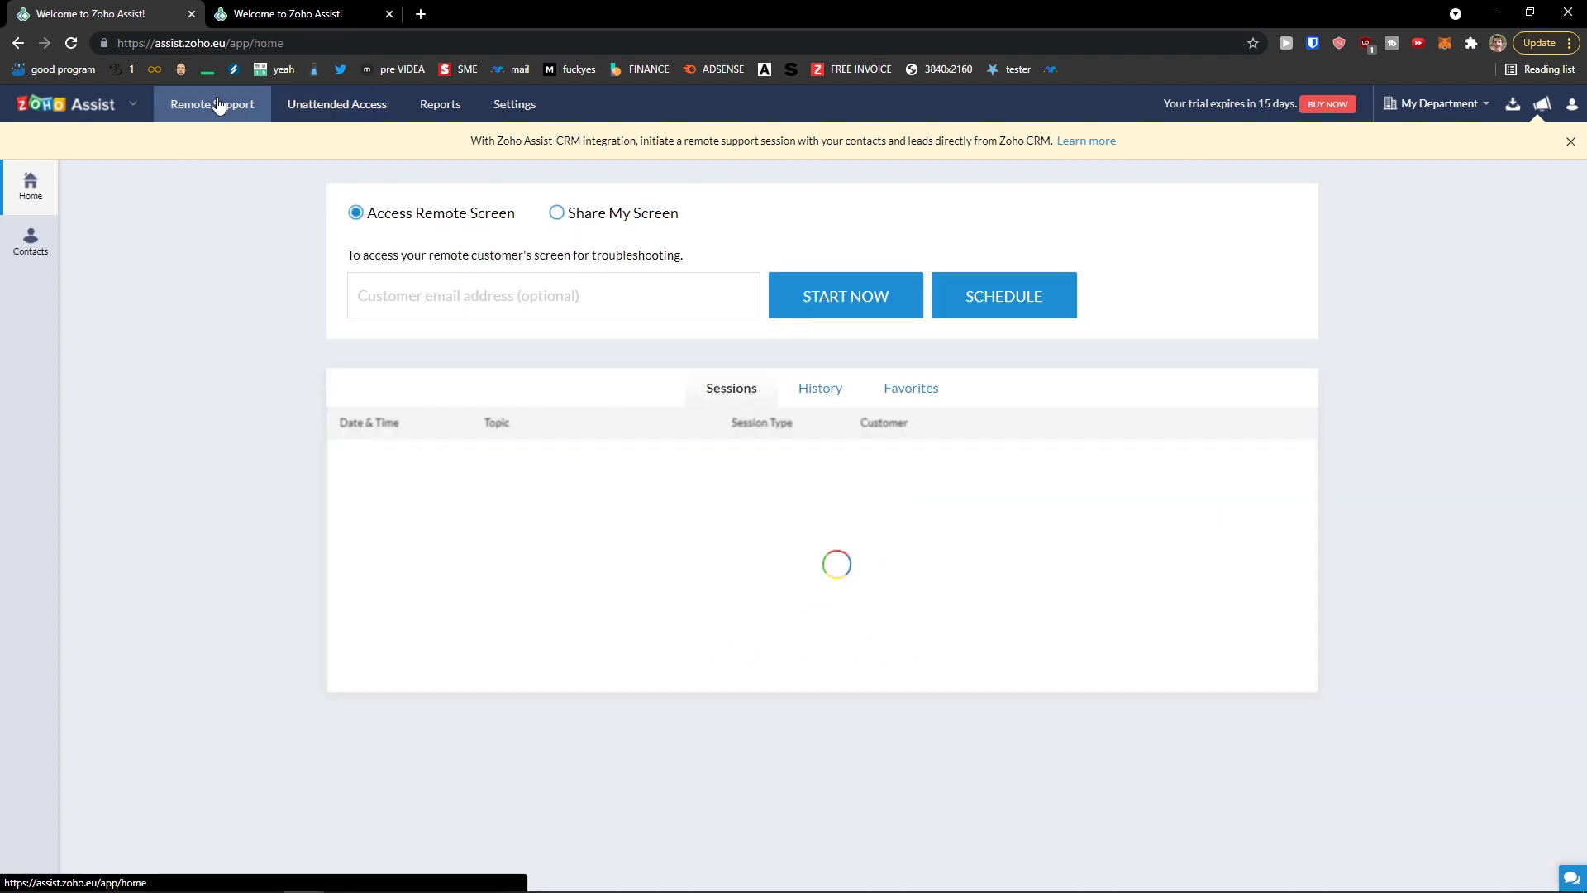
{"action": "left_click", "coordinate": [440, 104]}
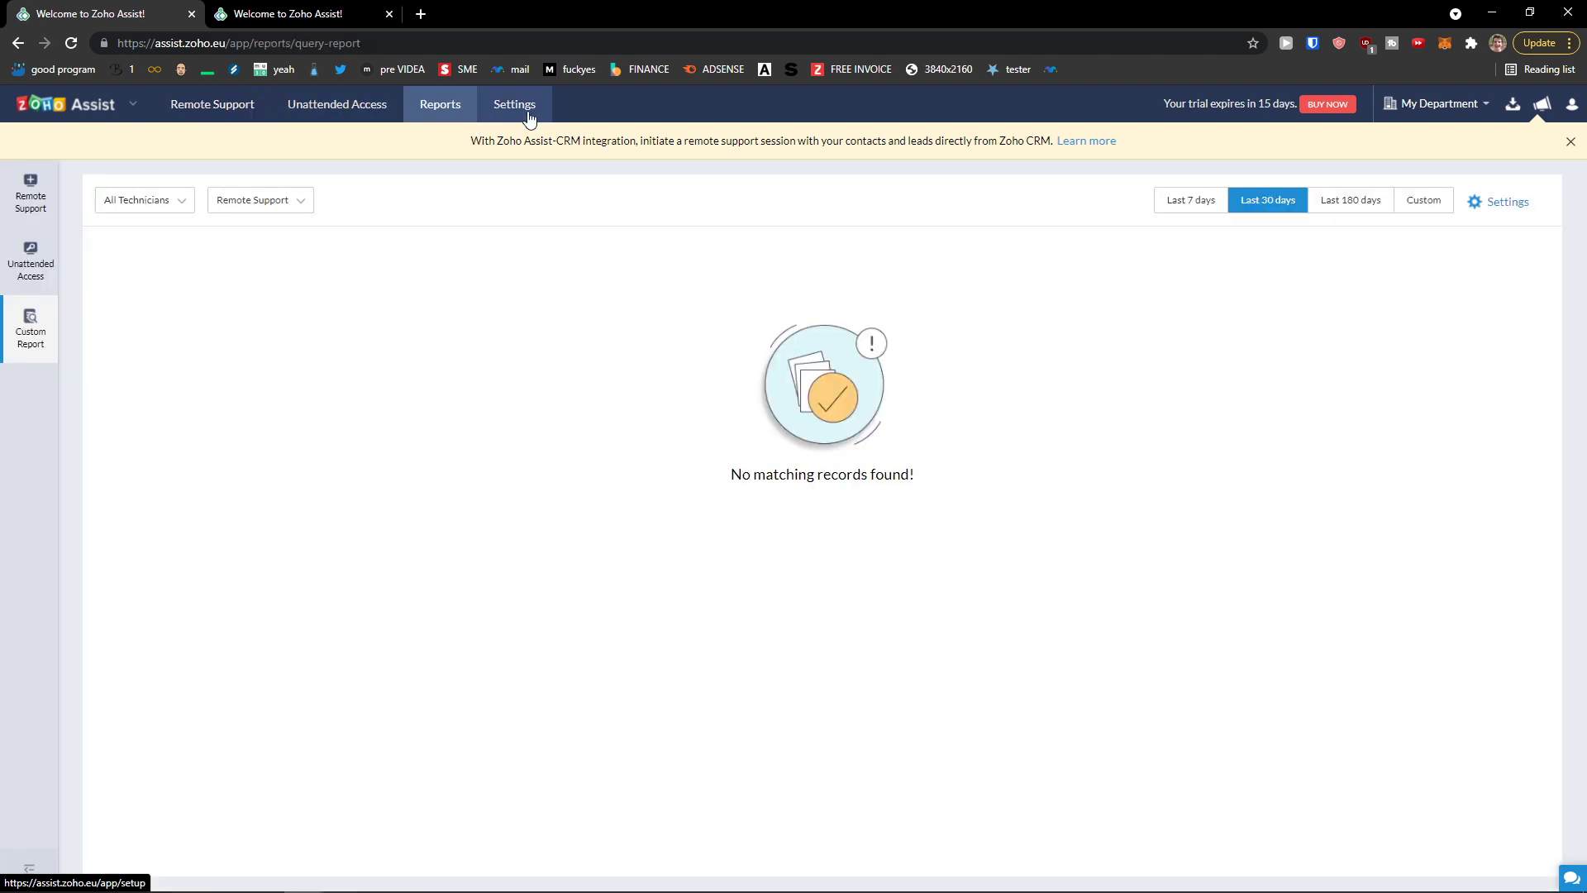
{"action": "left_click", "coordinate": [514, 104]}
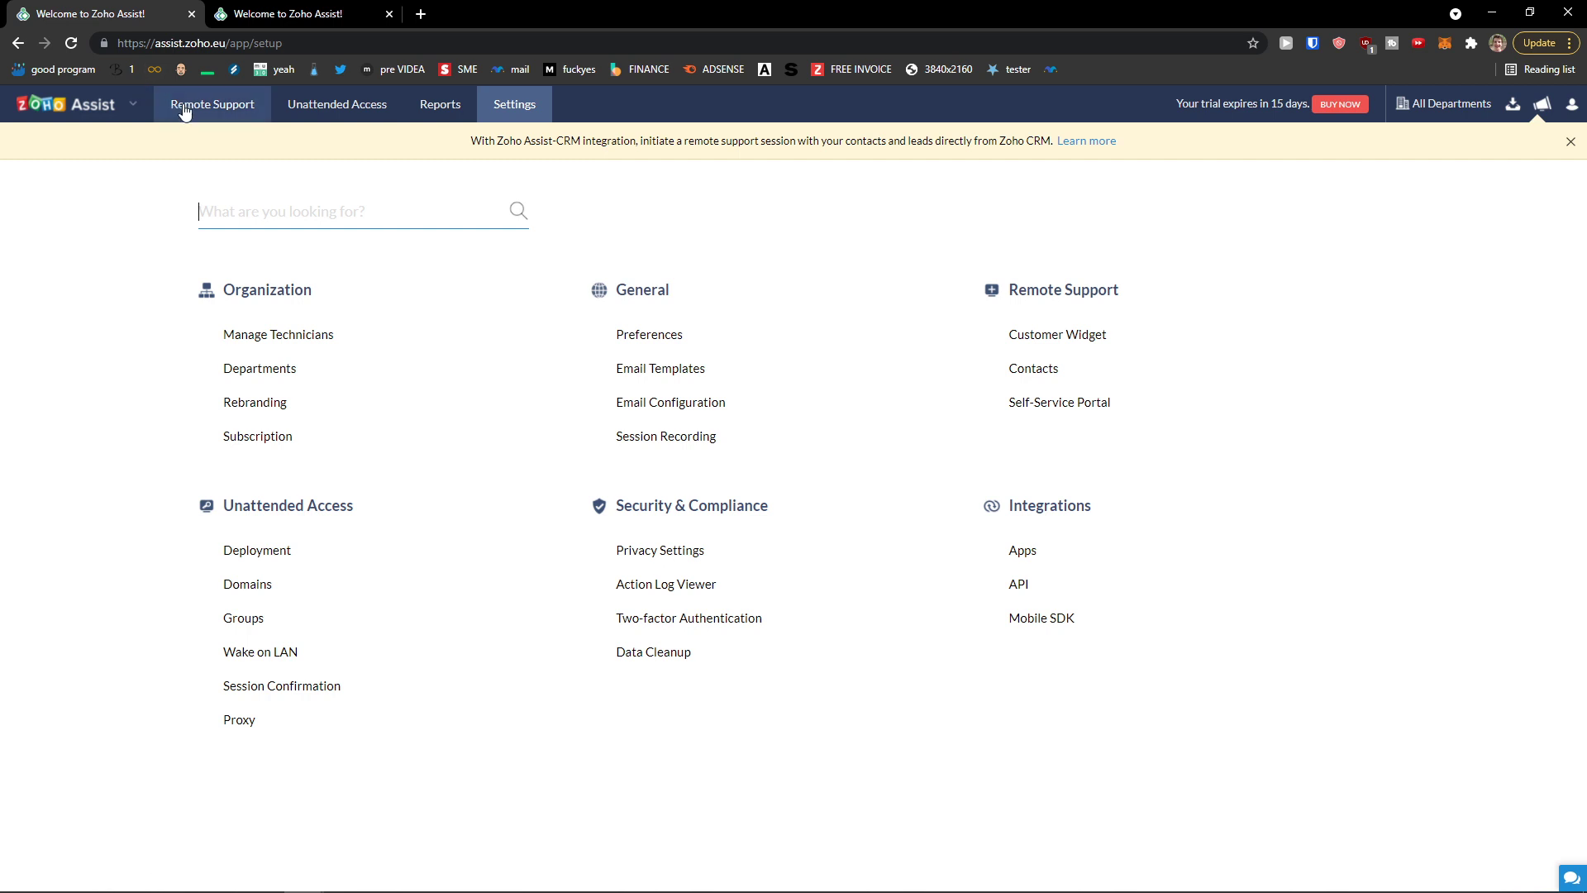
{"action": "left_click", "coordinate": [212, 104]}
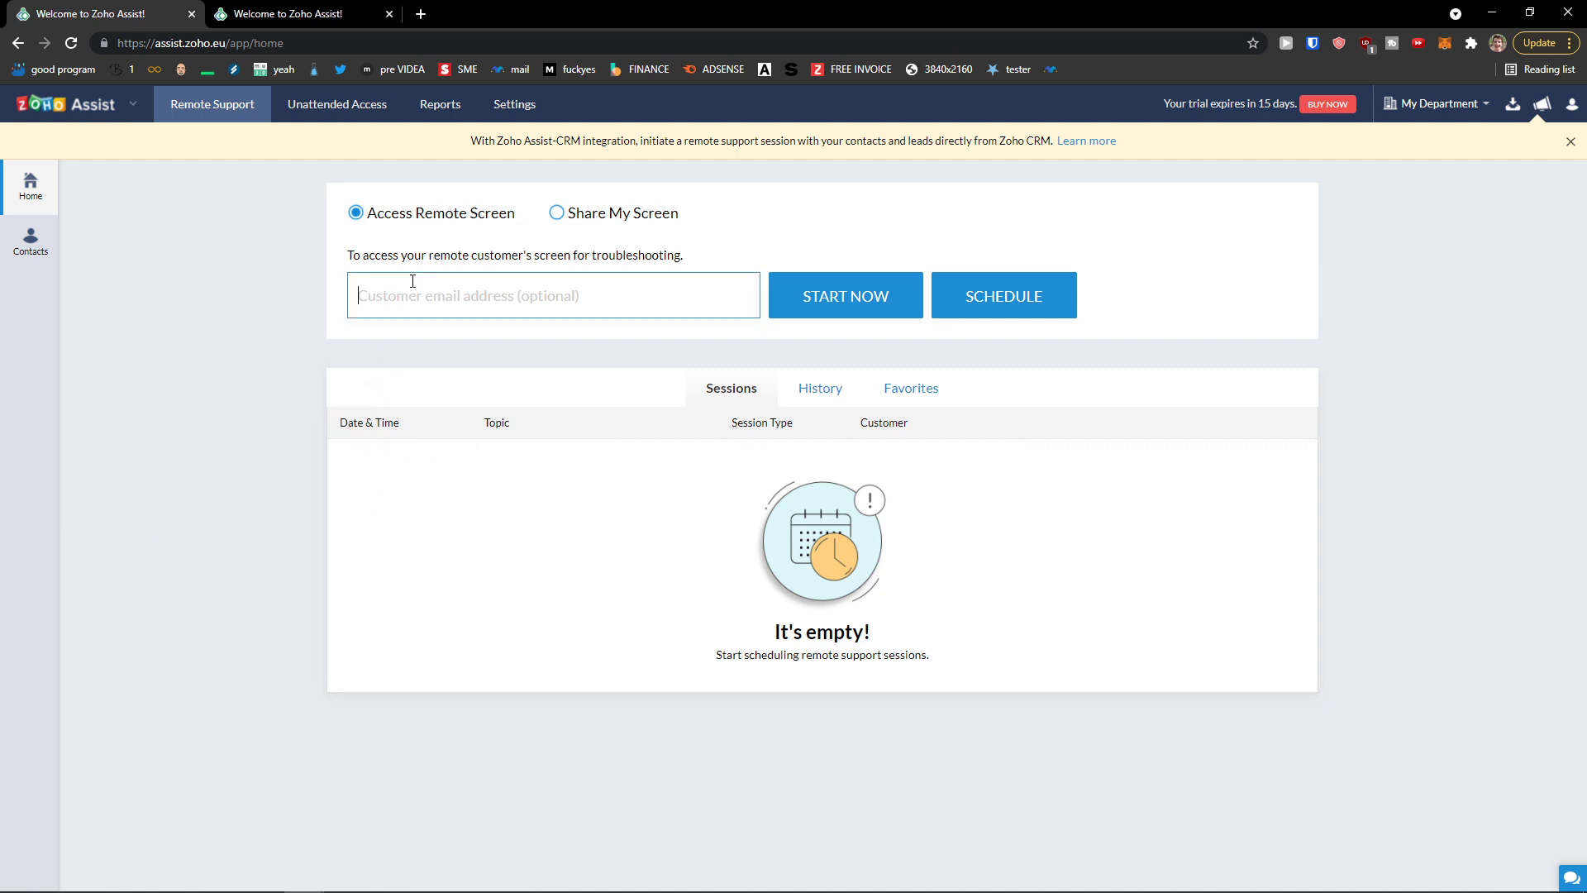
{"action": "mouse_move", "coordinate": [215, 299]}
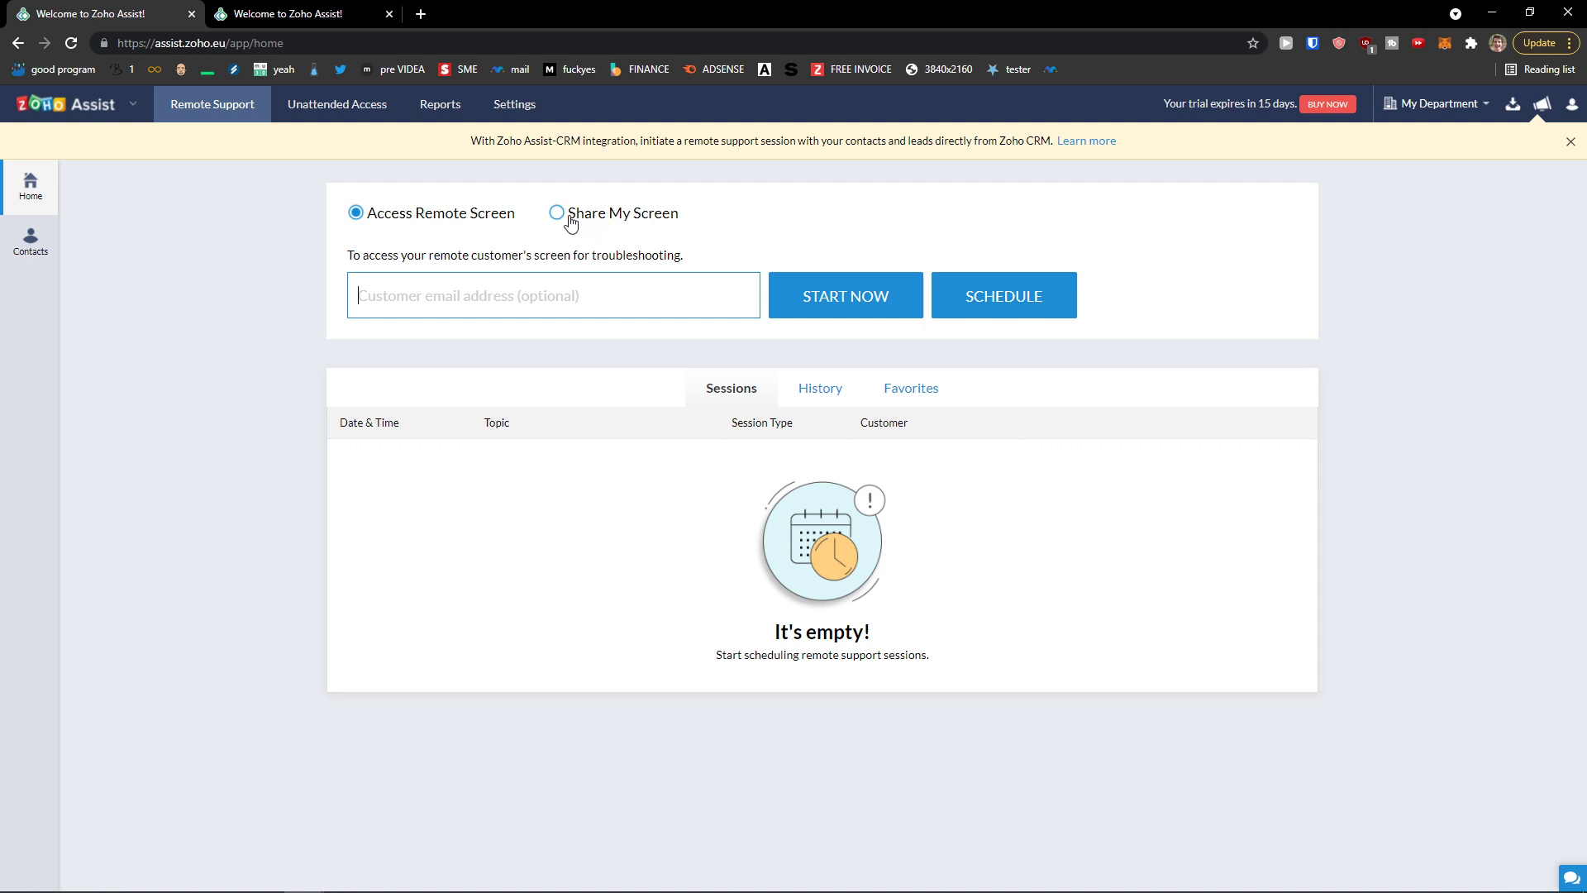
{"action": "left_click", "coordinate": [557, 213]}
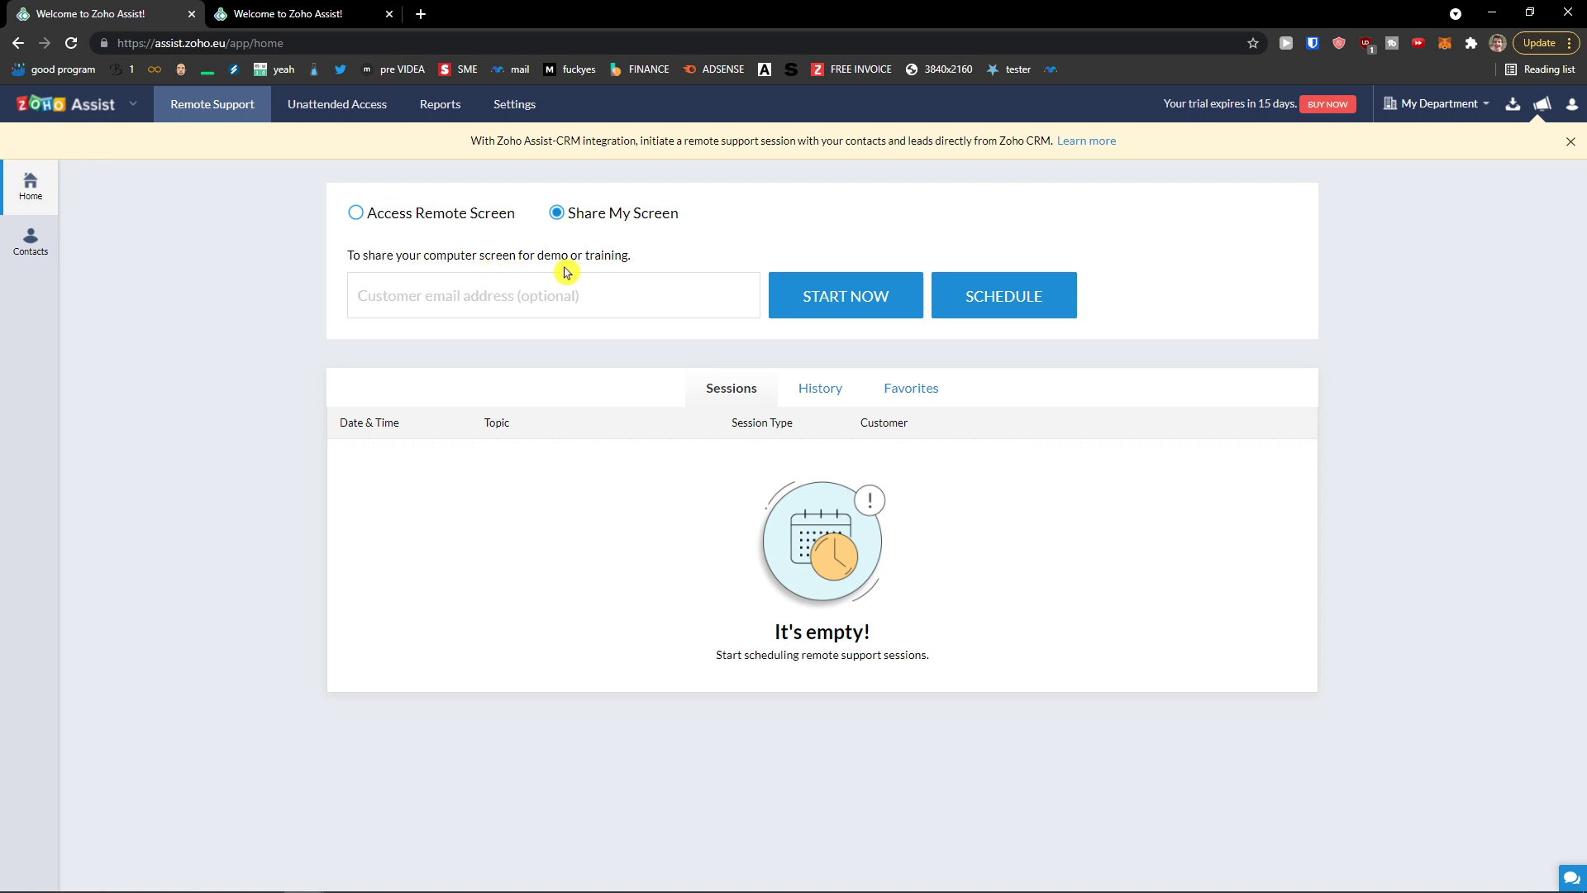
{"action": "left_click", "coordinate": [553, 294]}
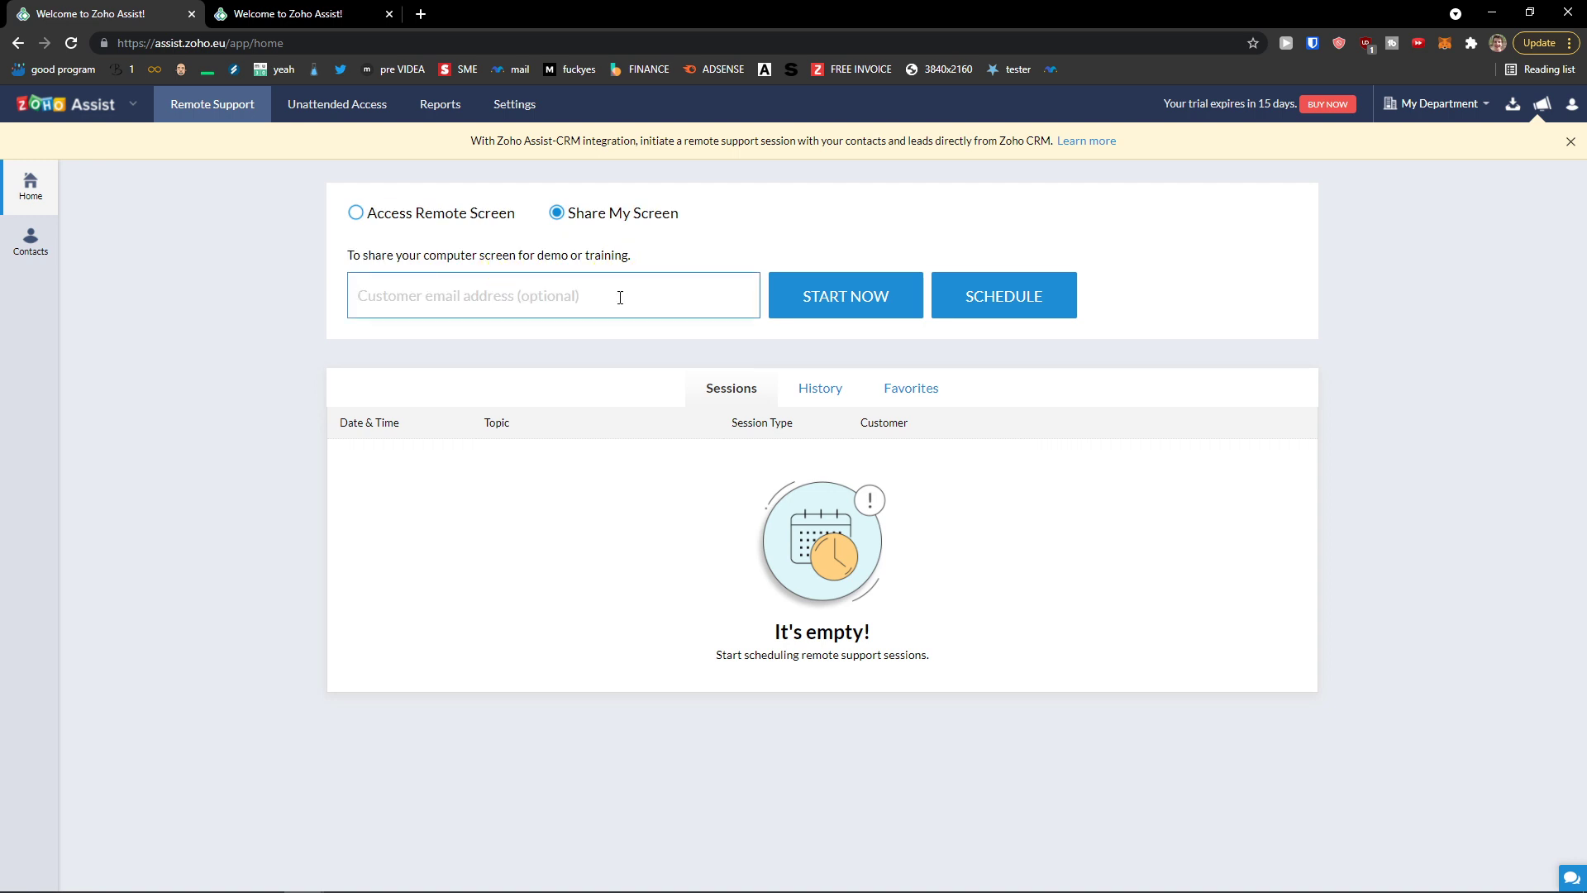
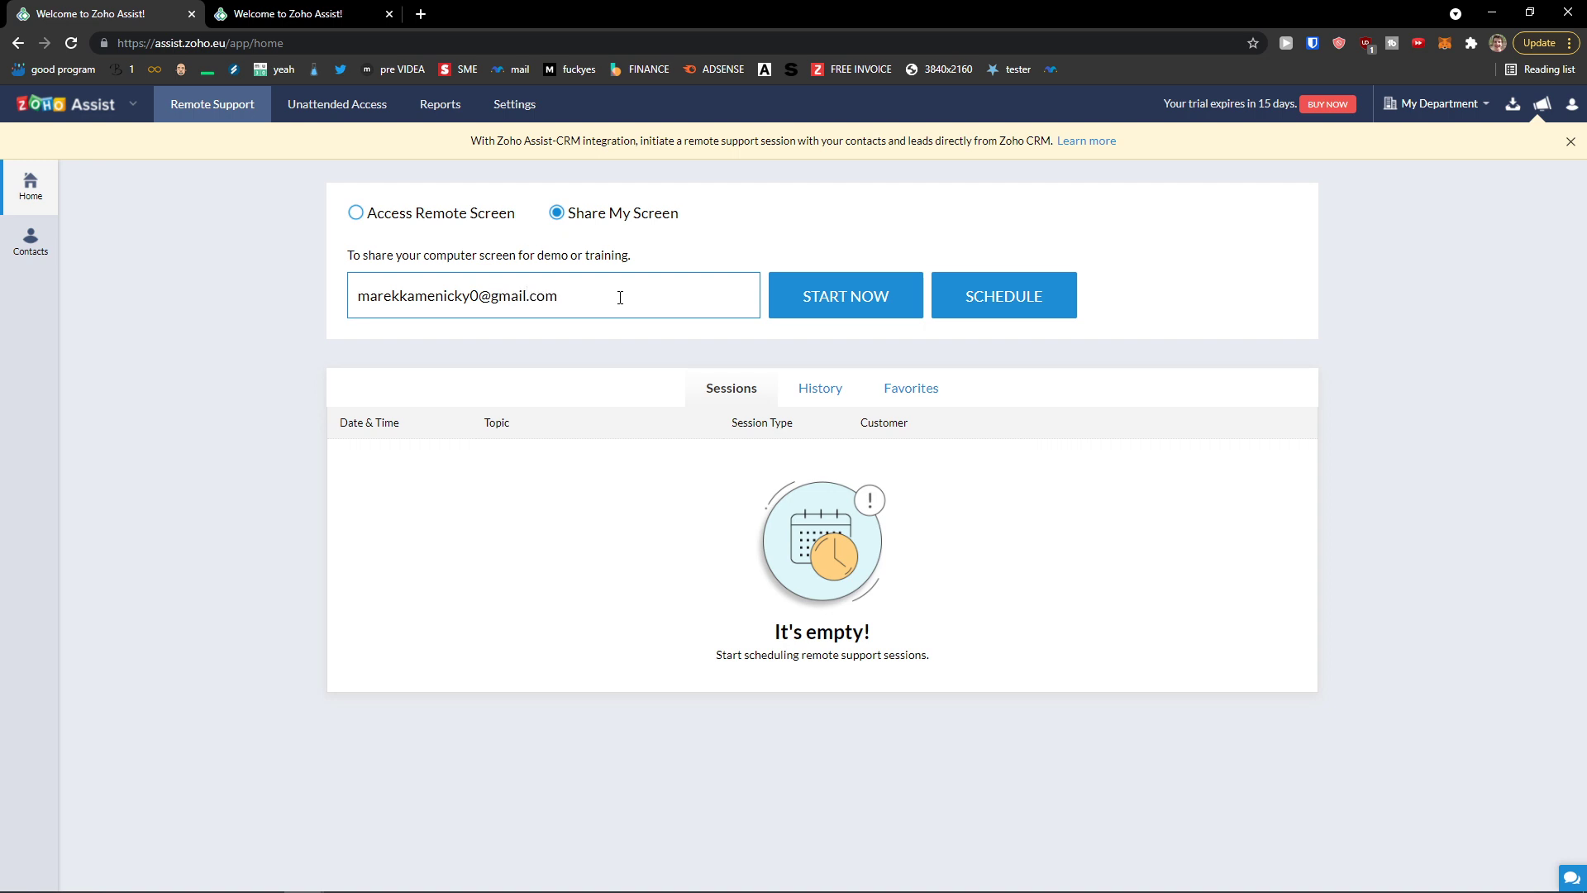
{"action": "left_click", "coordinate": [845, 295]}
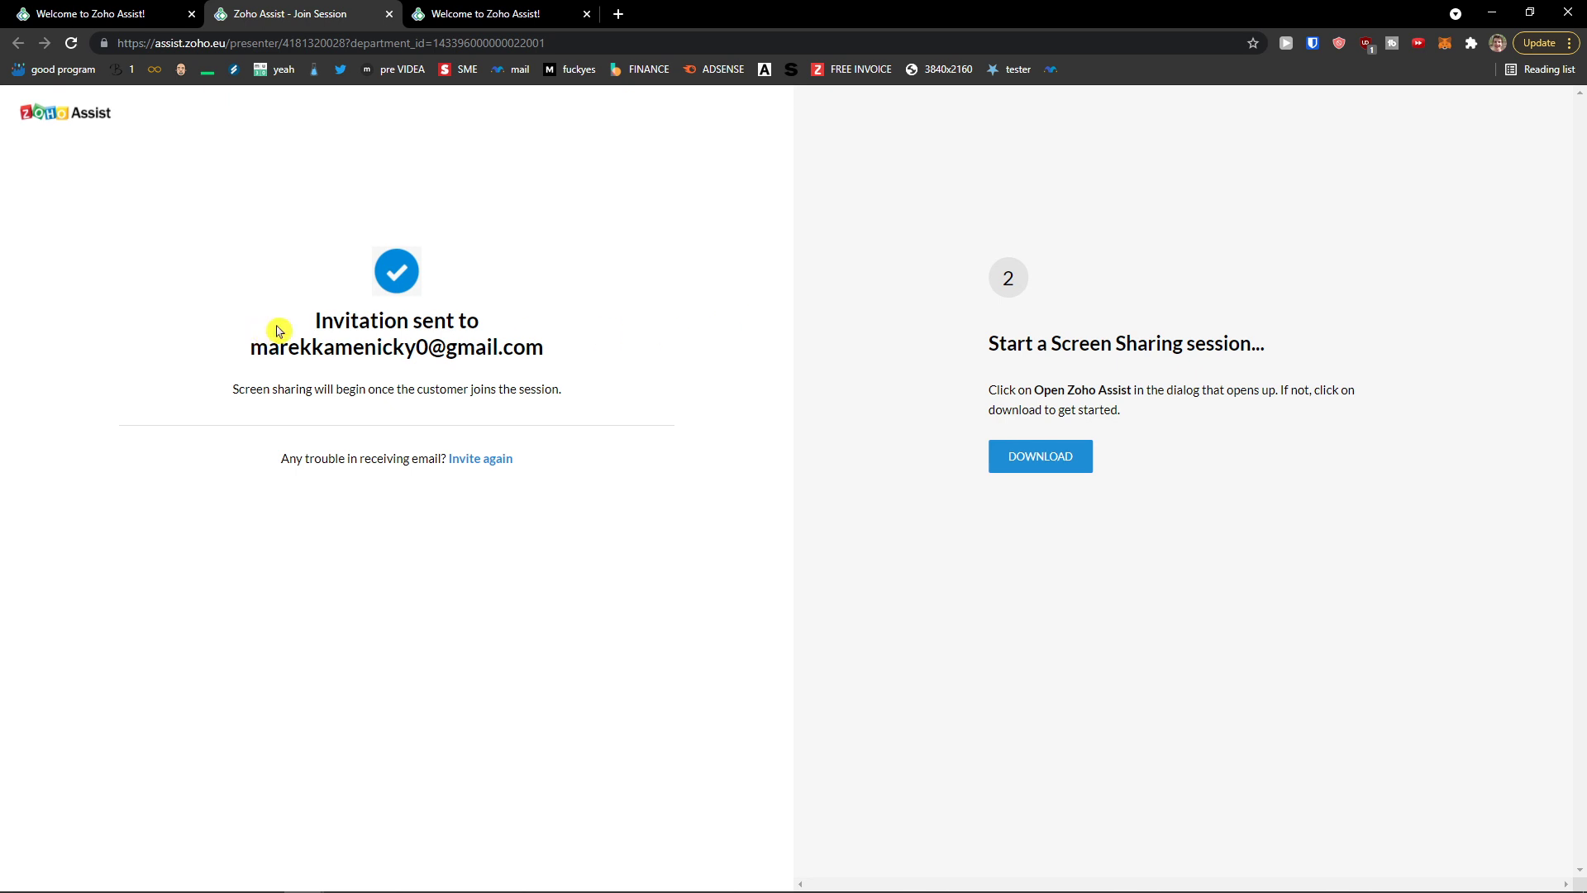
{"action": "mouse_move", "coordinate": [1116, 385]}
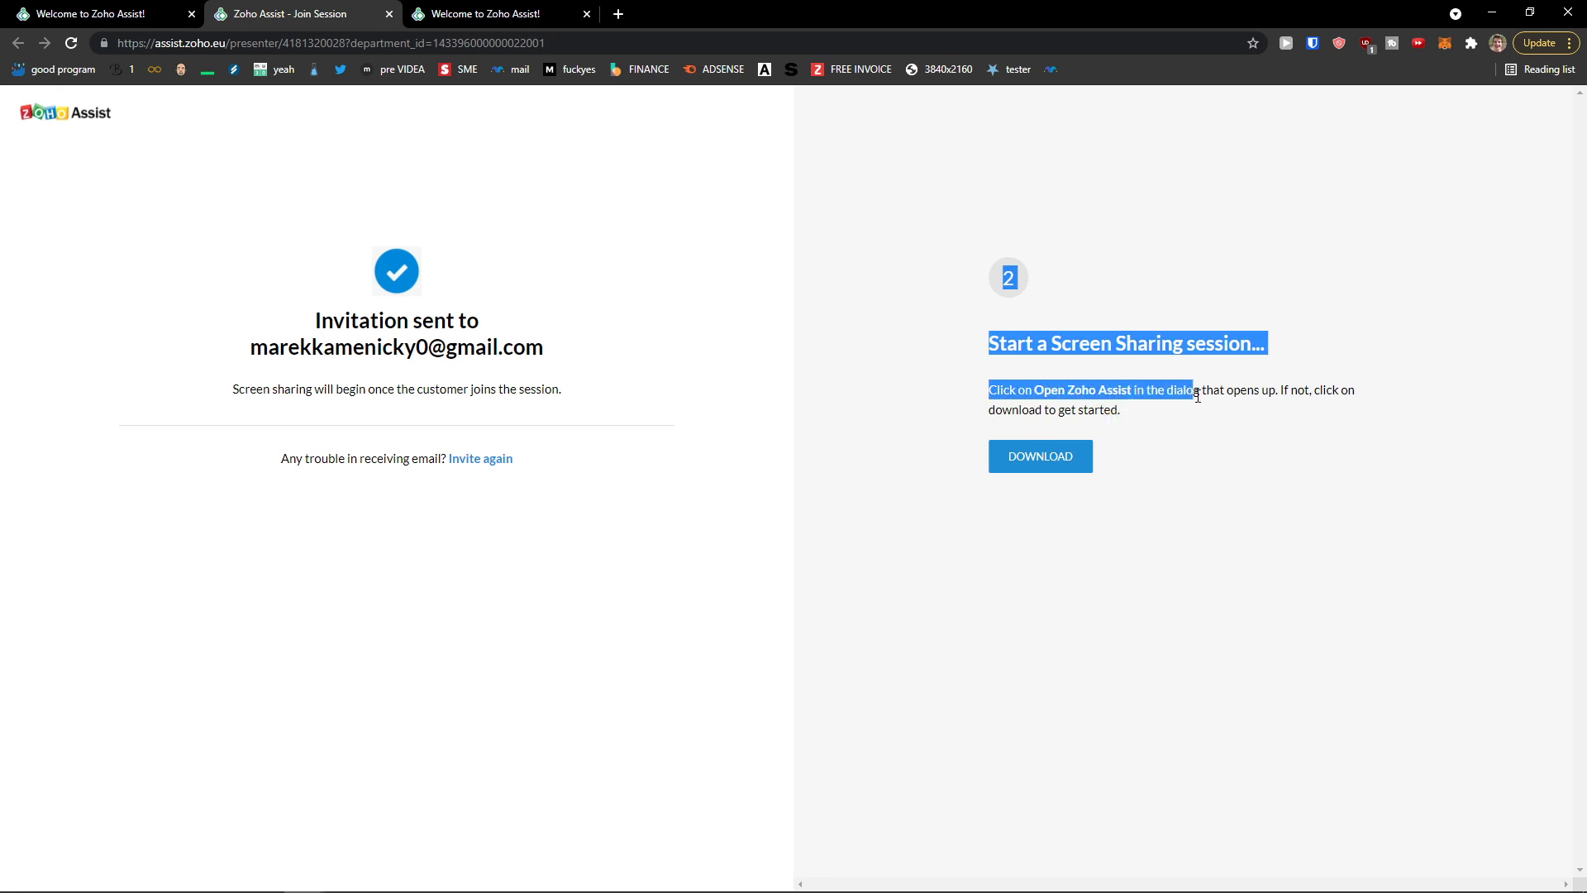
- Return to the home sessions list and start the newly listed screen share session
{"action": "left_click", "coordinate": [1040, 456]}
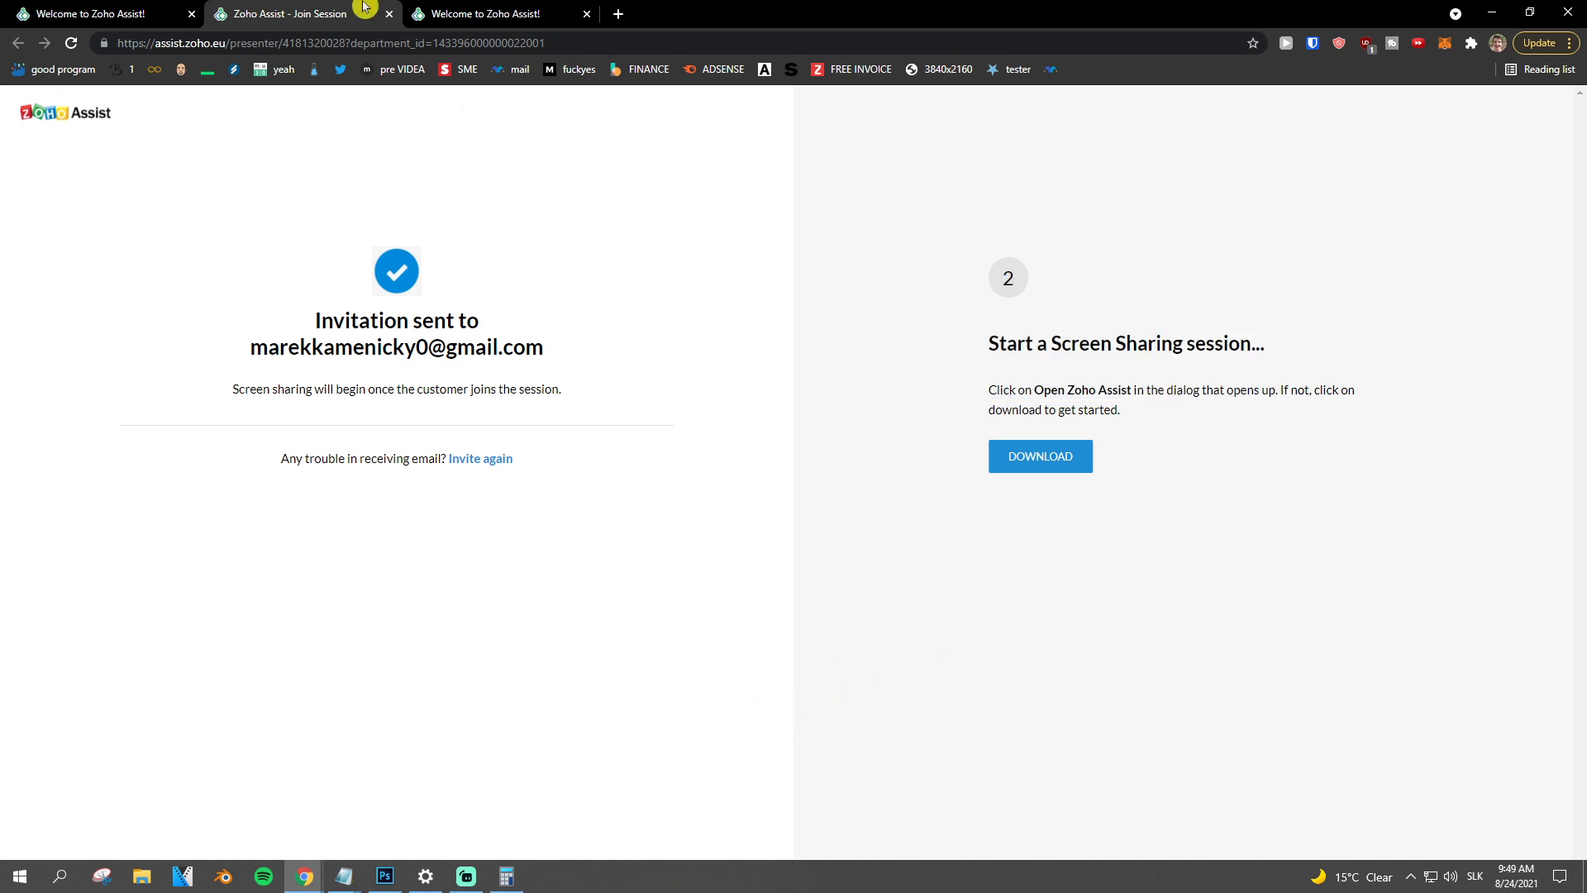
{"action": "left_click", "coordinate": [496, 15]}
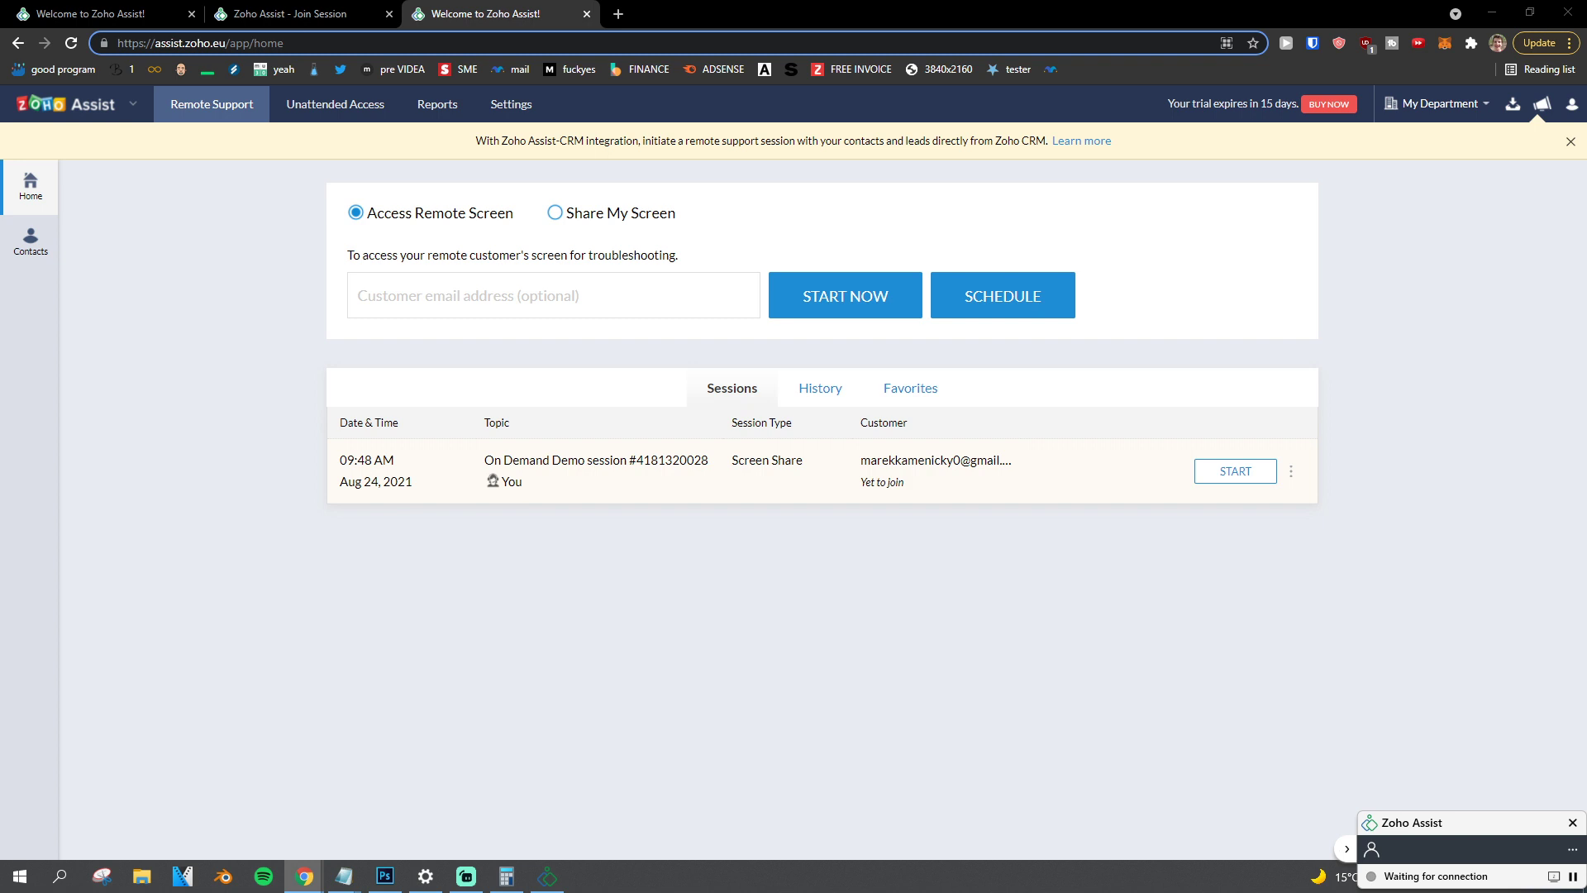
{"action": "left_click", "coordinate": [1233, 471]}
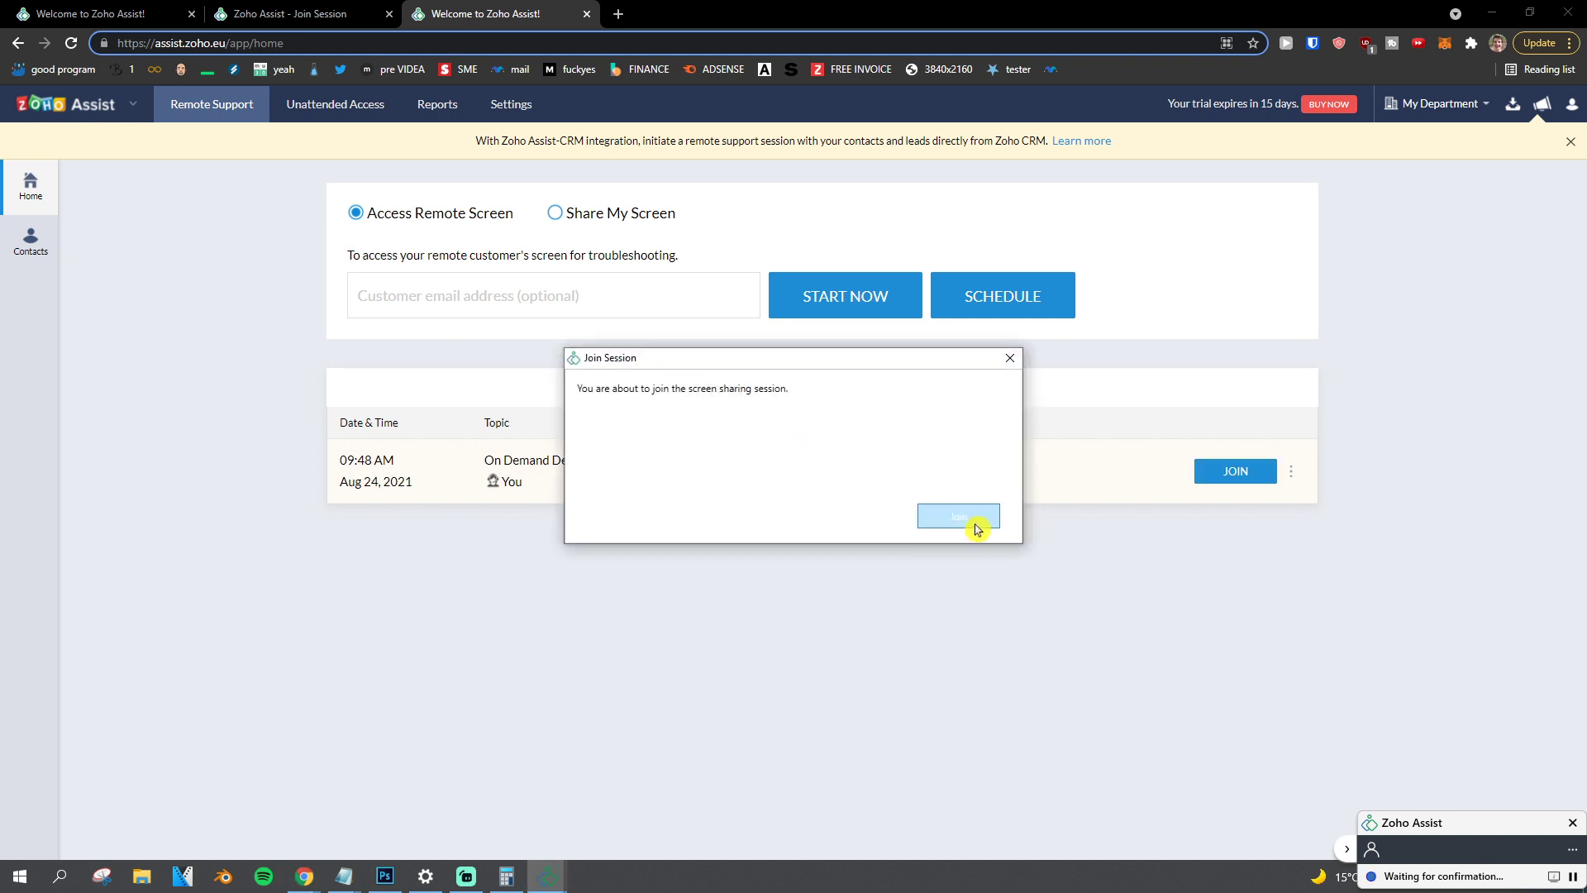
- Join the session sharing Screen2, allow the agent through the firewall and open the ongoing session
{"action": "left_click", "coordinate": [957, 516]}
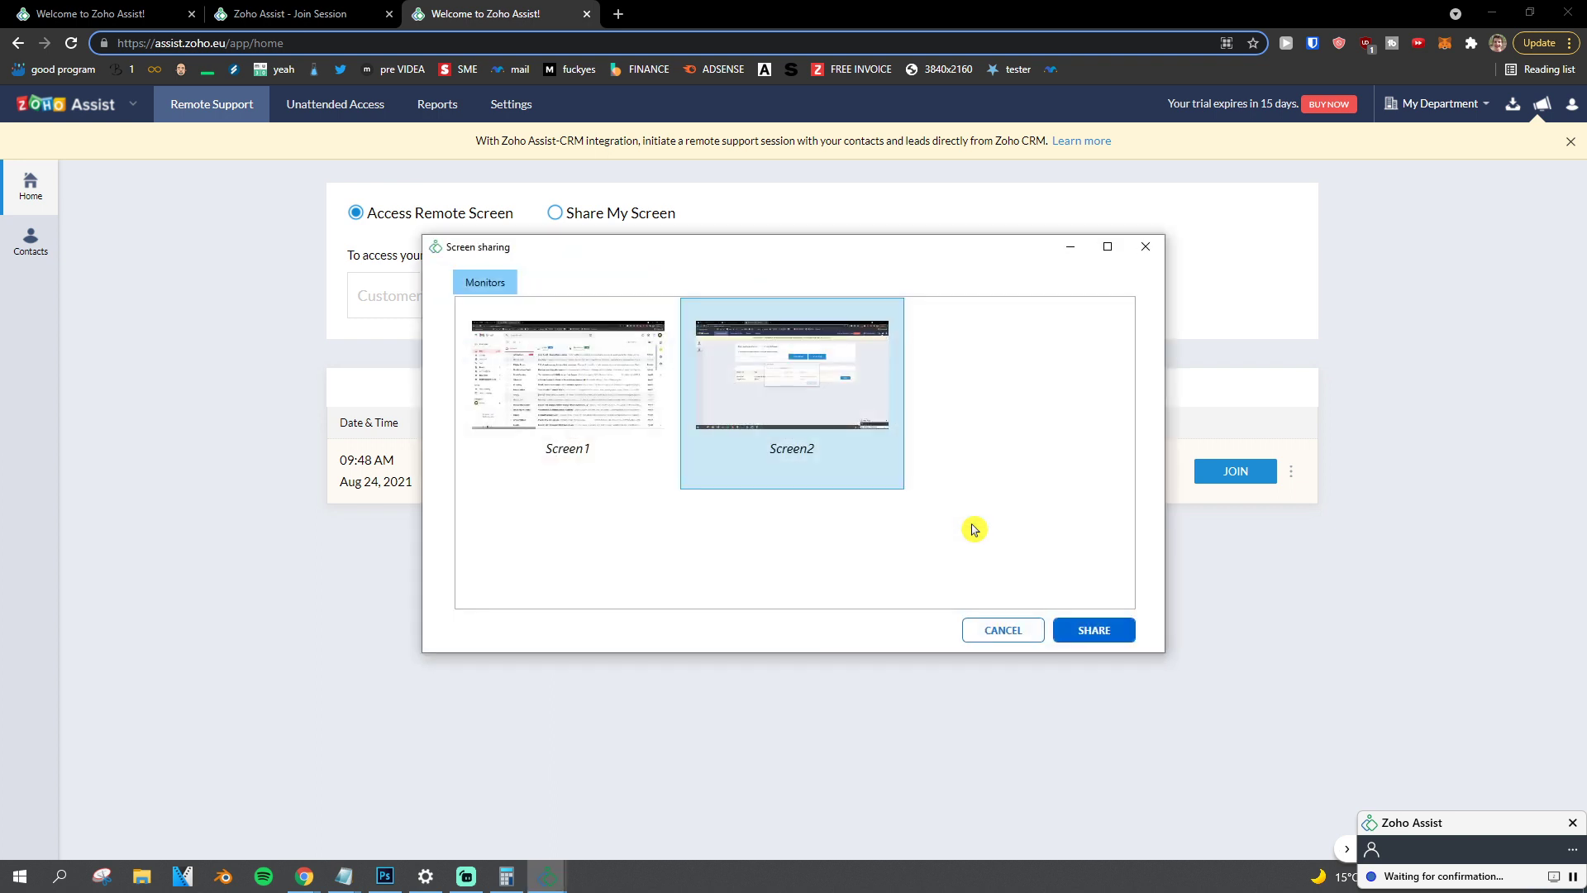
{"action": "mouse_move", "coordinate": [797, 433]}
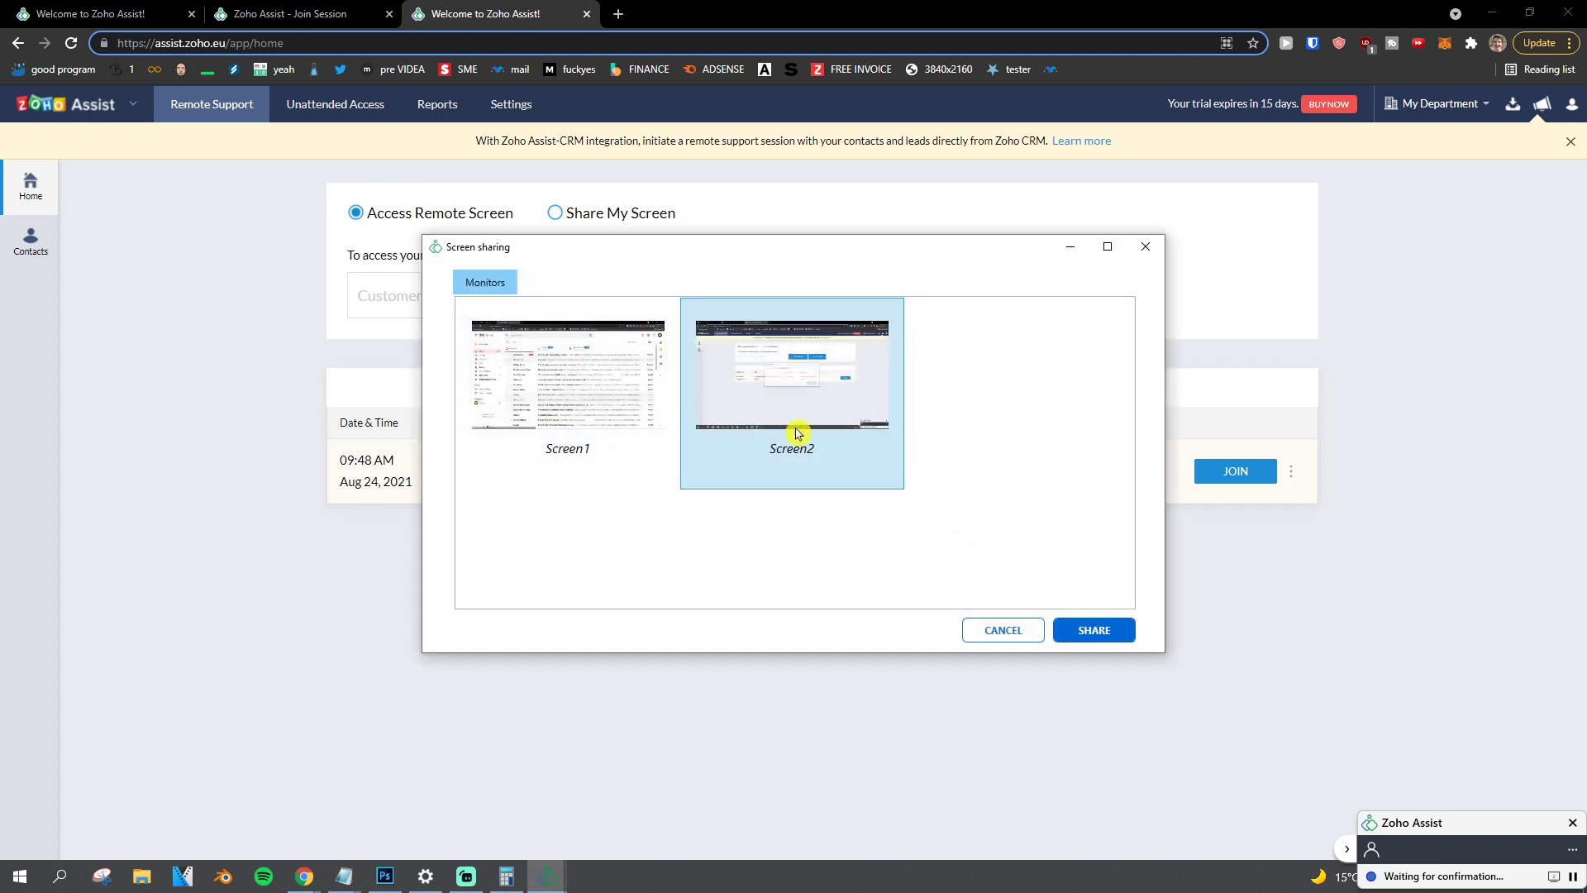
{"action": "mouse_move", "coordinate": [800, 417]}
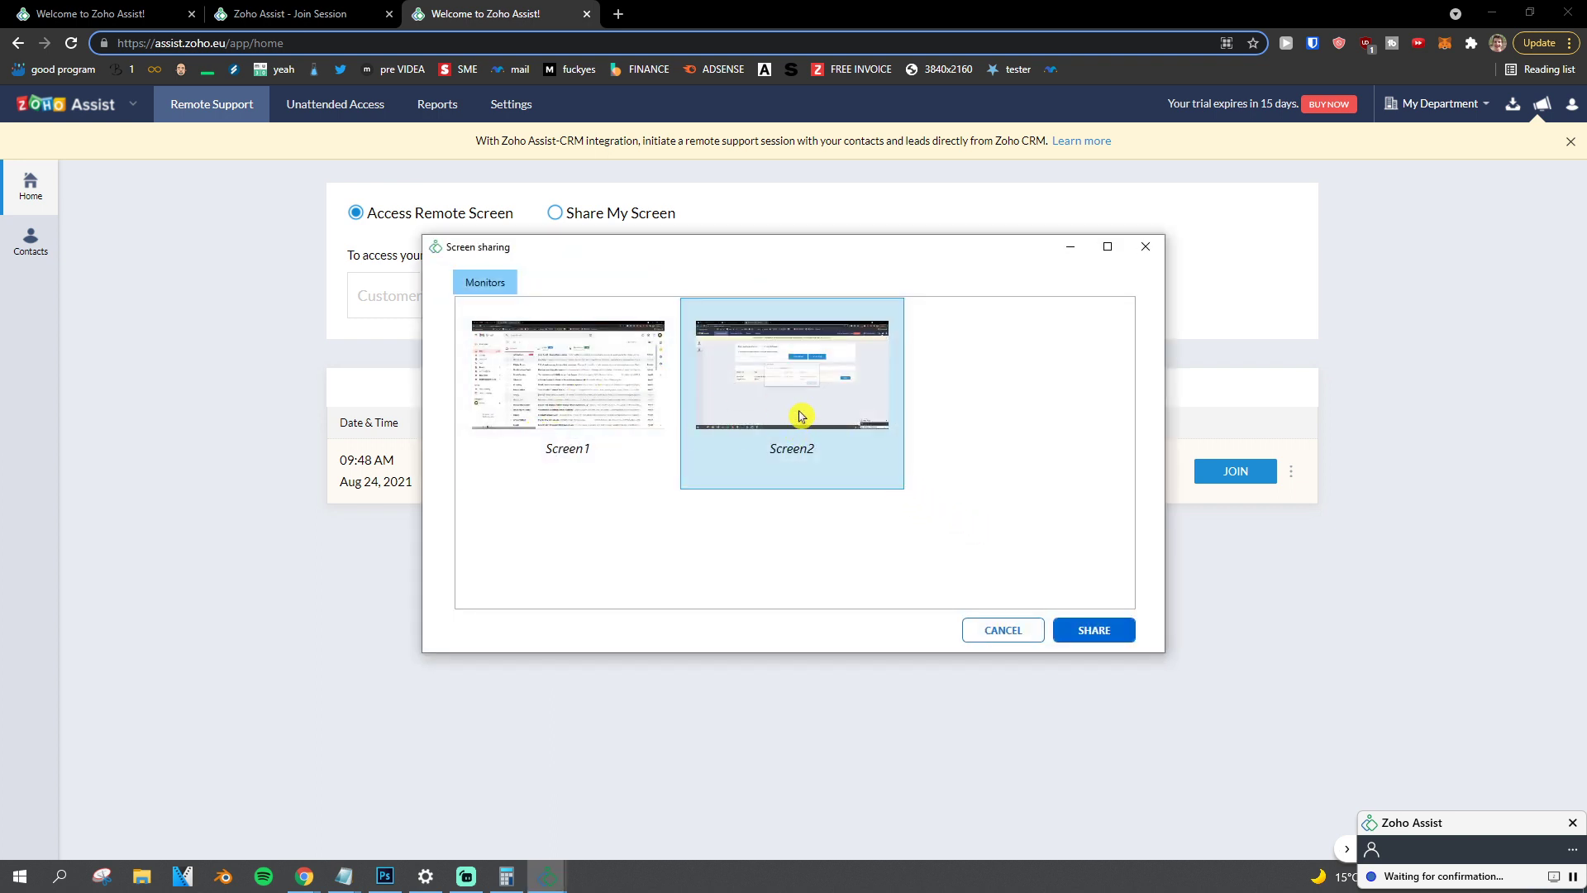
{"action": "left_click", "coordinate": [1093, 630]}
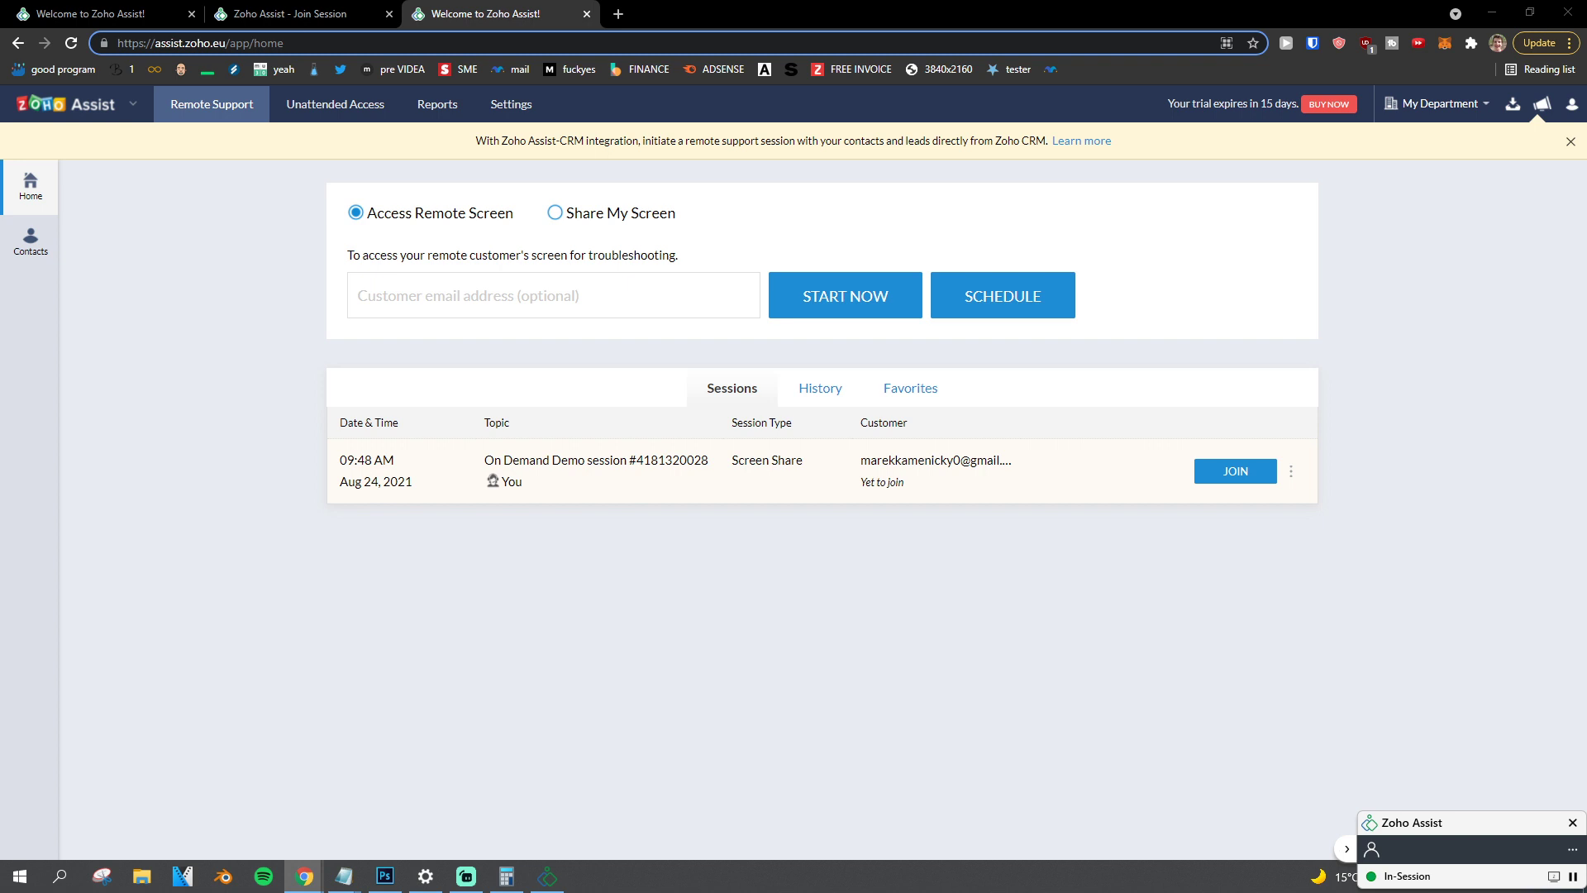
{"action": "left_click", "coordinate": [1234, 471]}
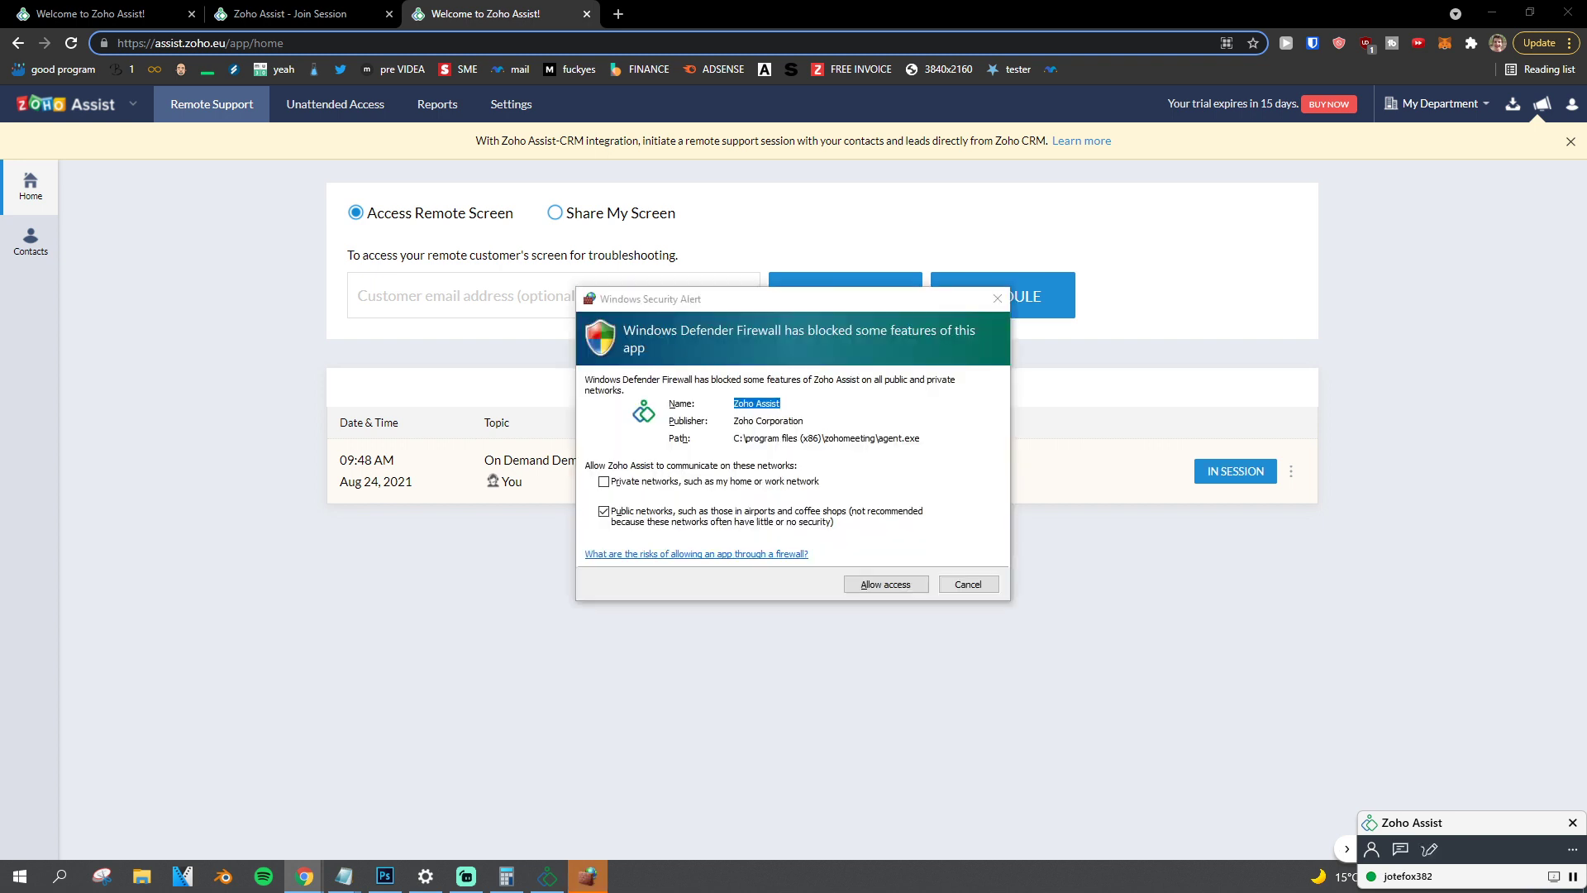
{"action": "left_click", "coordinate": [882, 583]}
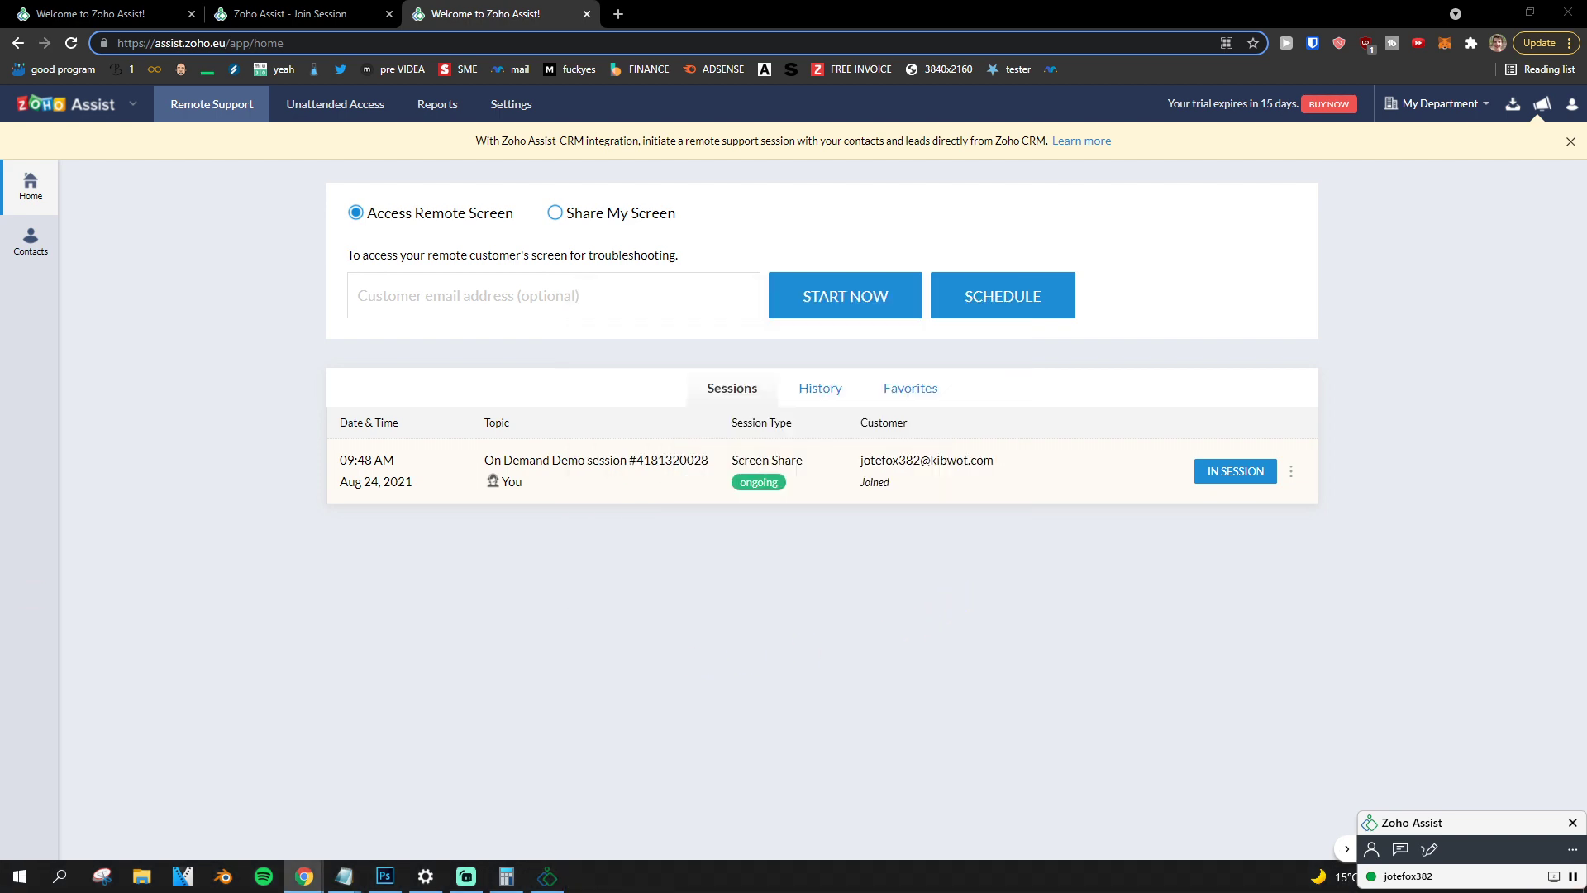
{"action": "left_click", "coordinate": [1234, 471]}
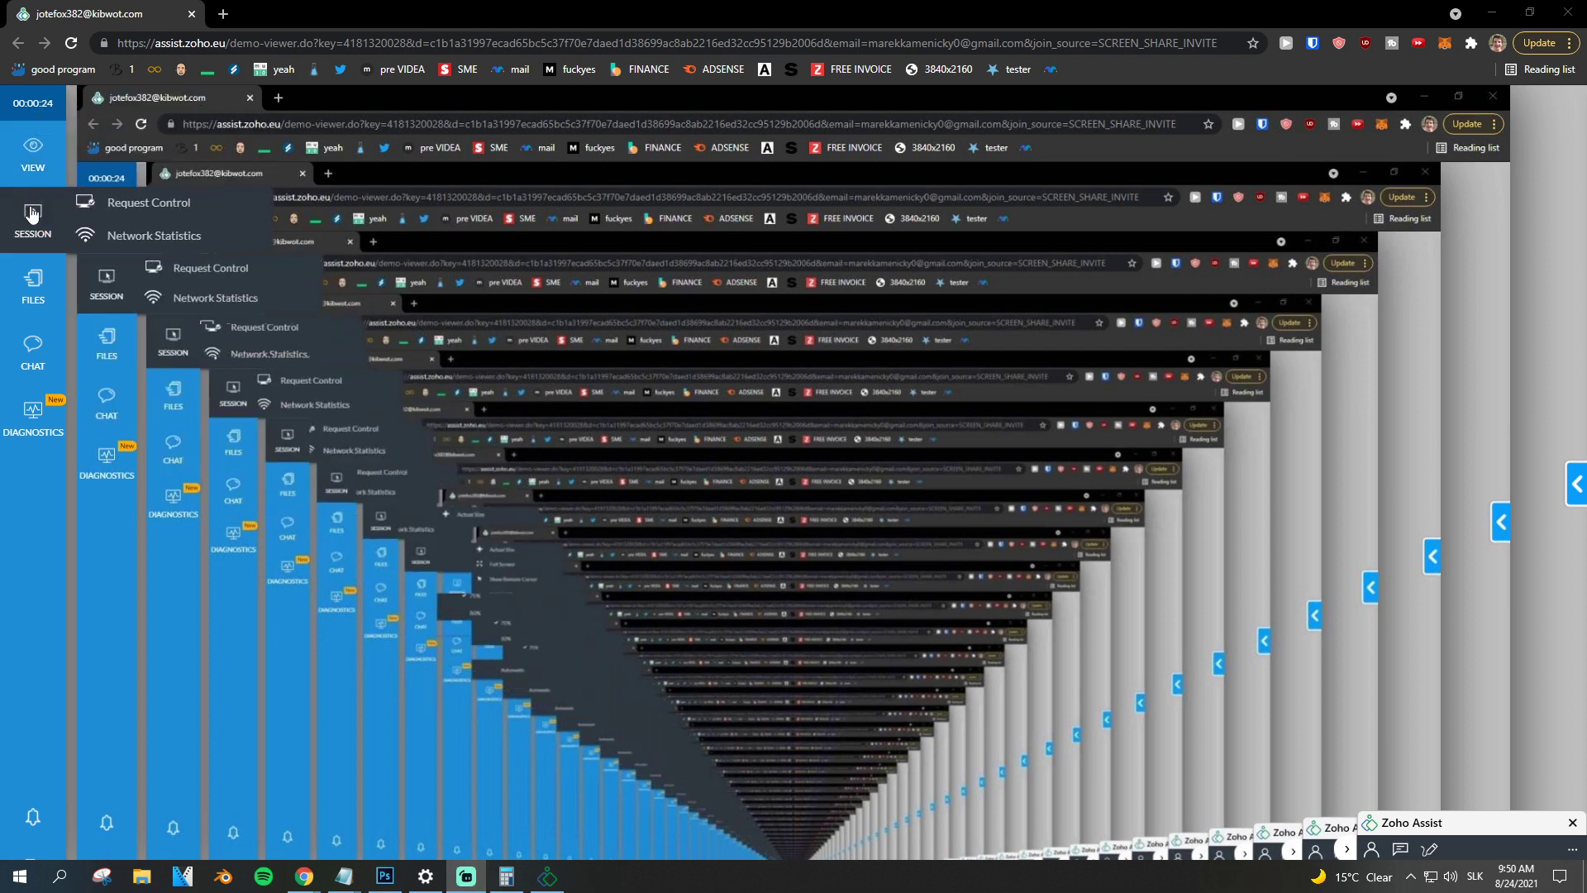
- View the session options in the viewer and check the empty chat panel
{"action": "left_click", "coordinate": [33, 350]}
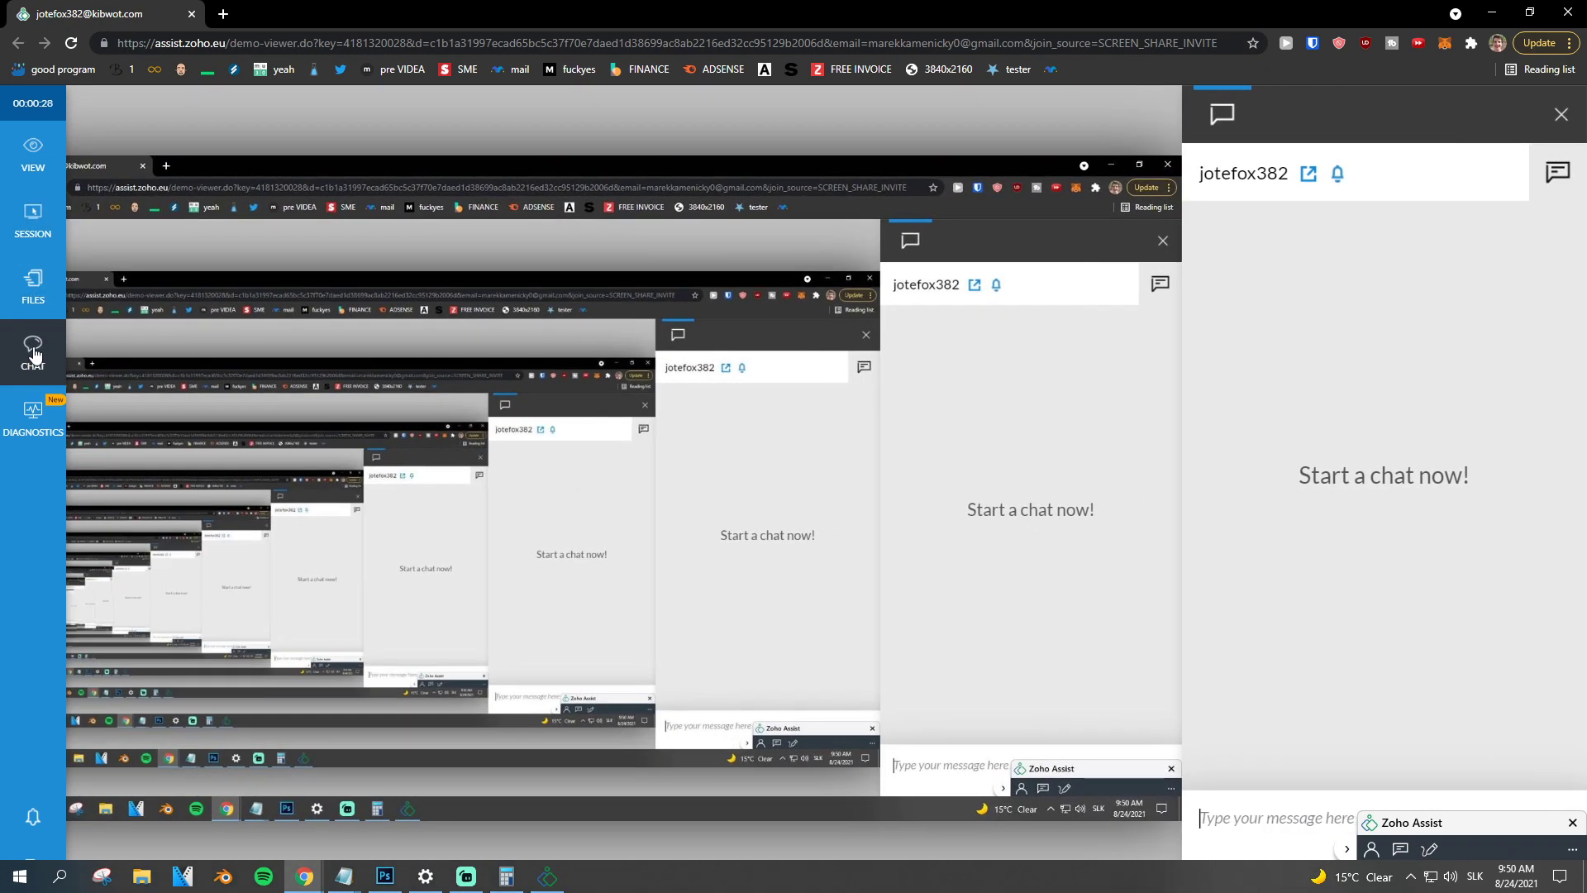
{"action": "left_click", "coordinate": [486, 14]}
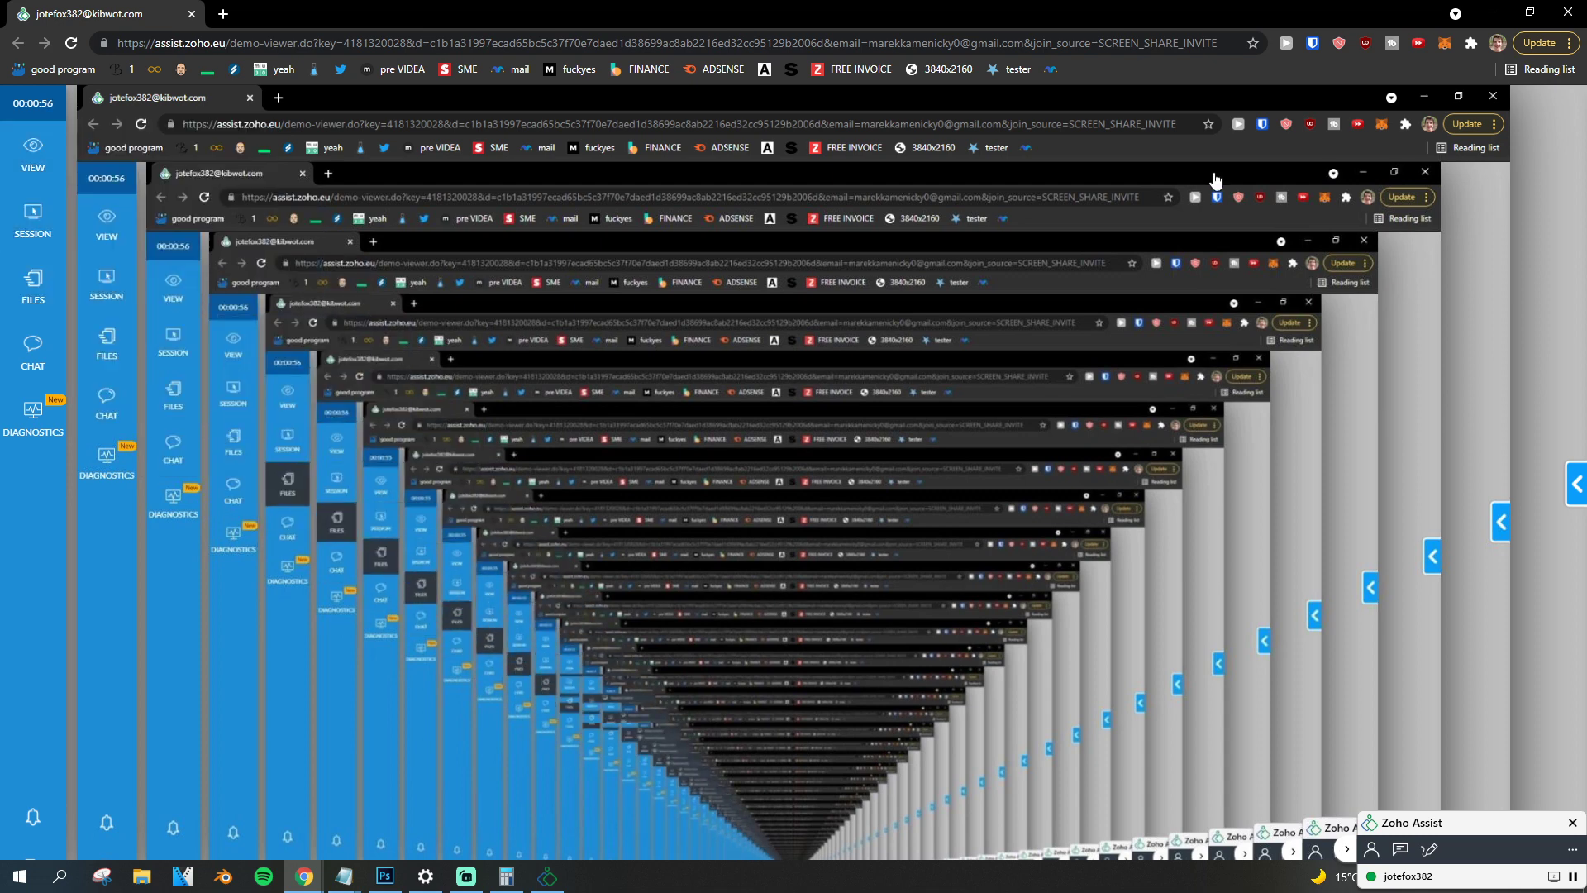
{"action": "left_click", "coordinate": [496, 15]}
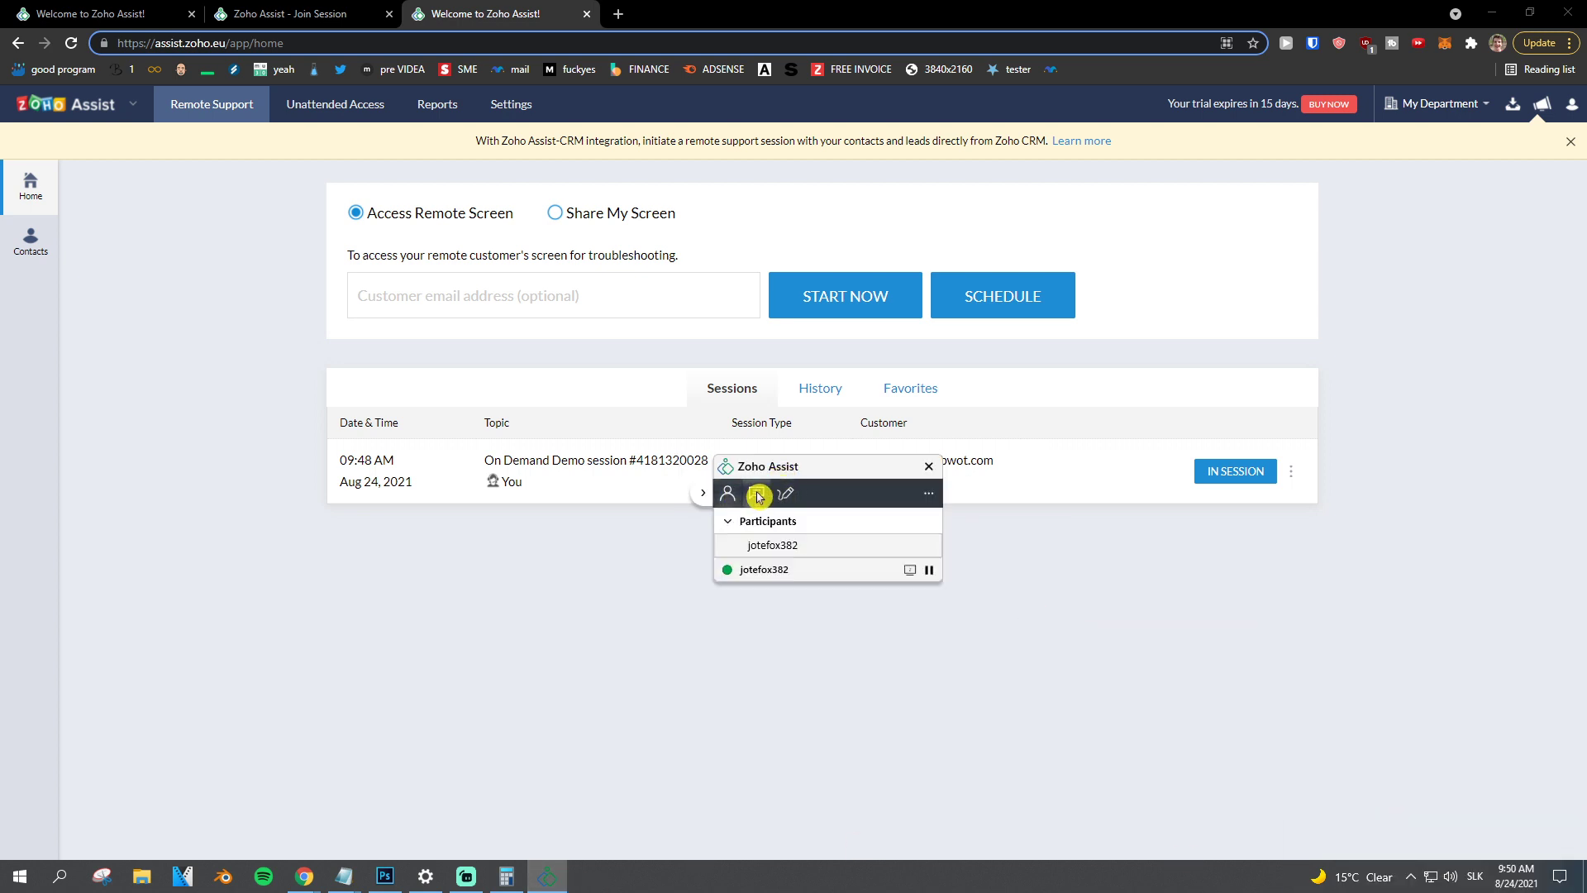
{"action": "mouse_move", "coordinate": [936, 584]}
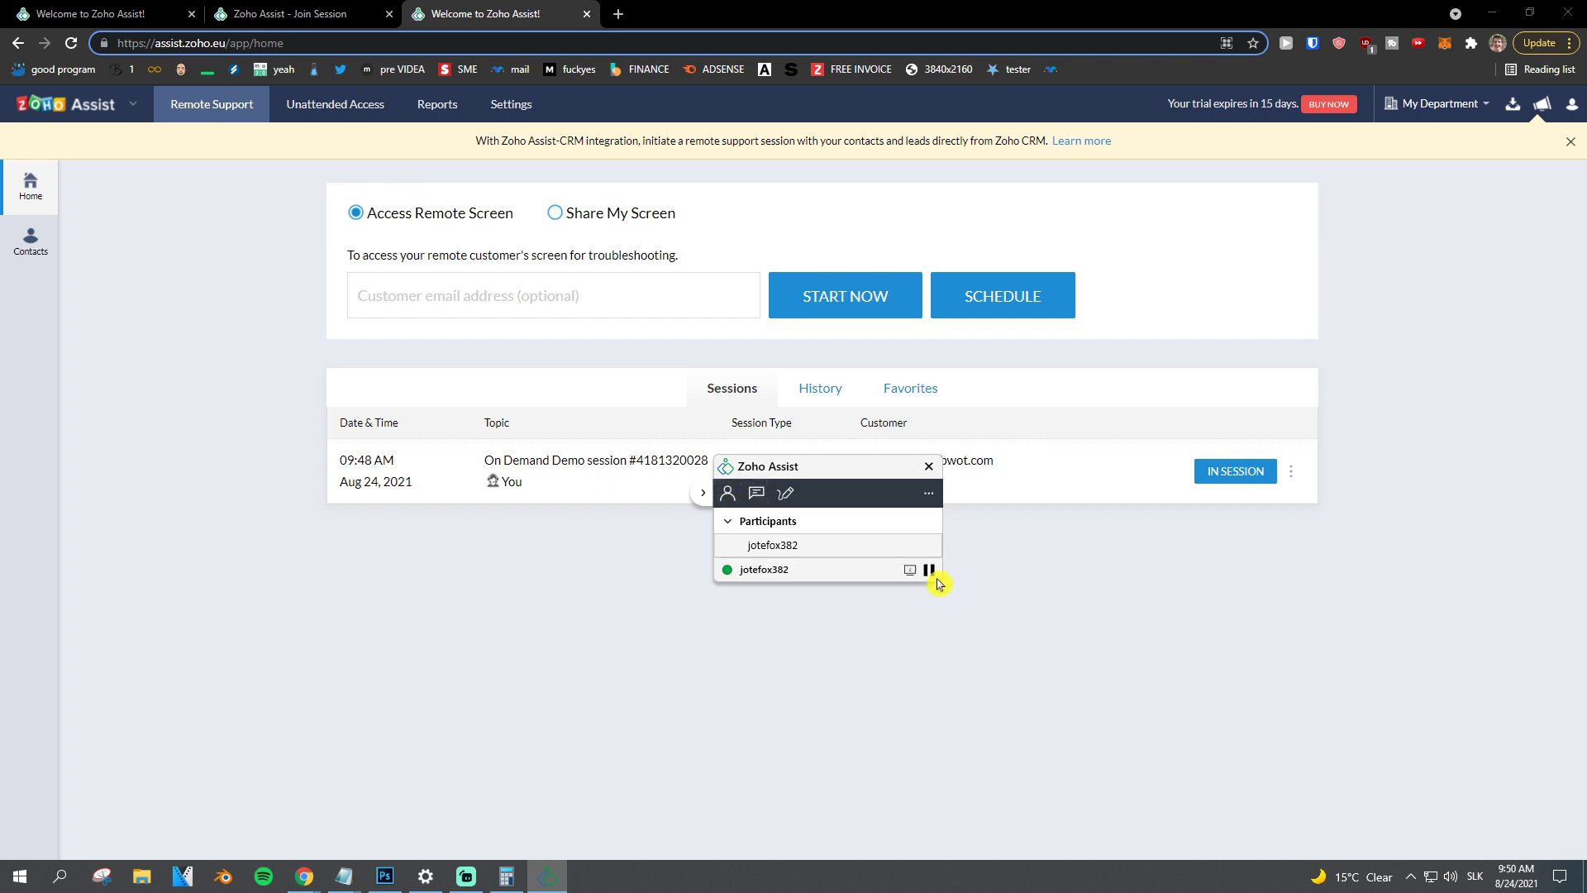
- Pause sharing, then end the screen share session from its more-actions menu
{"action": "left_click", "coordinate": [927, 568]}
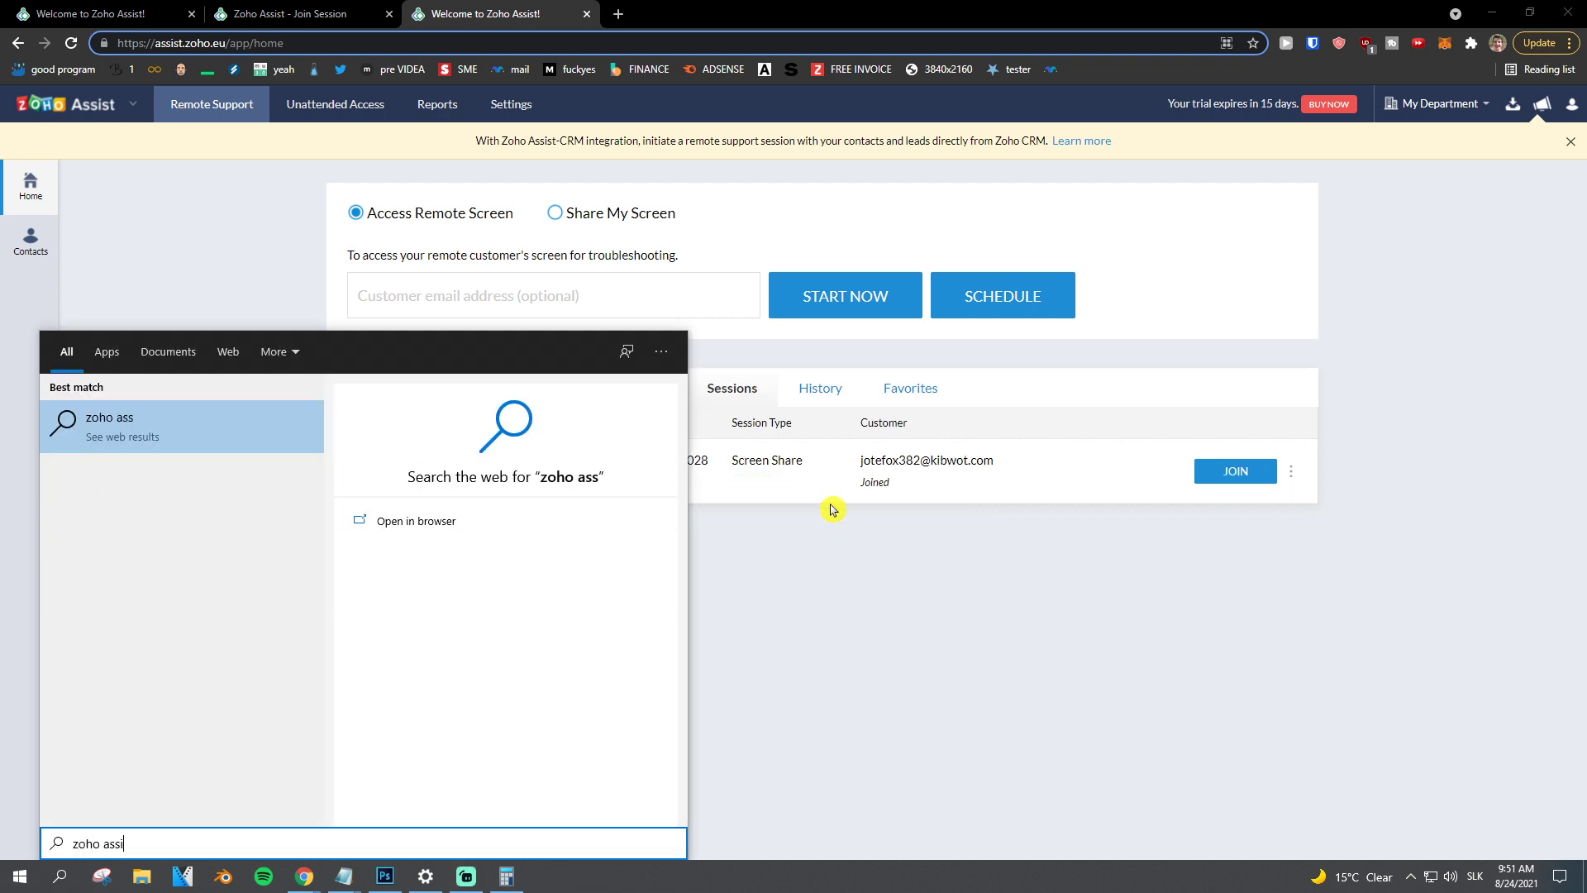
{"action": "key", "text": "Backspace"}
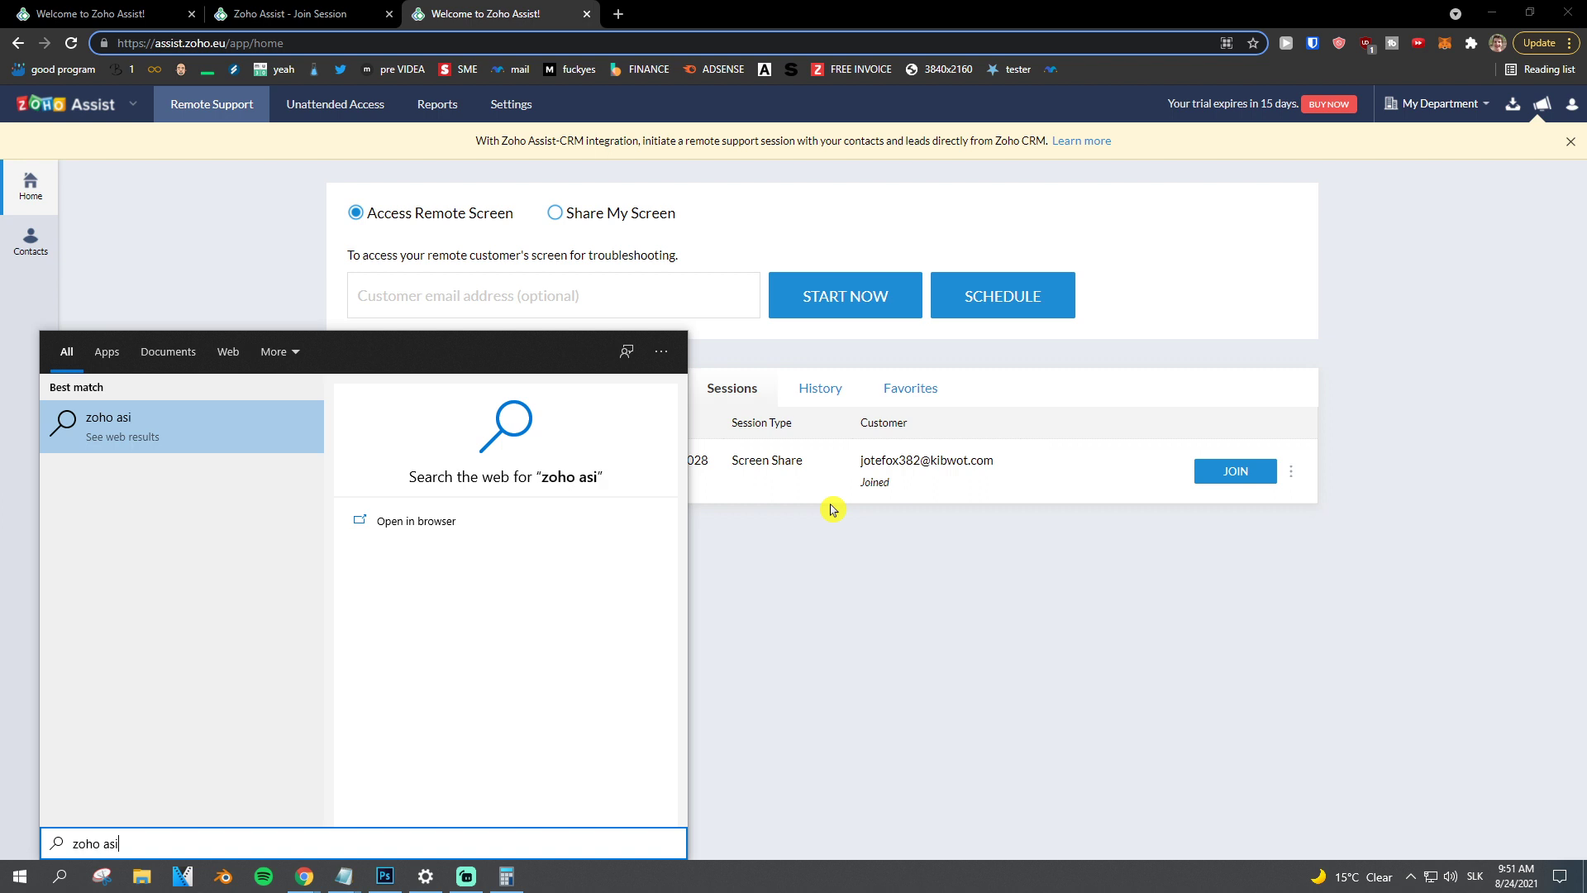
{"action": "key", "text": "Backspace"}
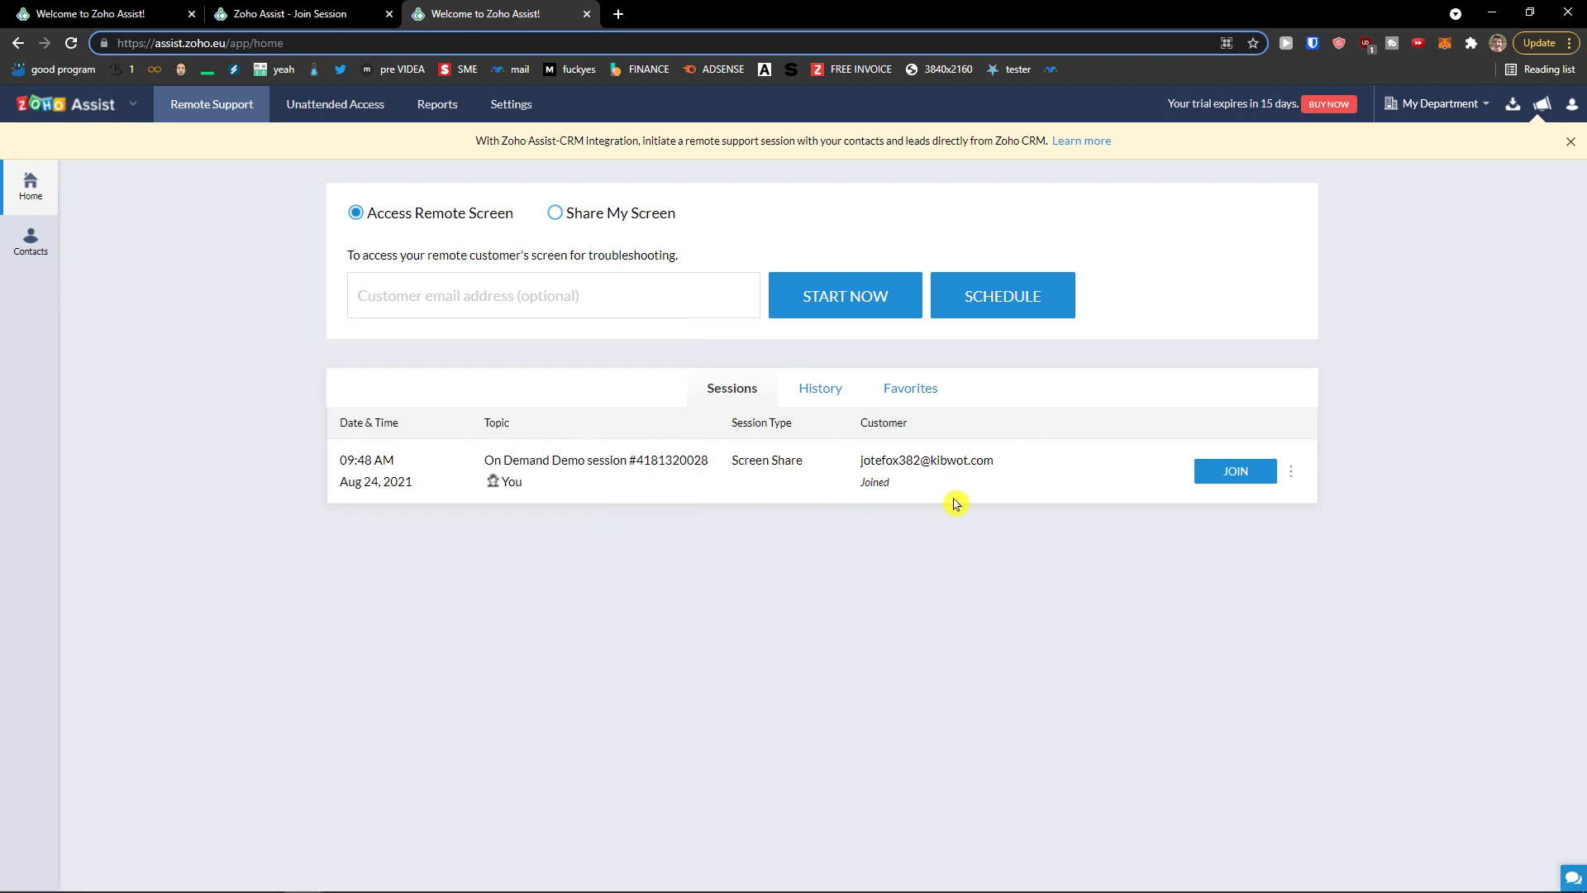
{"action": "left_click", "coordinate": [1291, 471]}
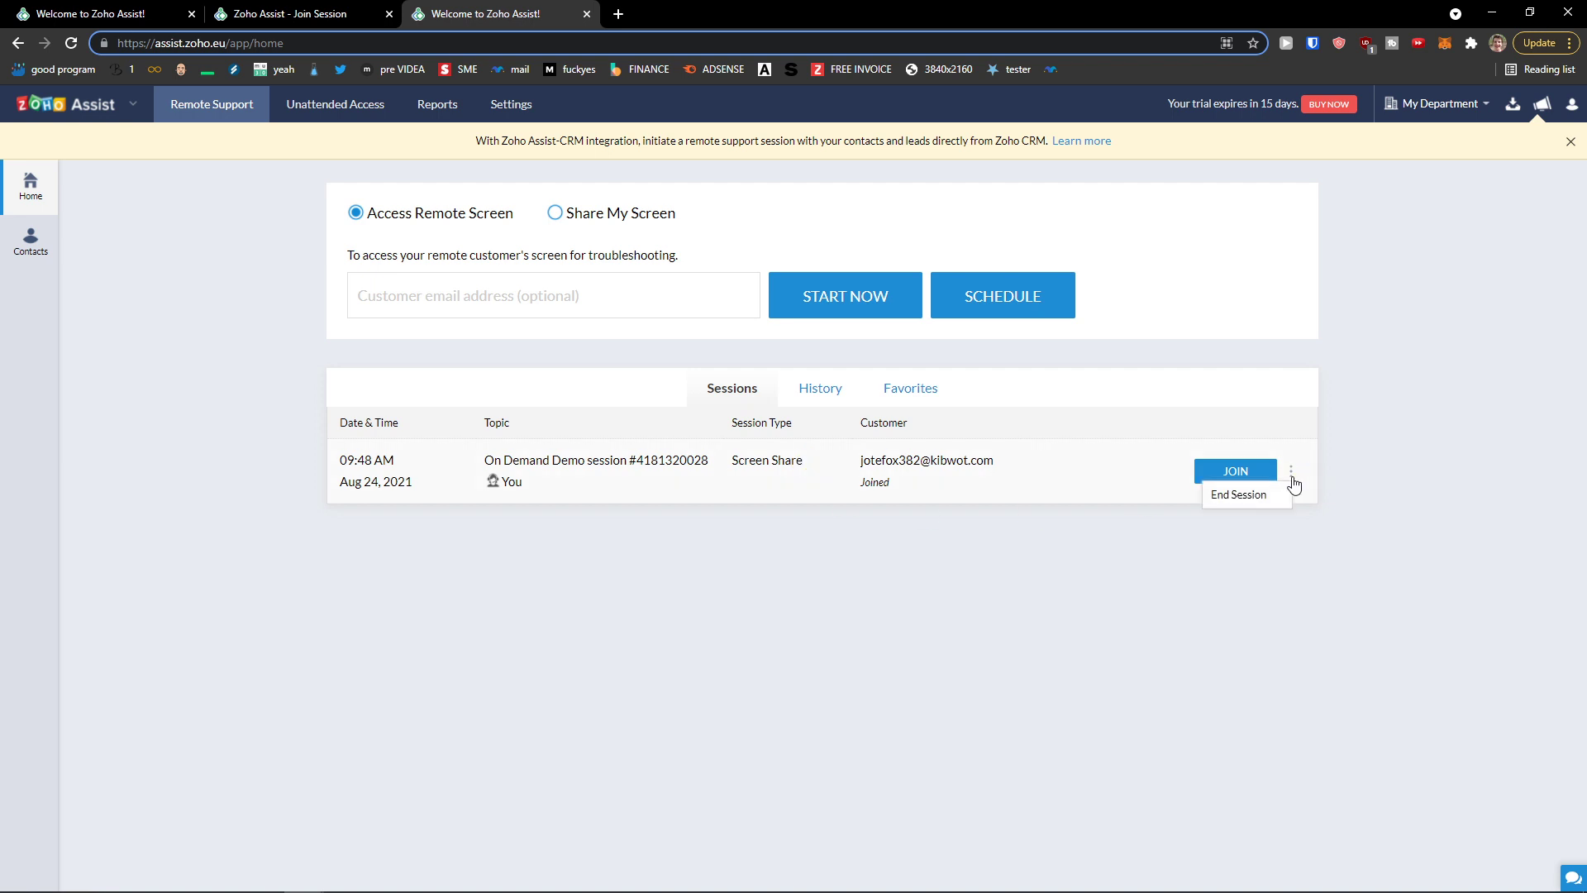
{"action": "left_click", "coordinate": [1238, 494]}
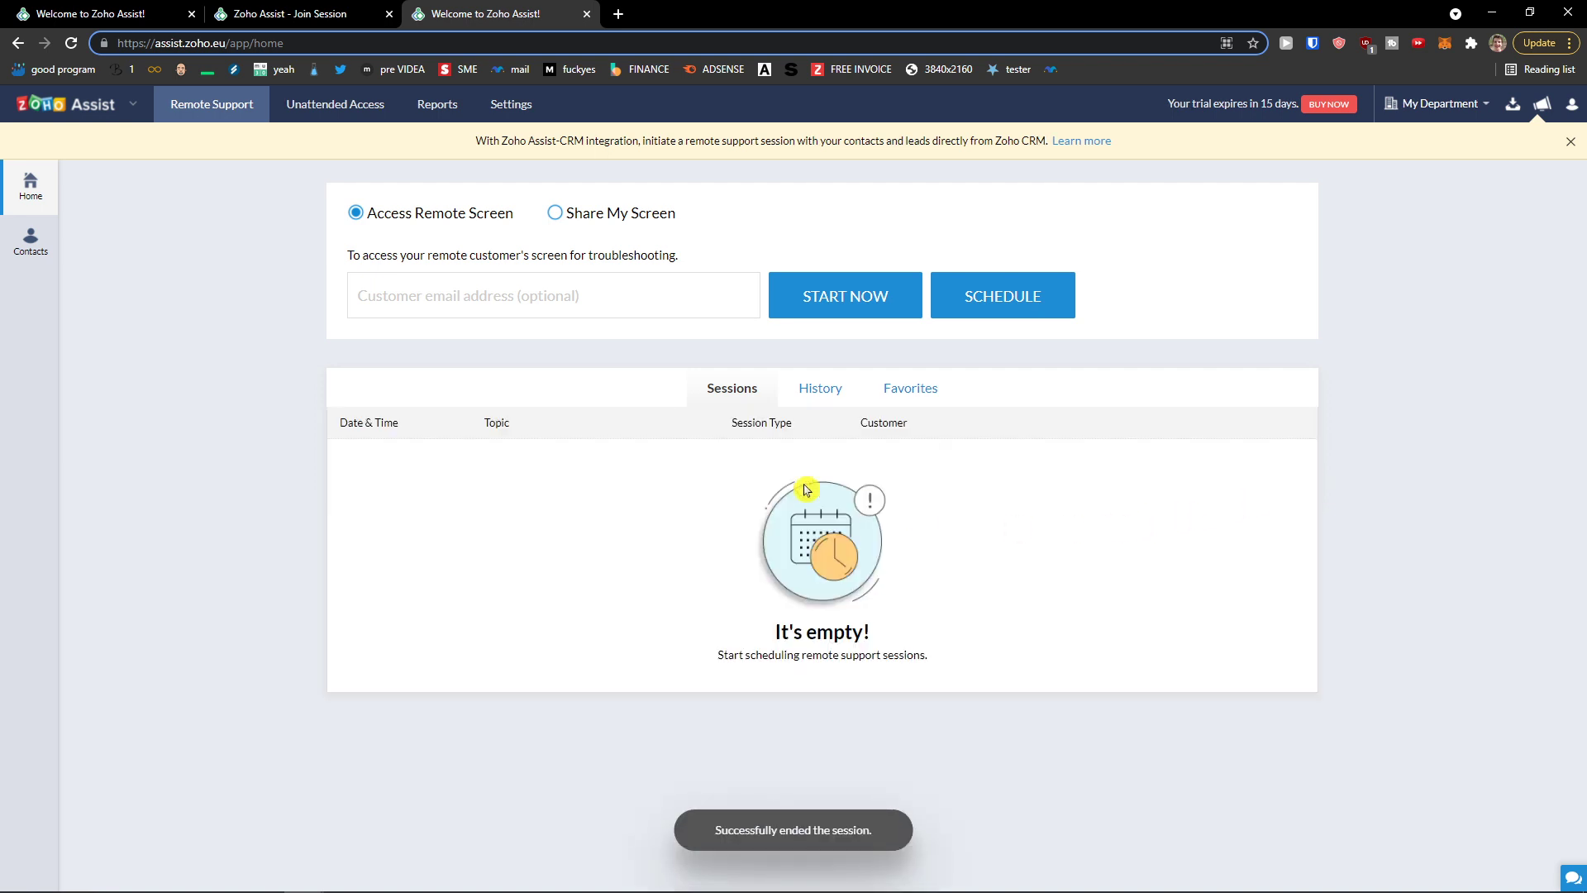
- Check the empty session History list and return to the Sessions list
{"action": "left_click", "coordinate": [820, 387]}
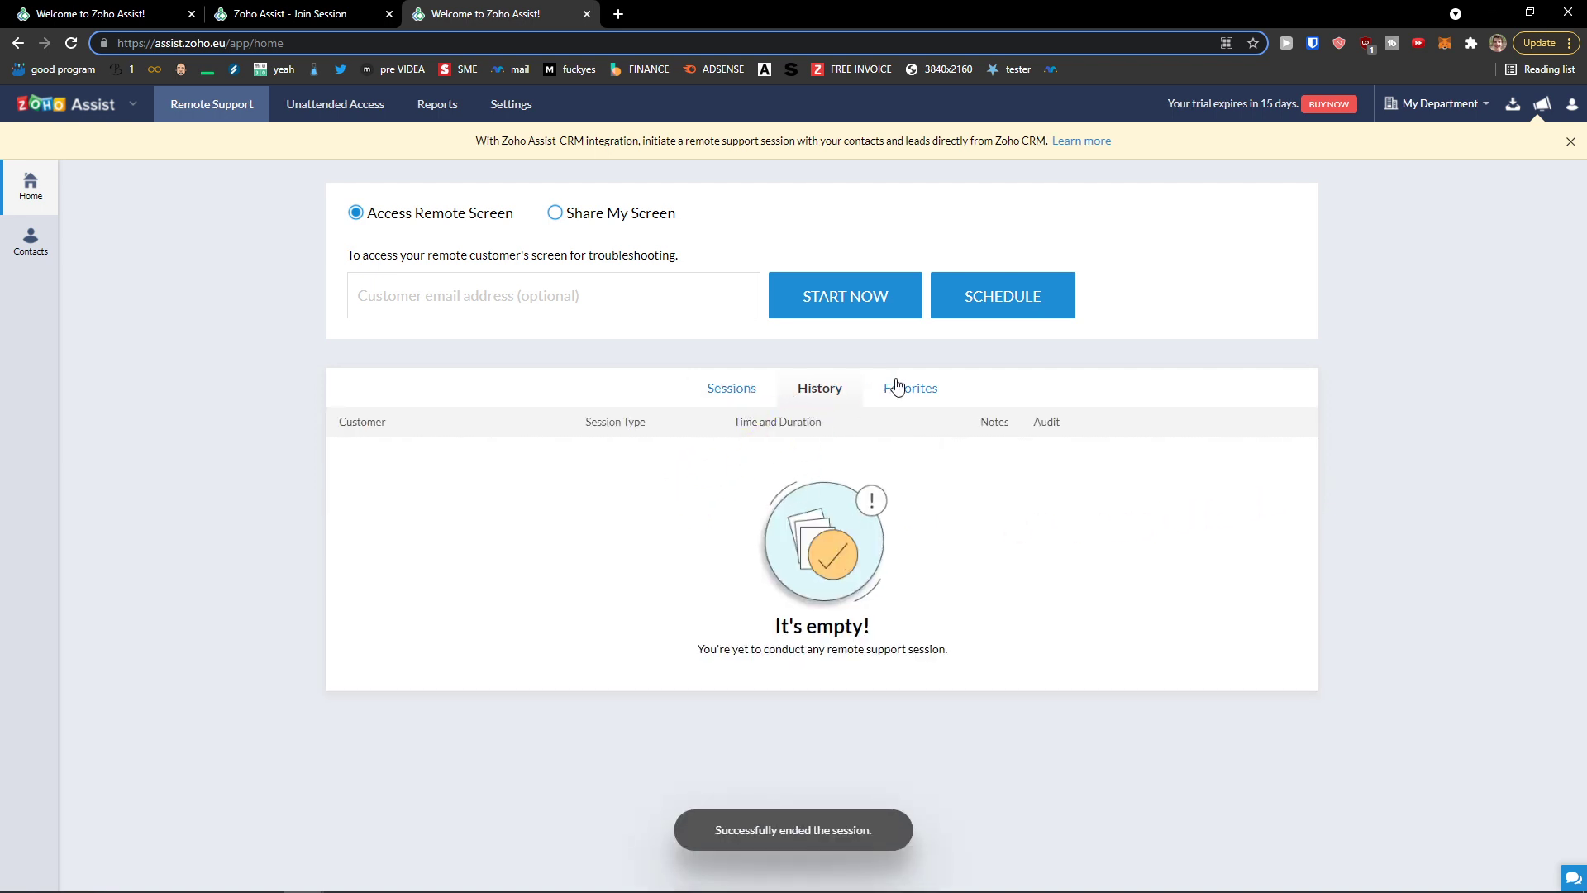
{"action": "left_click", "coordinate": [731, 387]}
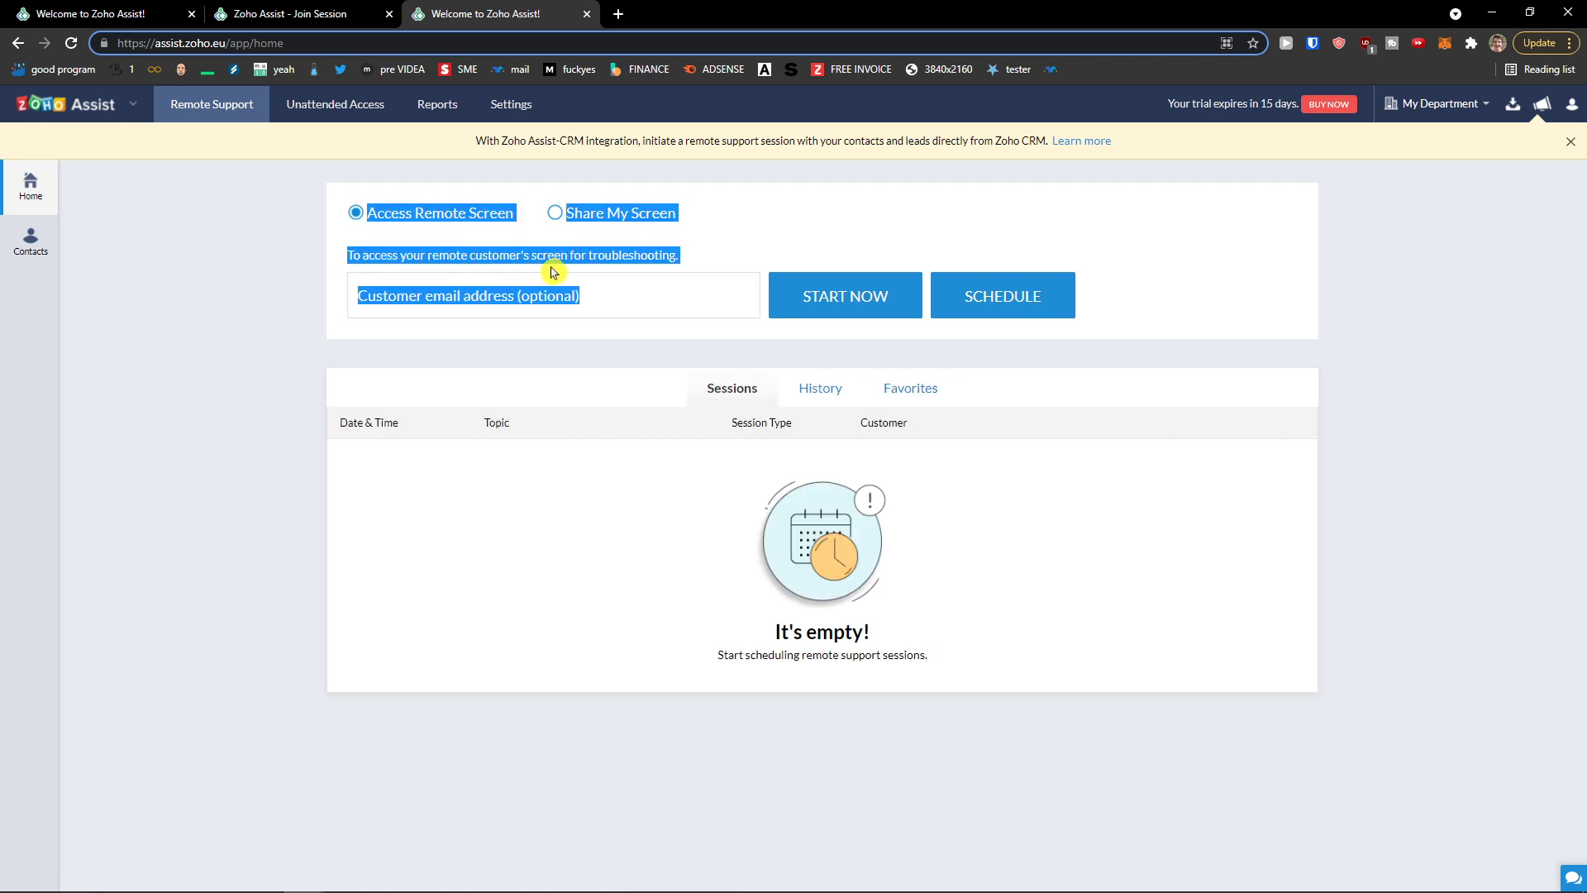
- Start an on-demand remote support session addressed to the suggested customer Gmail address
{"action": "left_click", "coordinate": [554, 295]}
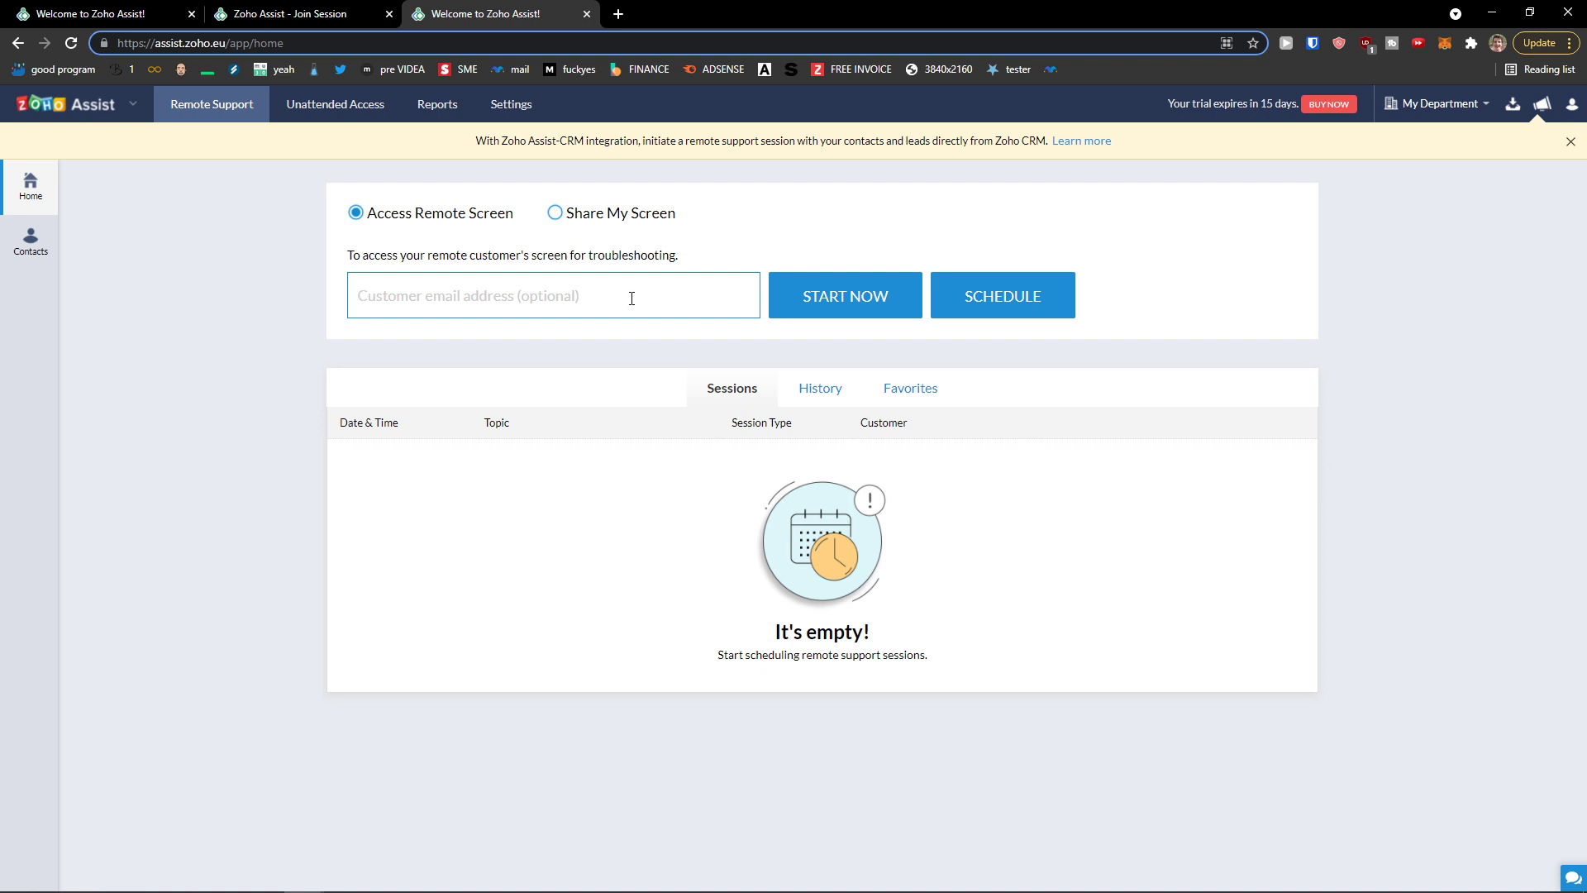
{"action": "mouse_move", "coordinate": [587, 281]}
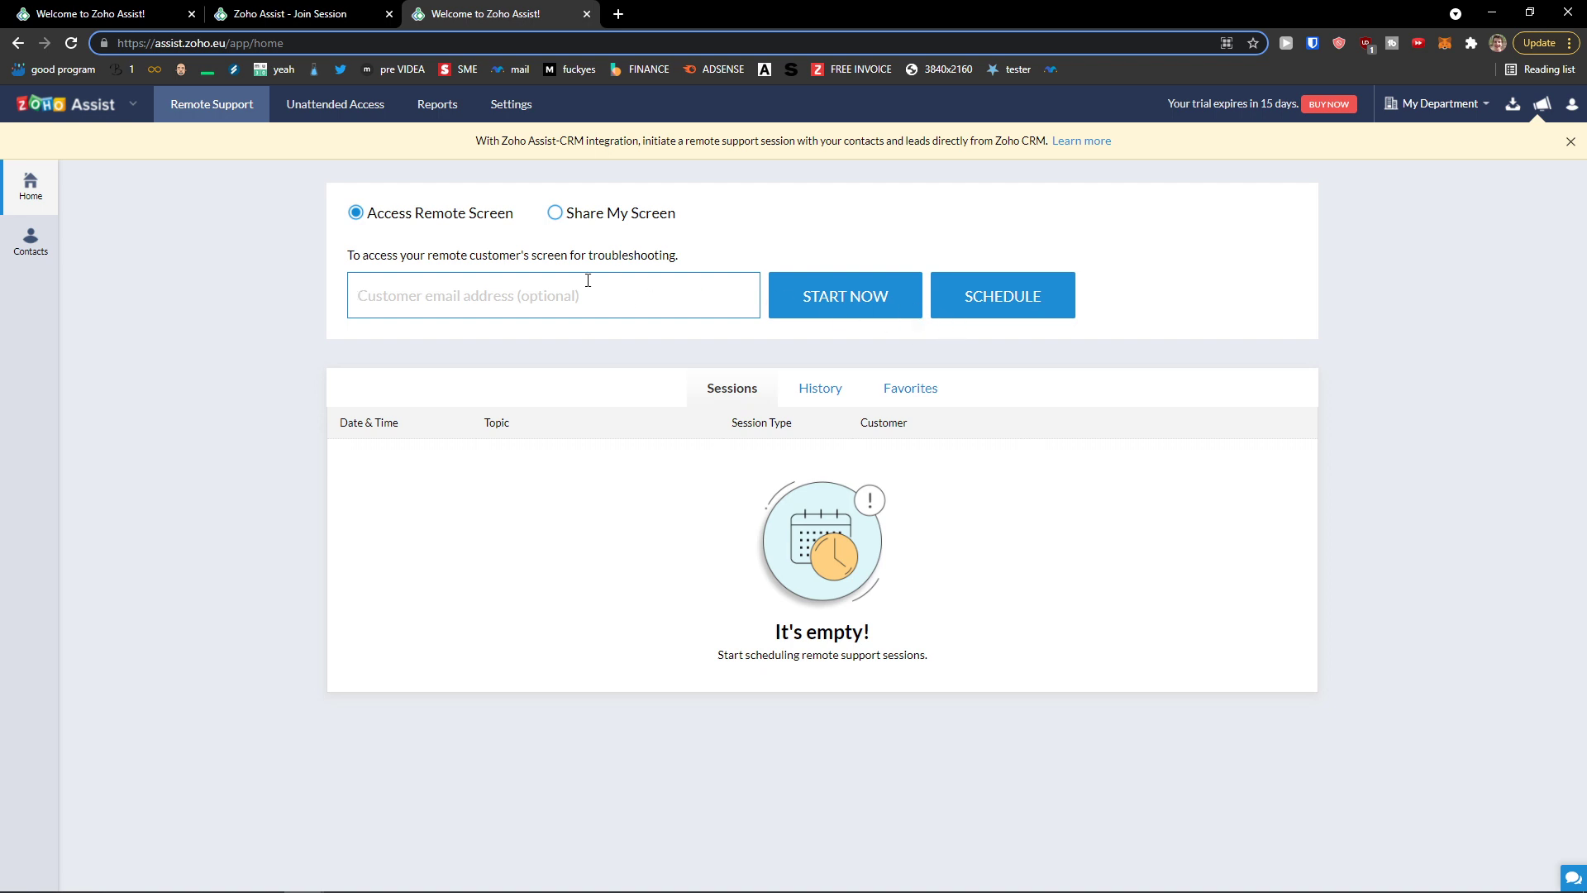
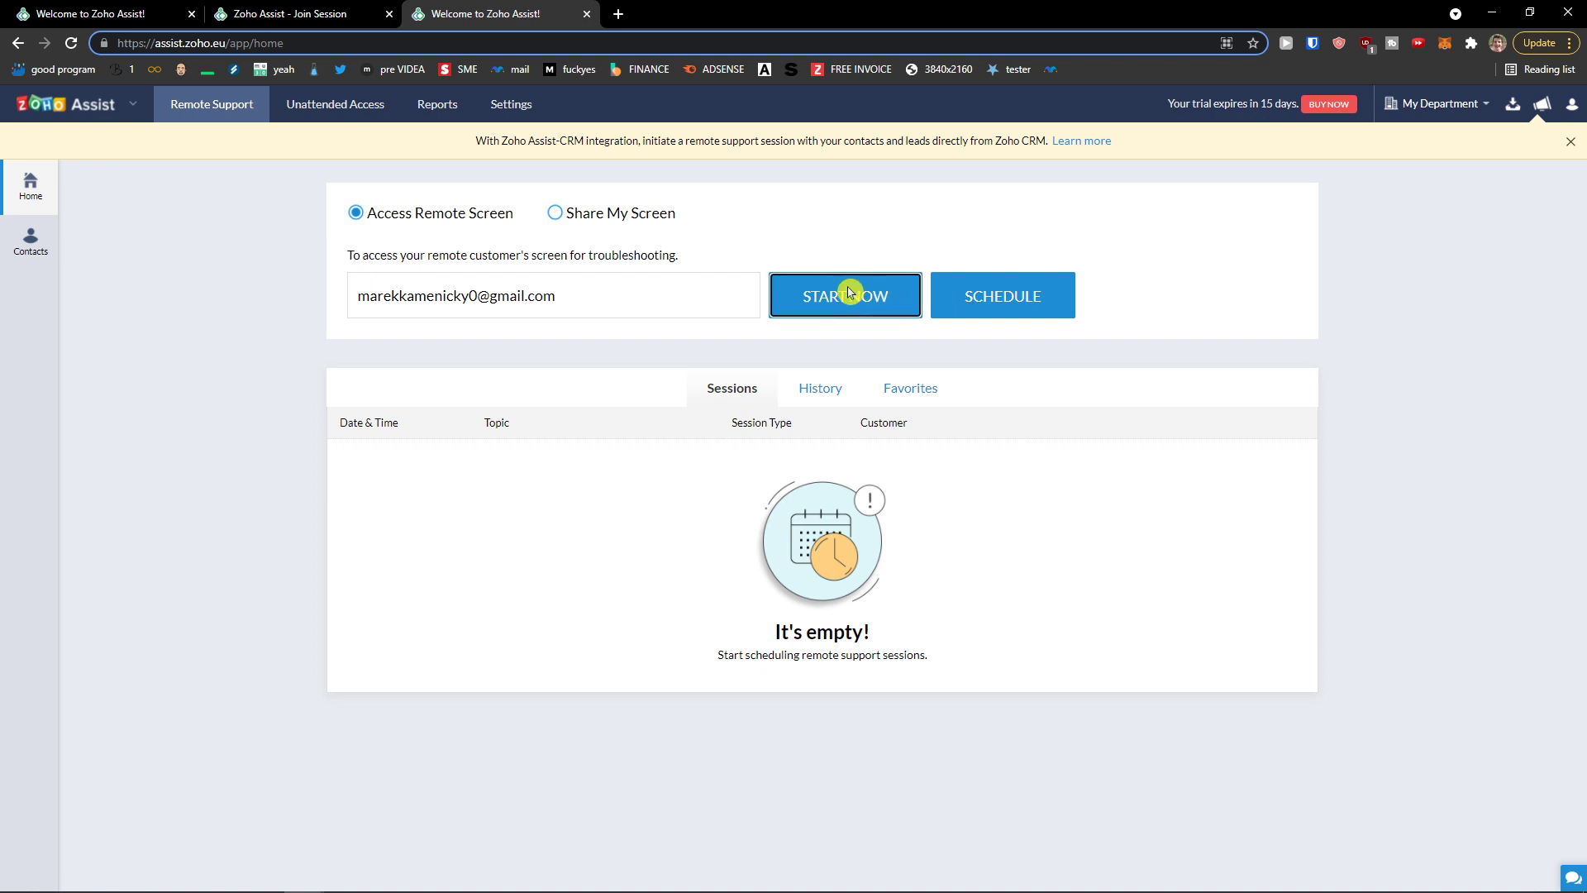
{"action": "left_click", "coordinate": [845, 295]}
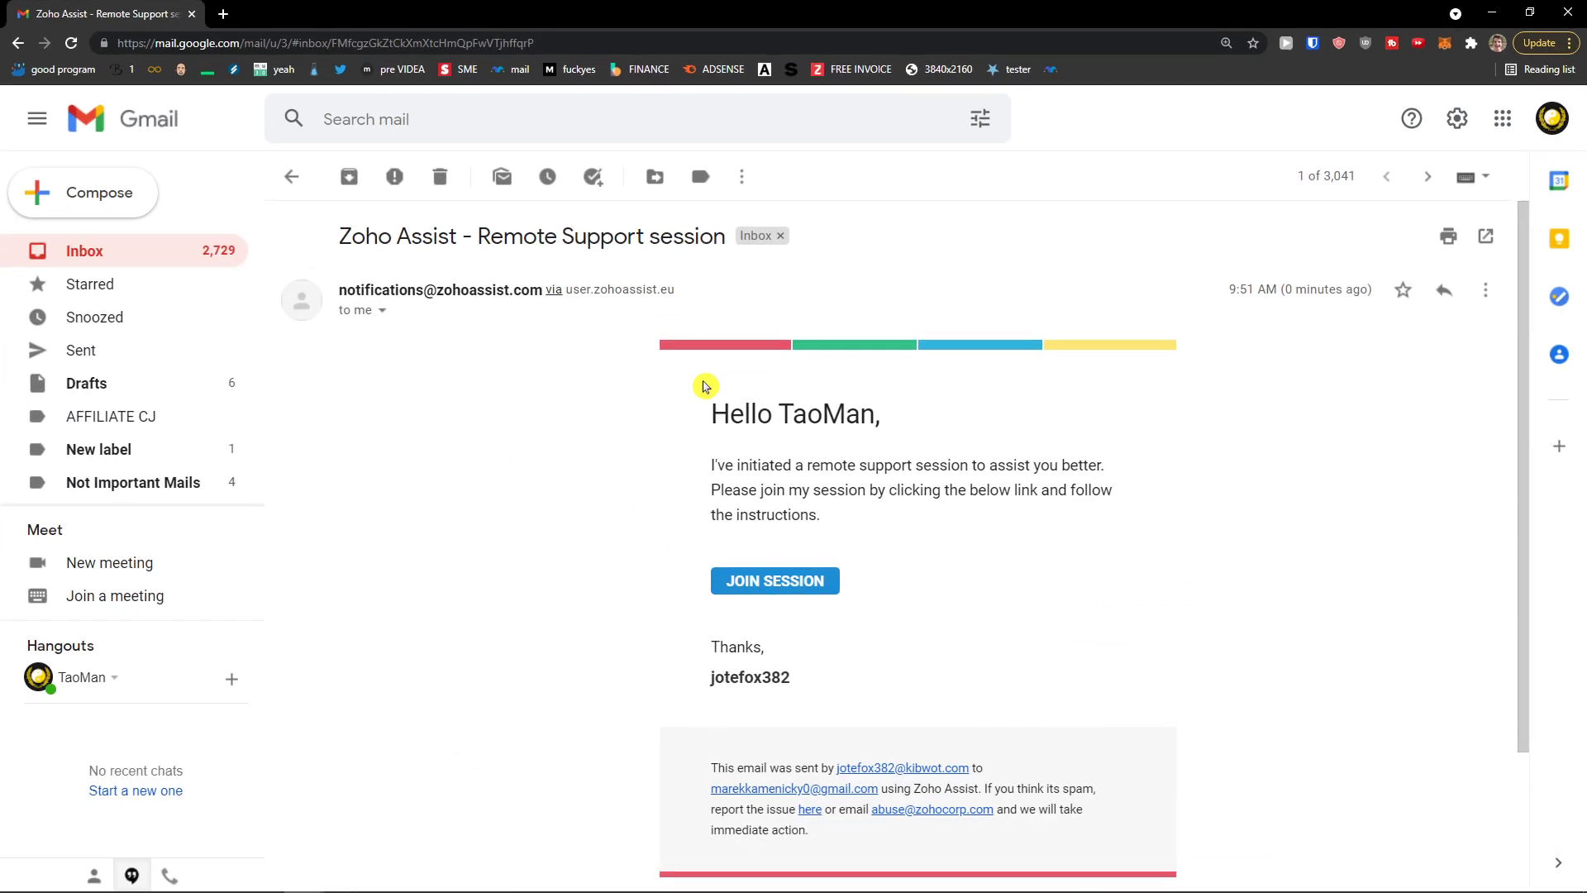
- Follow the JOIN SESSION link from the Gmail invite and join with the prefilled session id
{"action": "scroll", "scroll_direction": "down", "scroll_amount": 3}
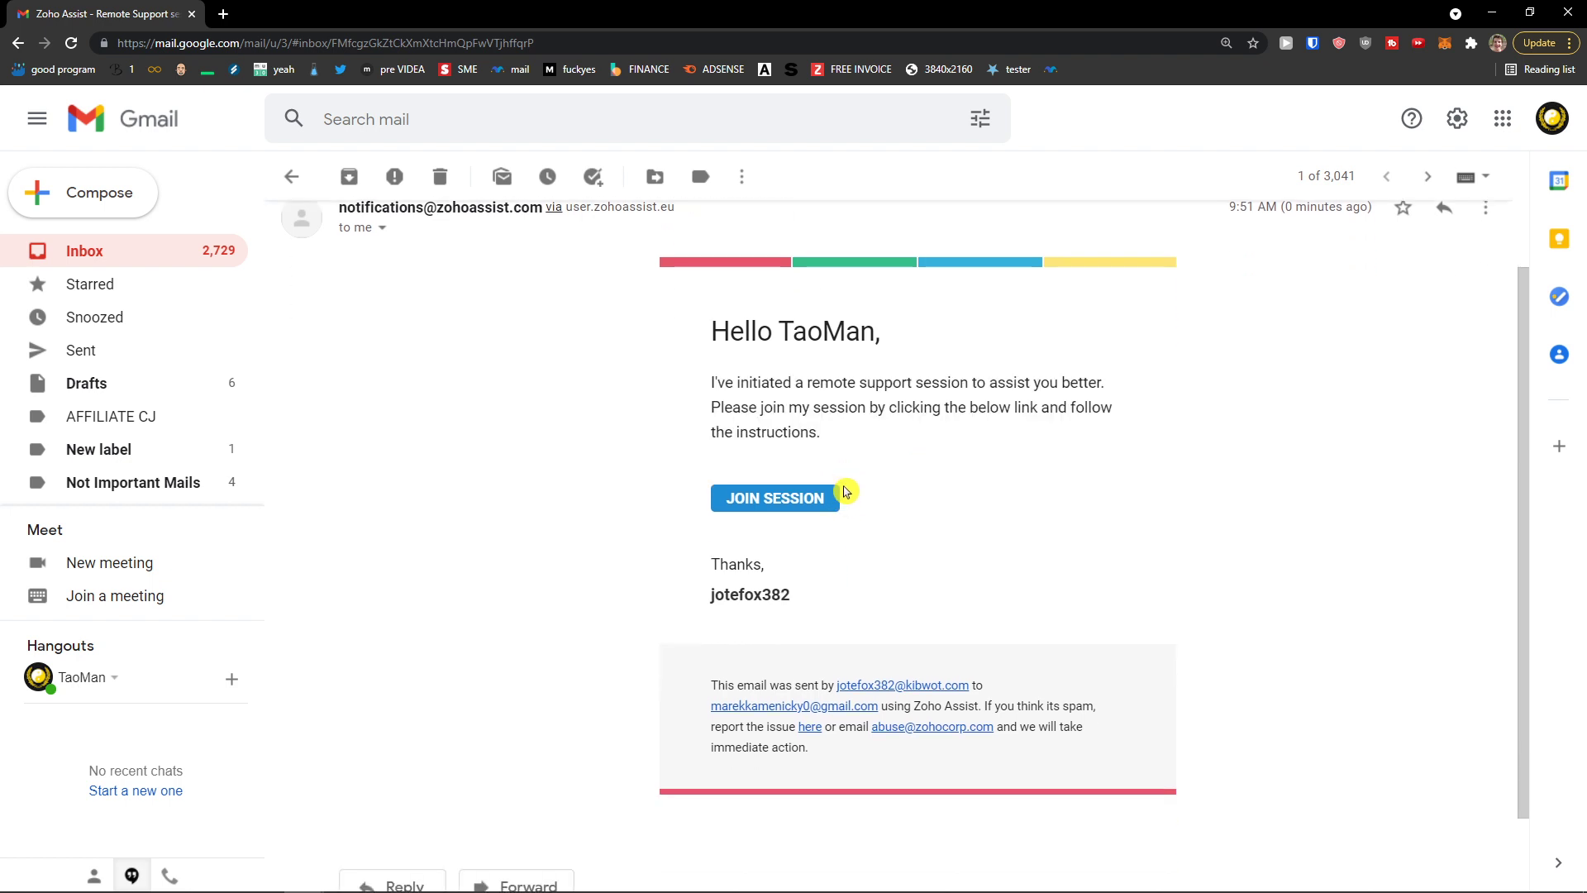
{"action": "left_click", "coordinate": [774, 498]}
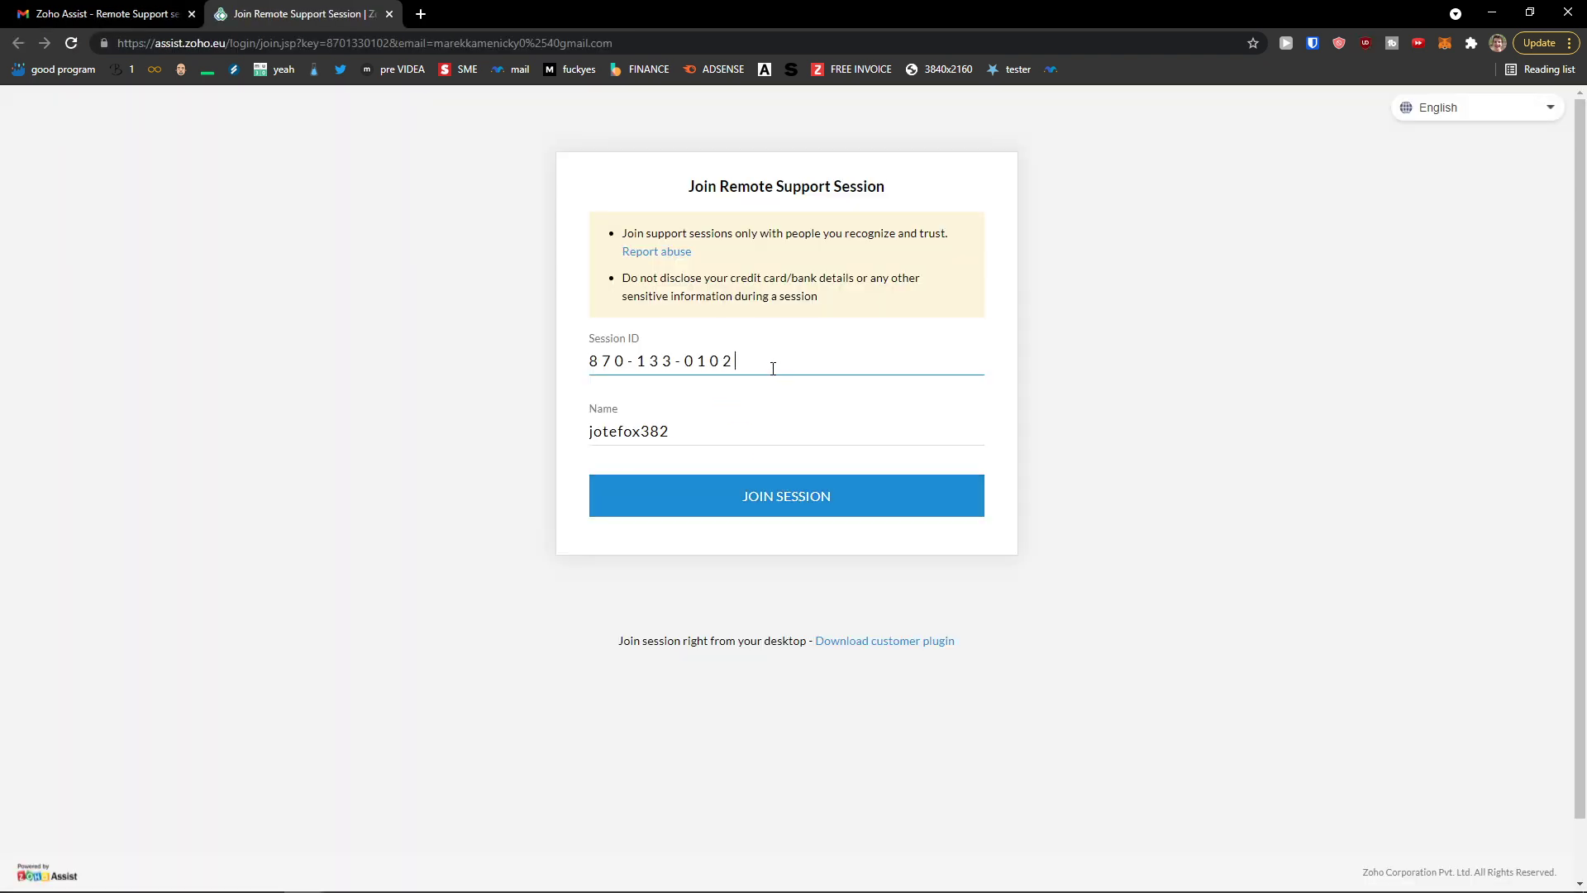
{"action": "left_click", "coordinate": [785, 494]}
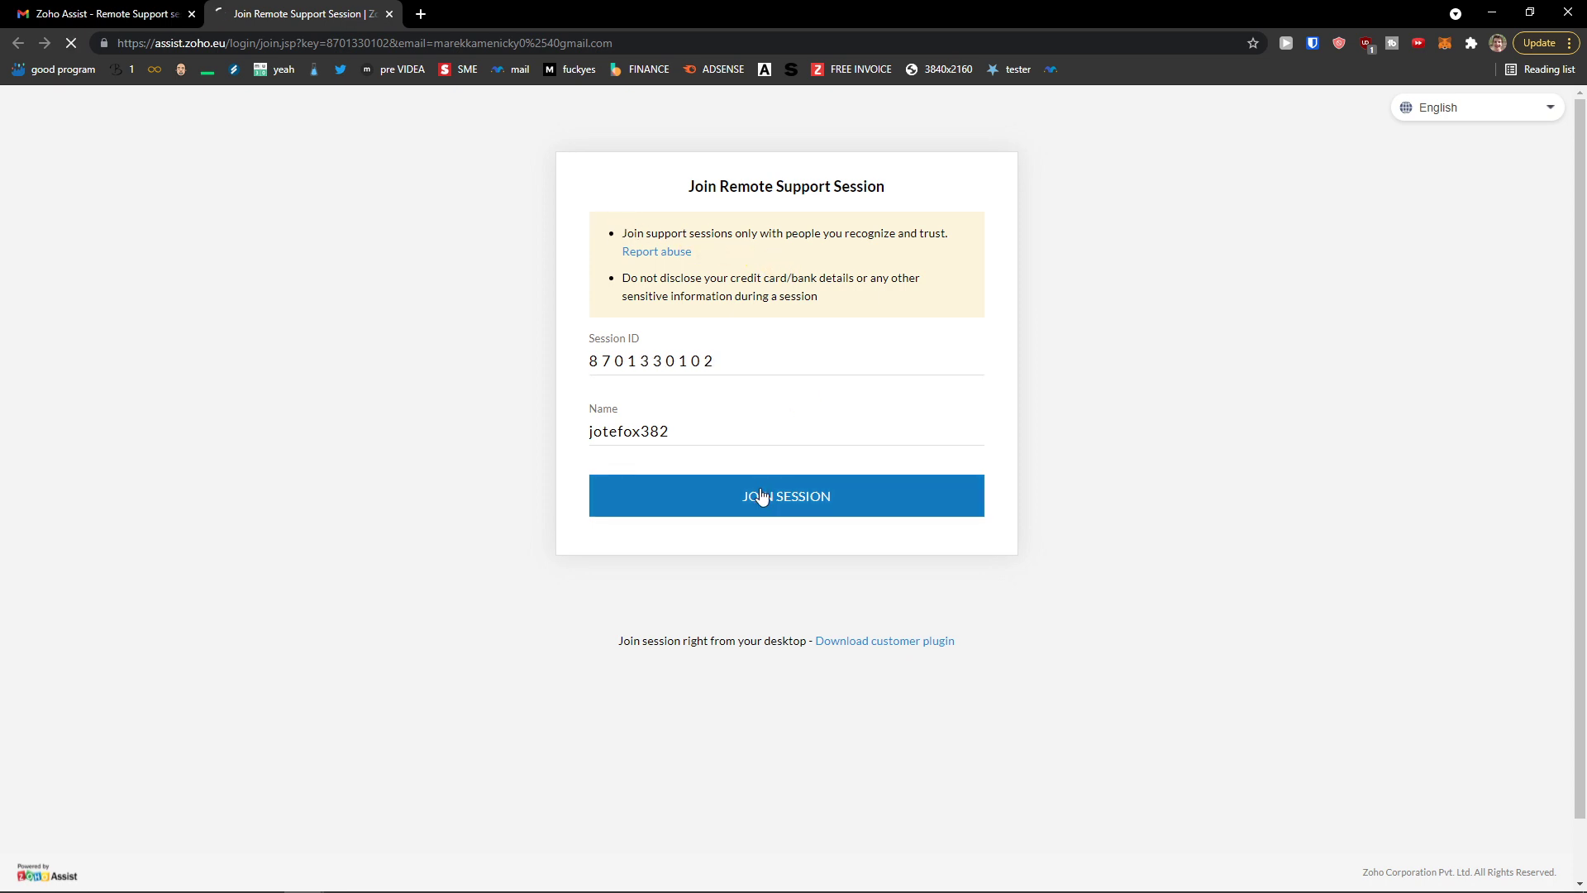
{"action": "left_click", "coordinate": [787, 496]}
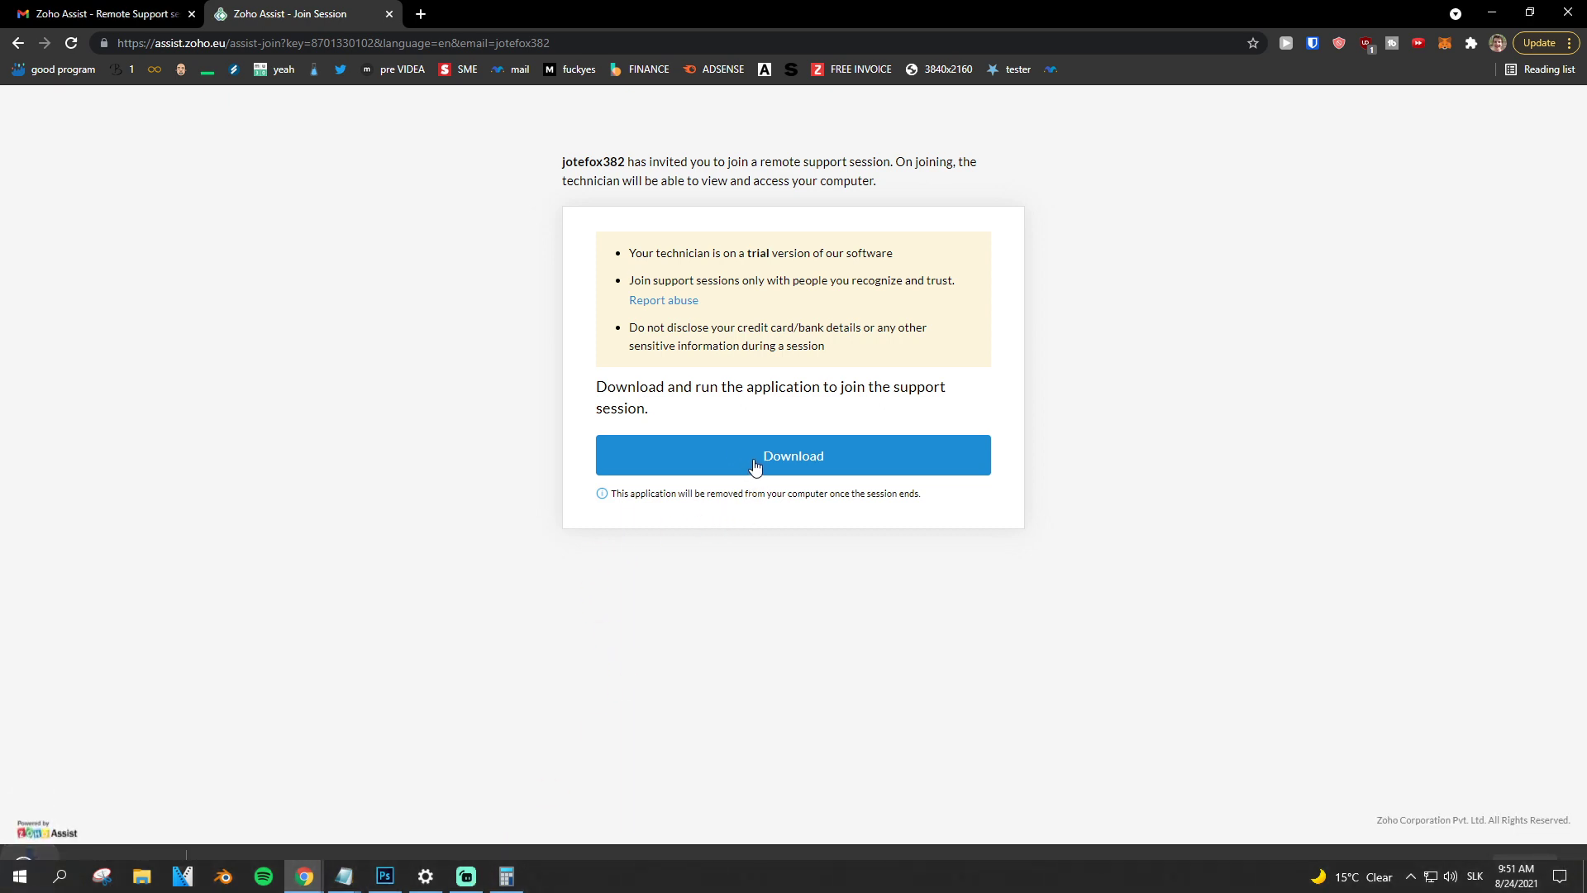
- Download the customer-side session connector app
{"action": "left_click", "coordinate": [792, 455]}
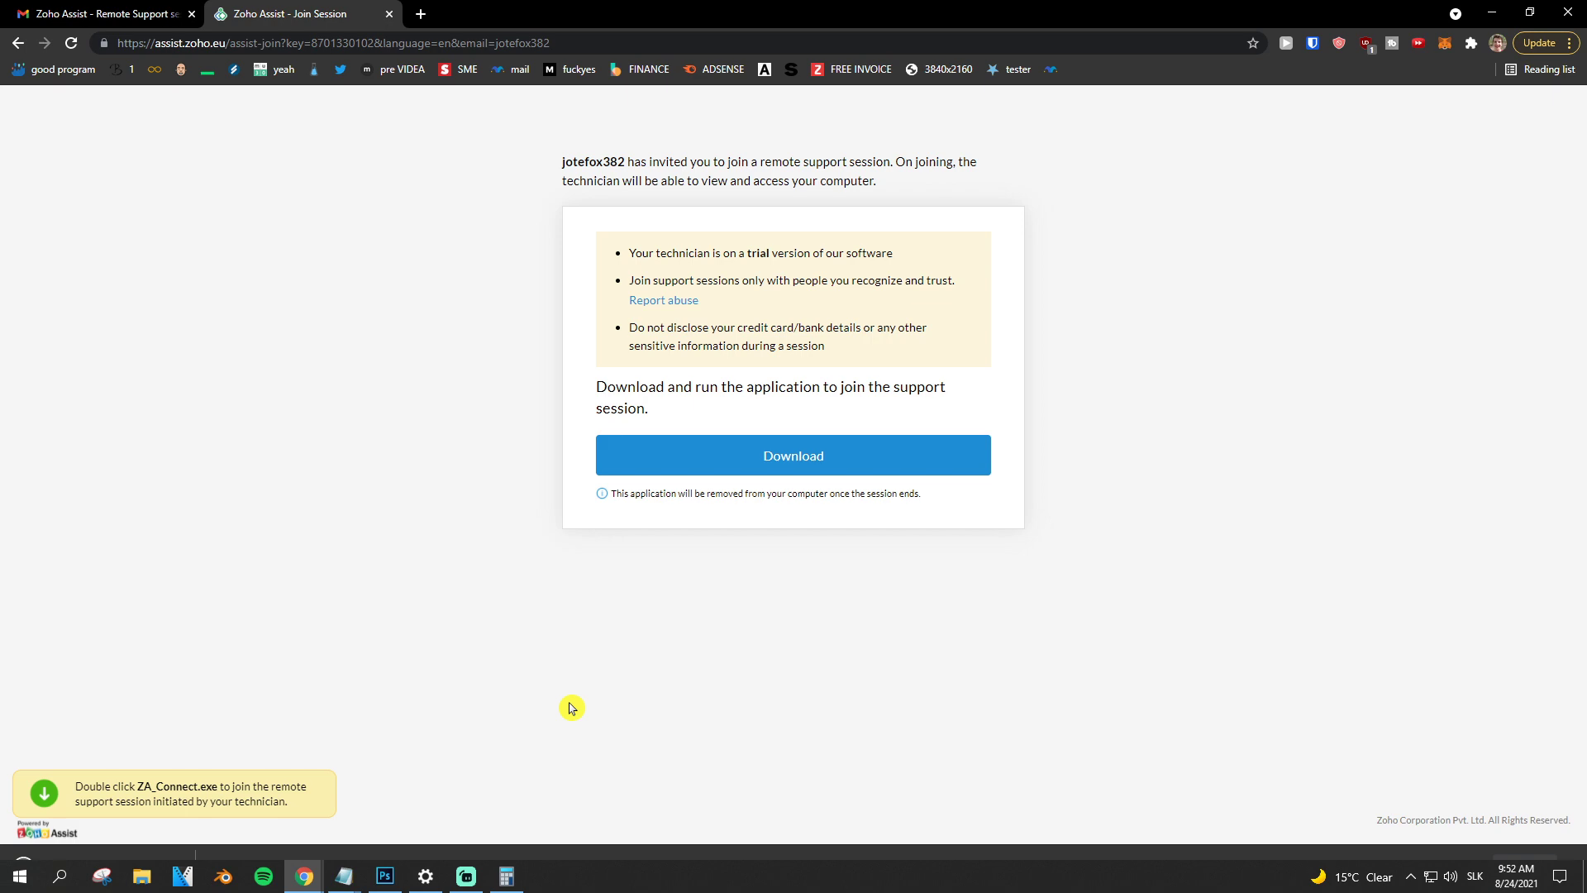
{"action": "left_click", "coordinate": [792, 455]}
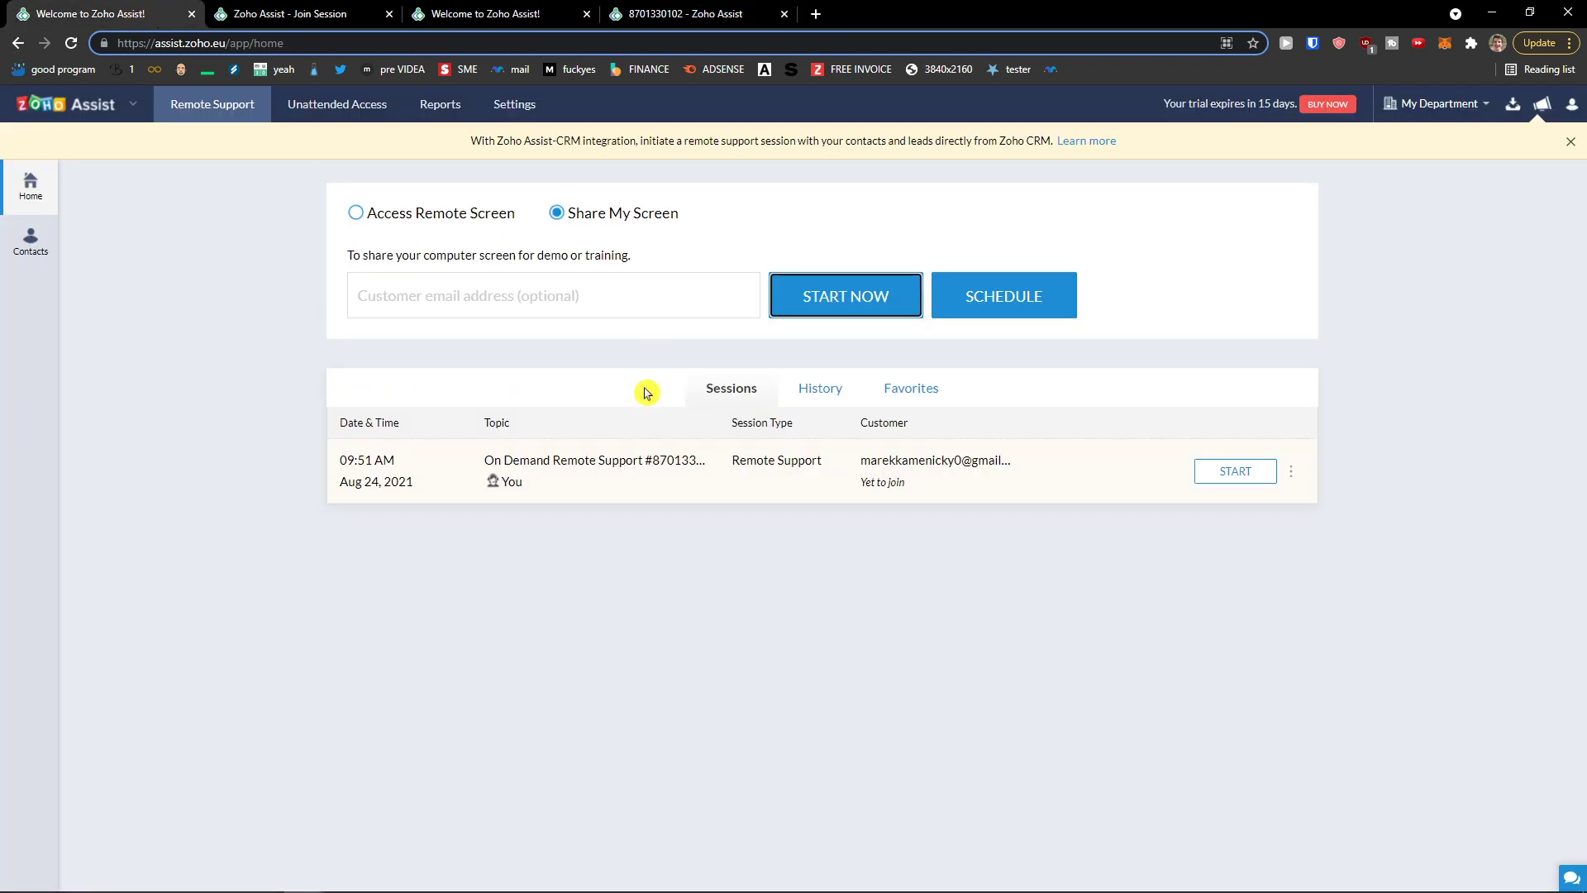
{"action": "mouse_move", "coordinate": [440, 880]}
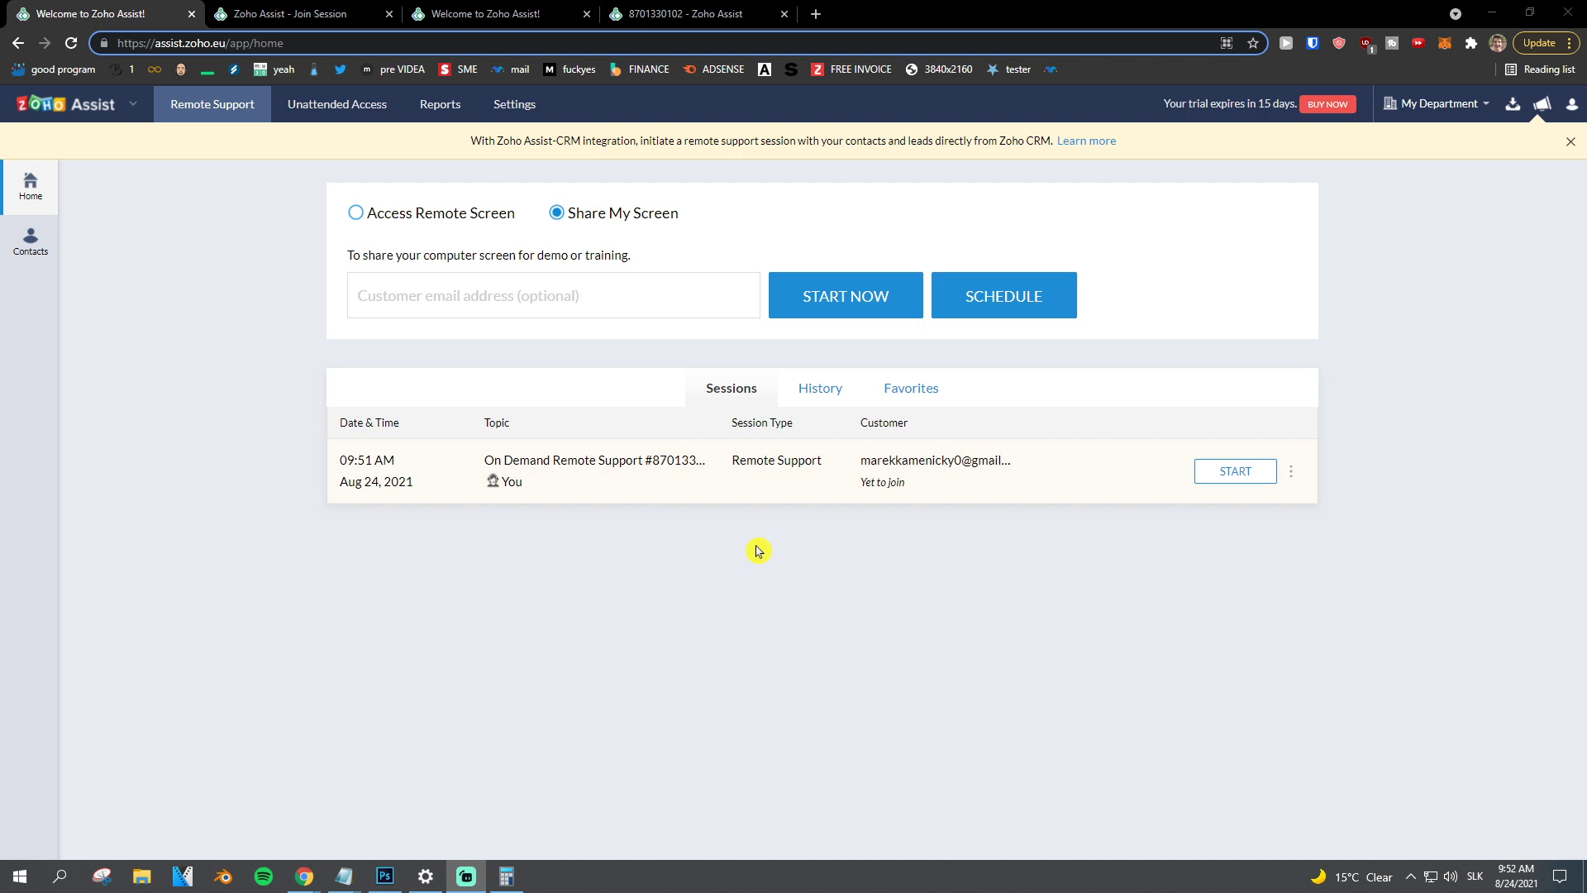
{"action": "mouse_move", "coordinate": [29, 243]}
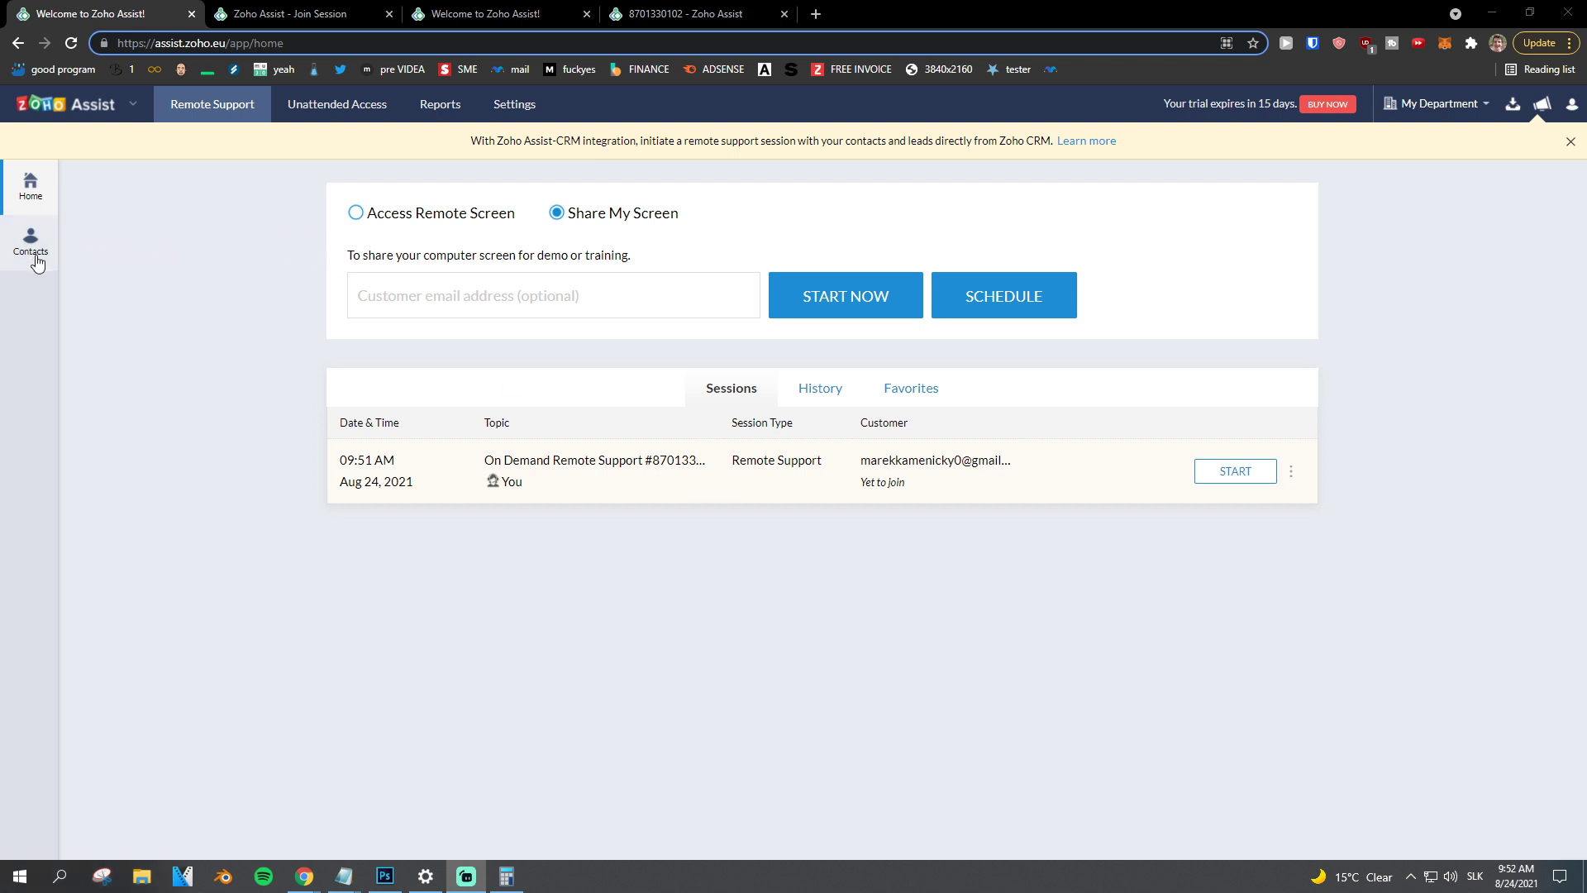
{"action": "left_click", "coordinate": [30, 243]}
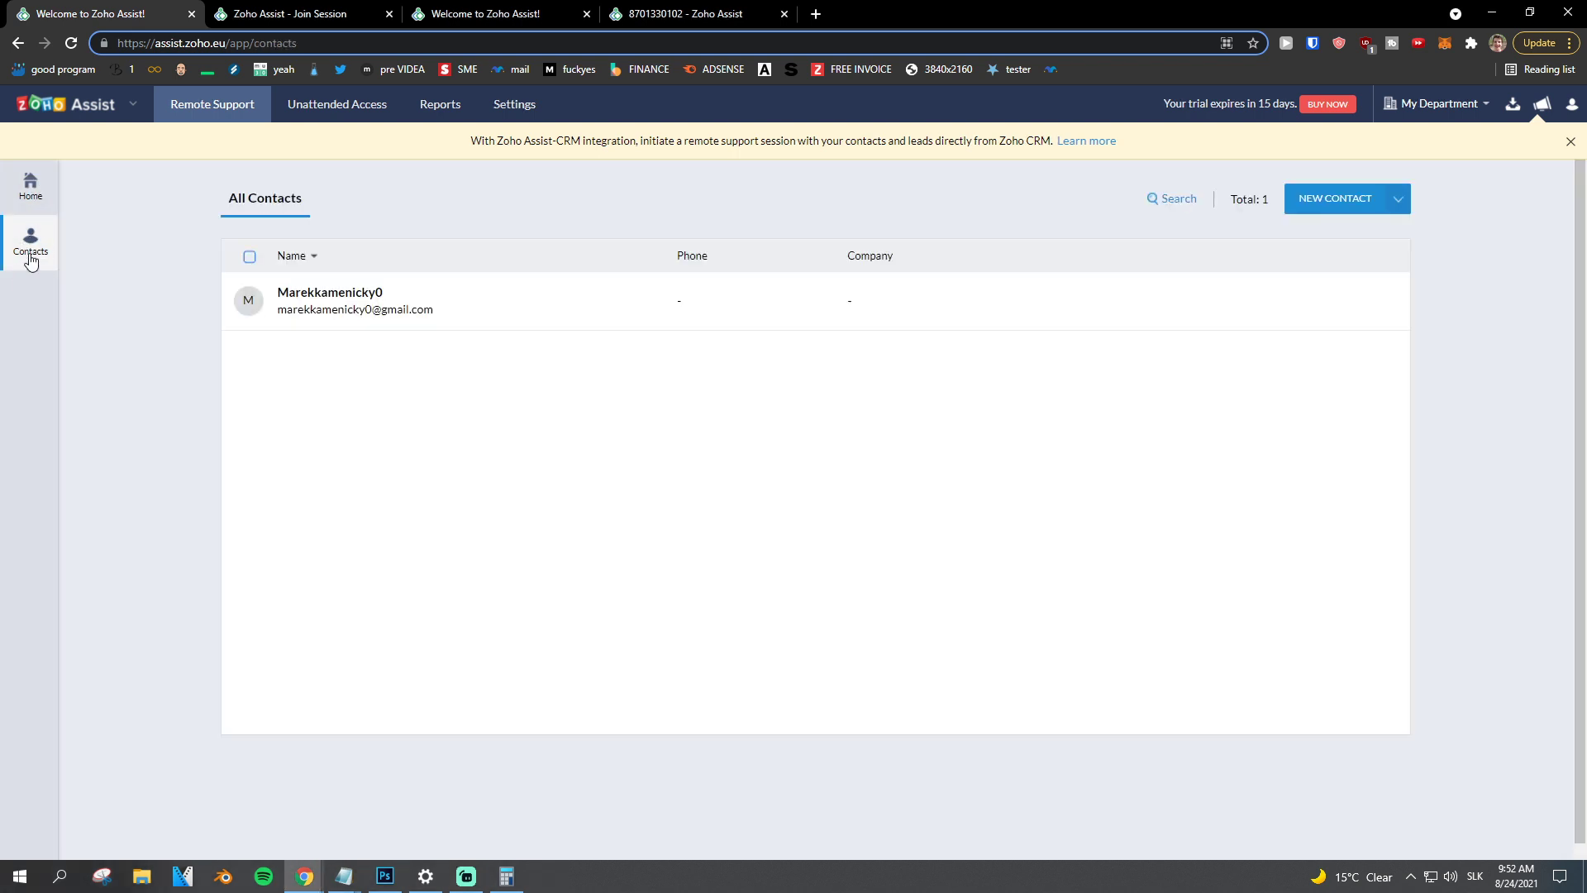
{"action": "mouse_move", "coordinate": [30, 187]}
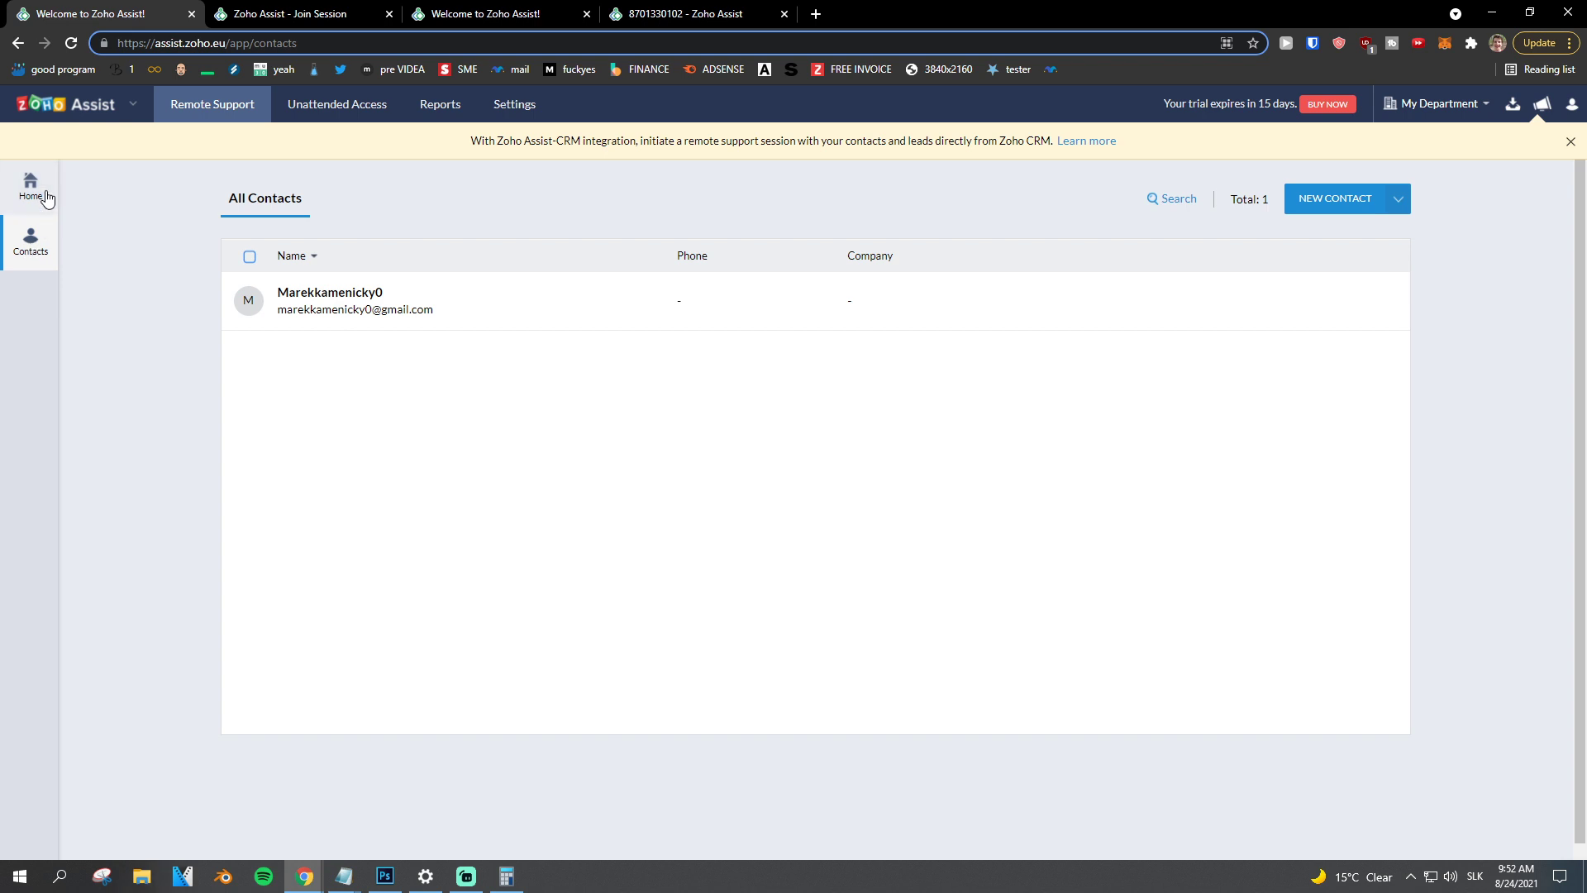
{"action": "left_click", "coordinate": [30, 187]}
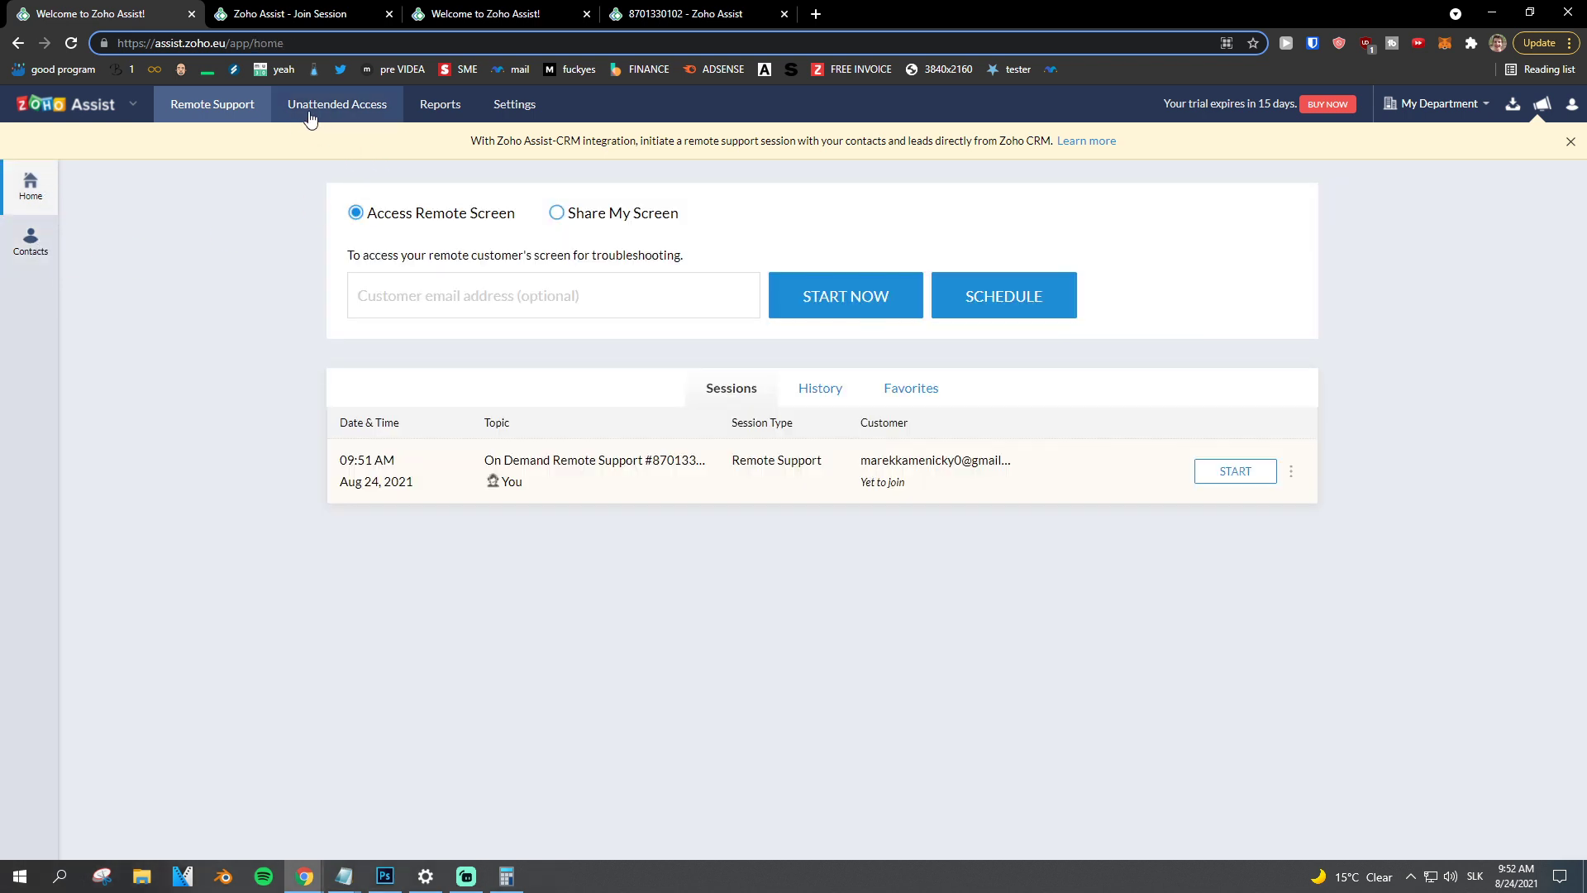
- Show the Unattended Access overview and highlight its intro text
{"action": "left_click", "coordinate": [337, 104]}
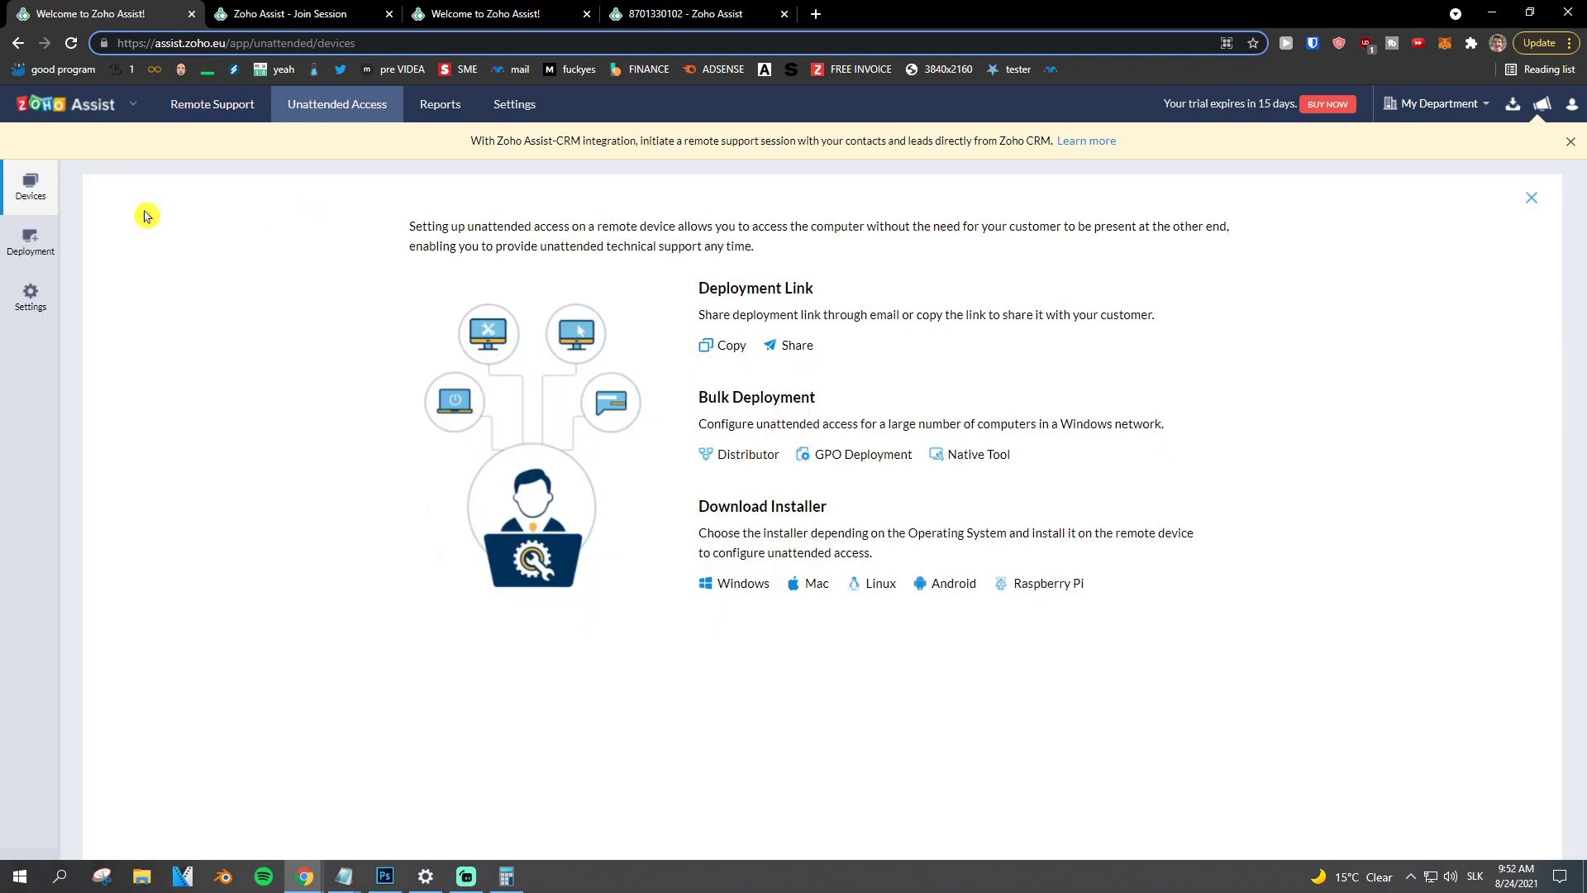
{"action": "left_click_drag", "start_coordinate": [408, 227], "coordinate": [597, 245]}
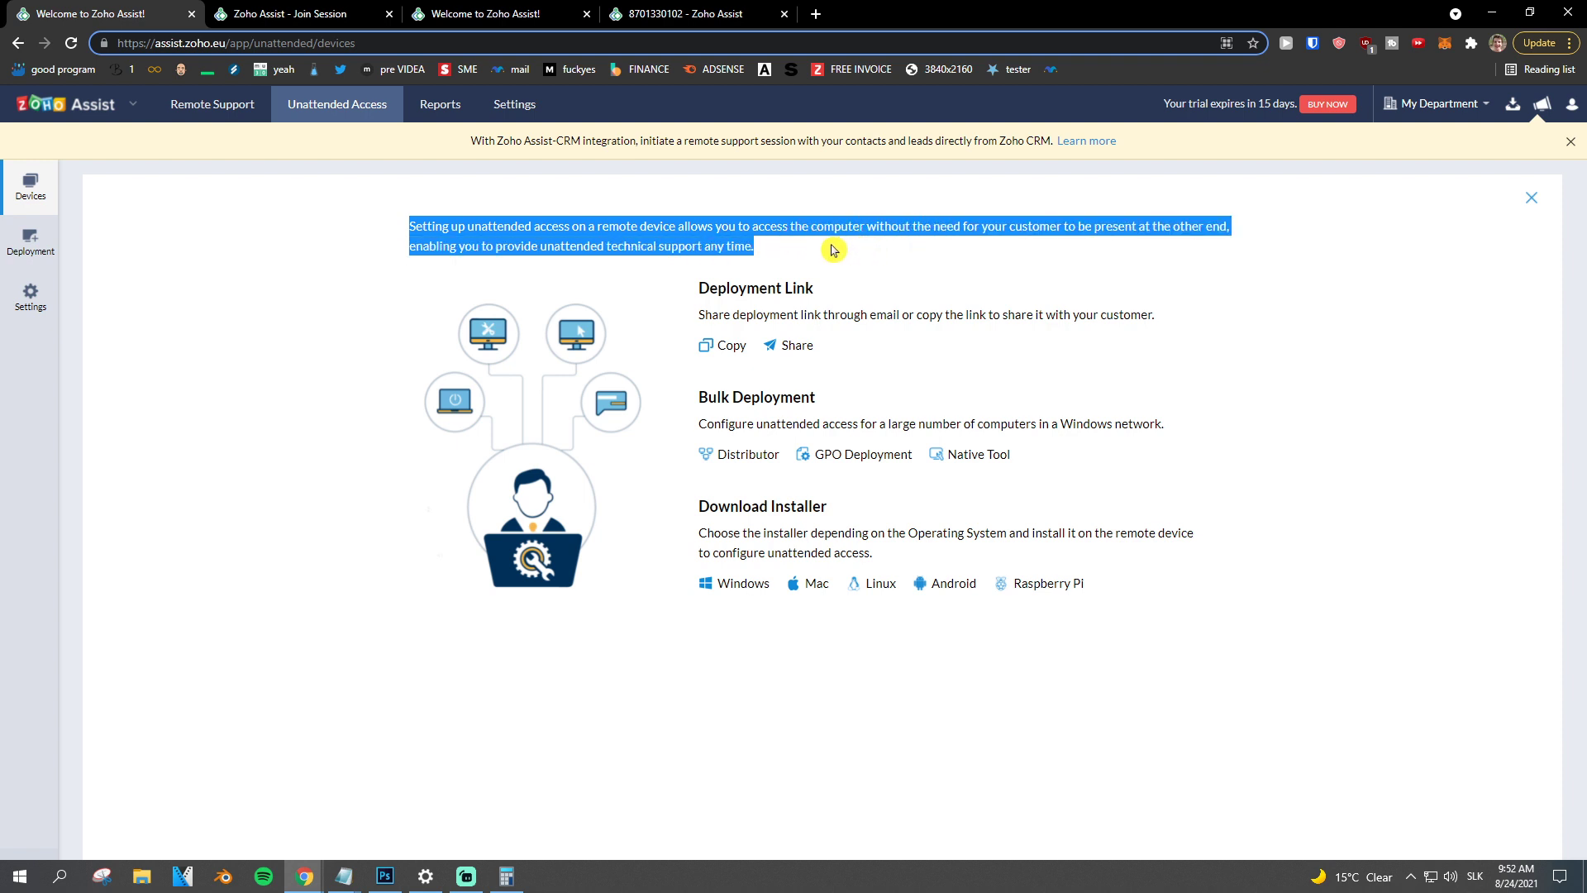
{"action": "mouse_move", "coordinate": [806, 250]}
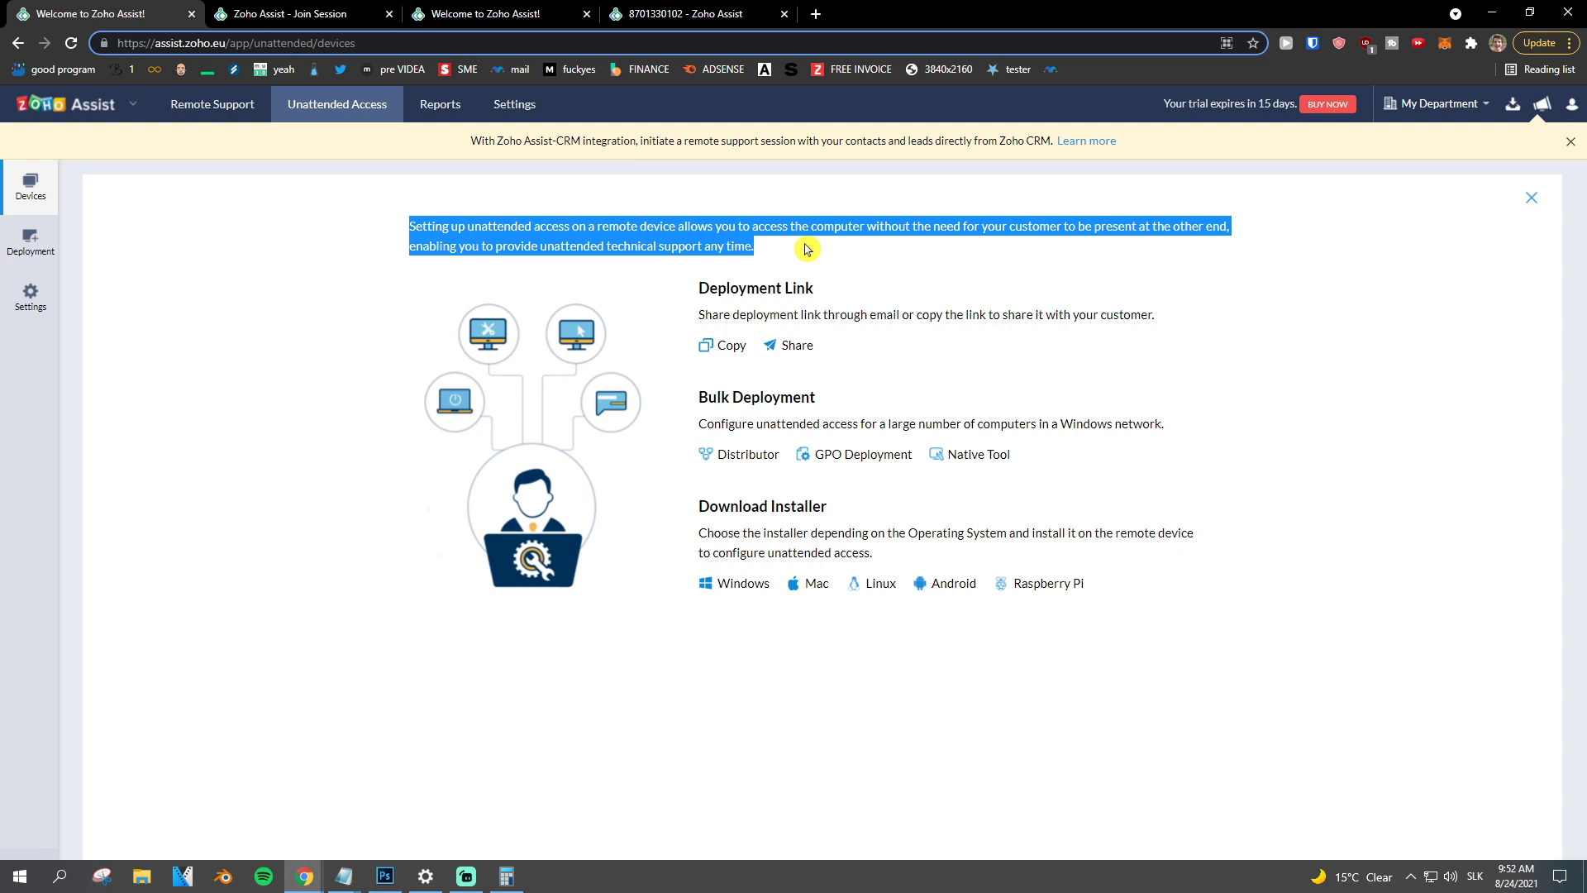
{"action": "mouse_move", "coordinate": [768, 267]}
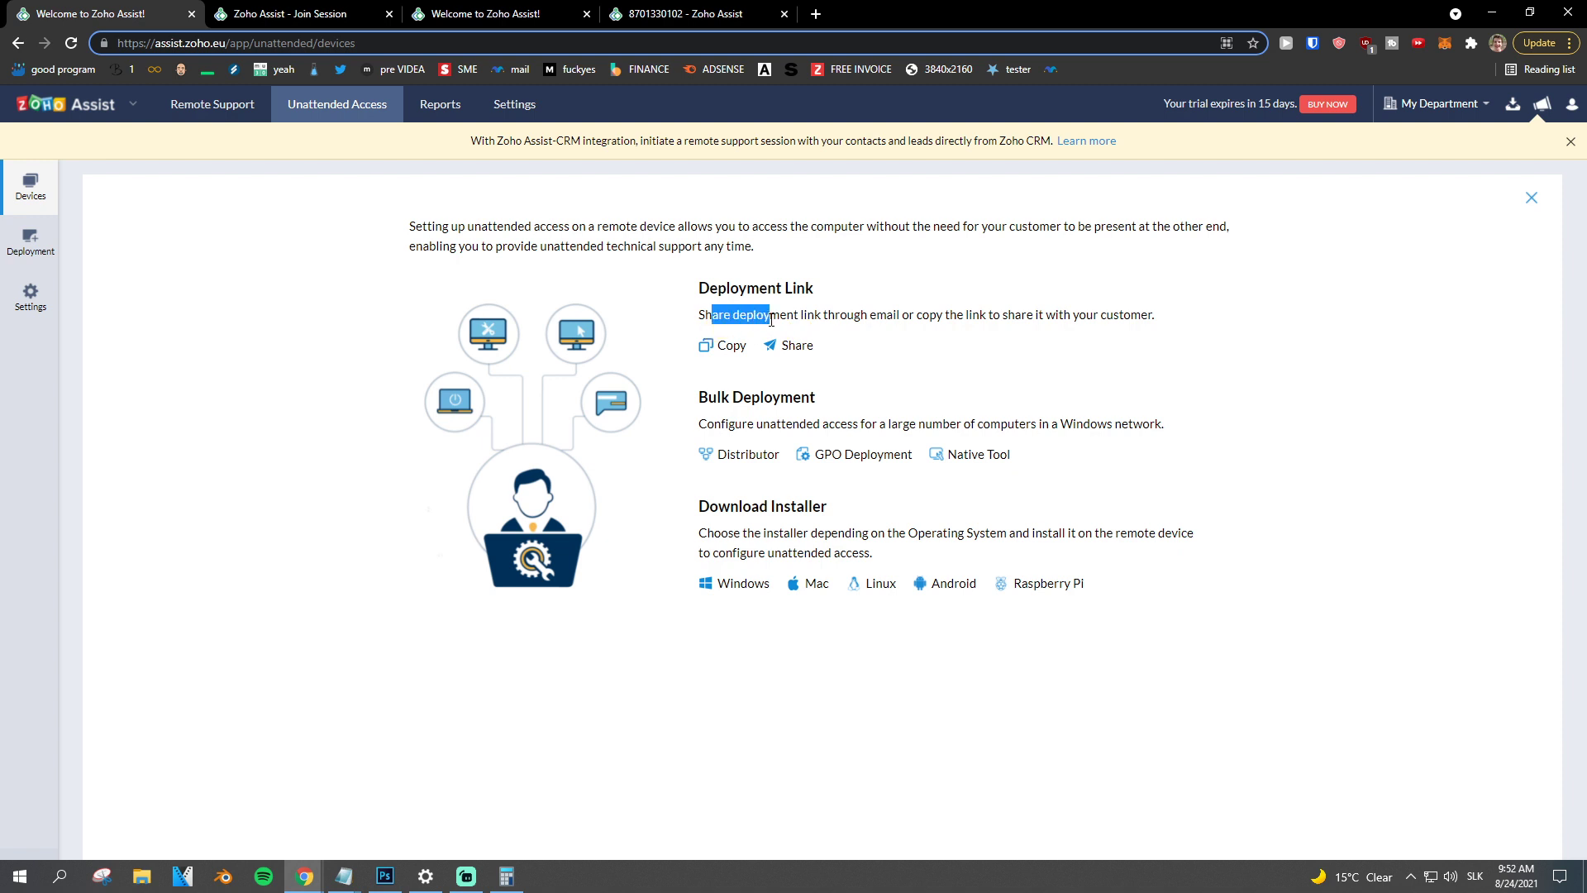
{"action": "mouse_move", "coordinate": [598, 309]}
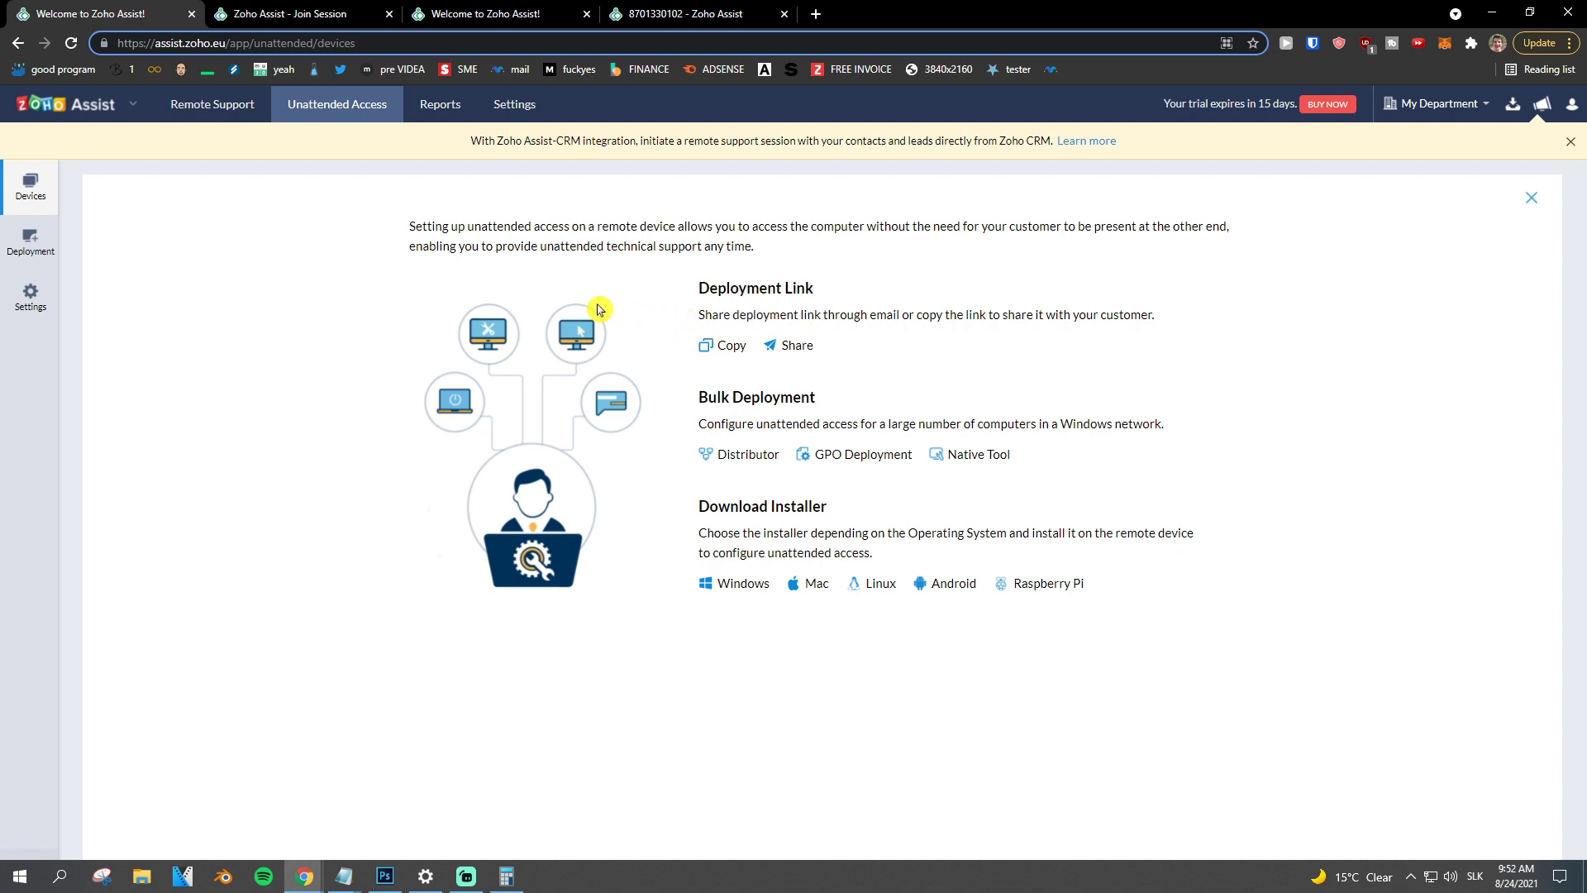
{"action": "mouse_move", "coordinate": [863, 461]}
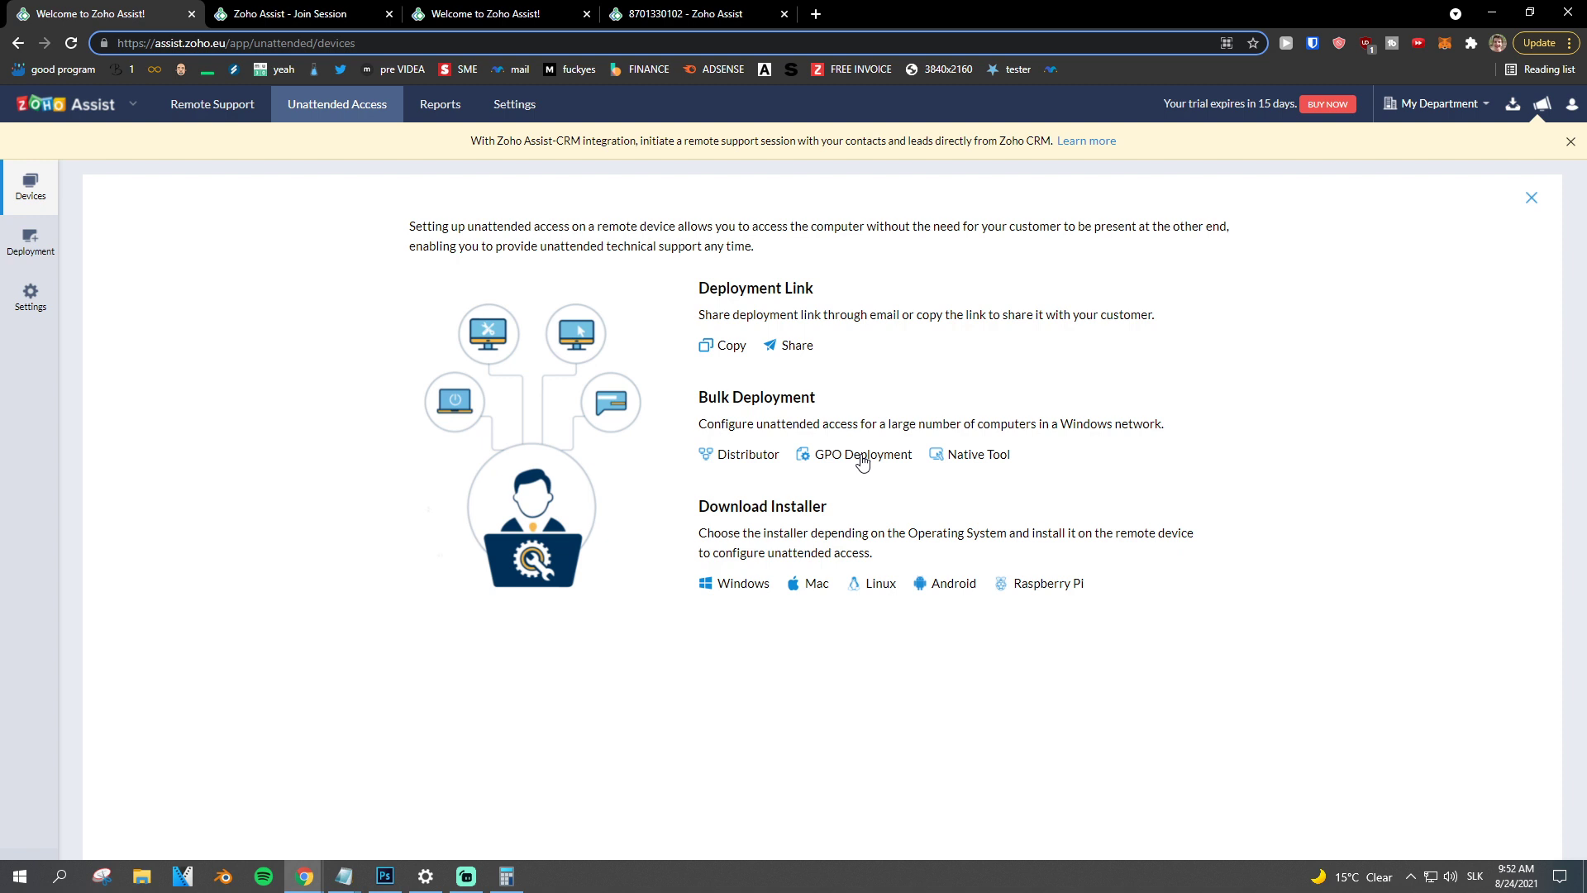
{"action": "mouse_move", "coordinate": [721, 373]}
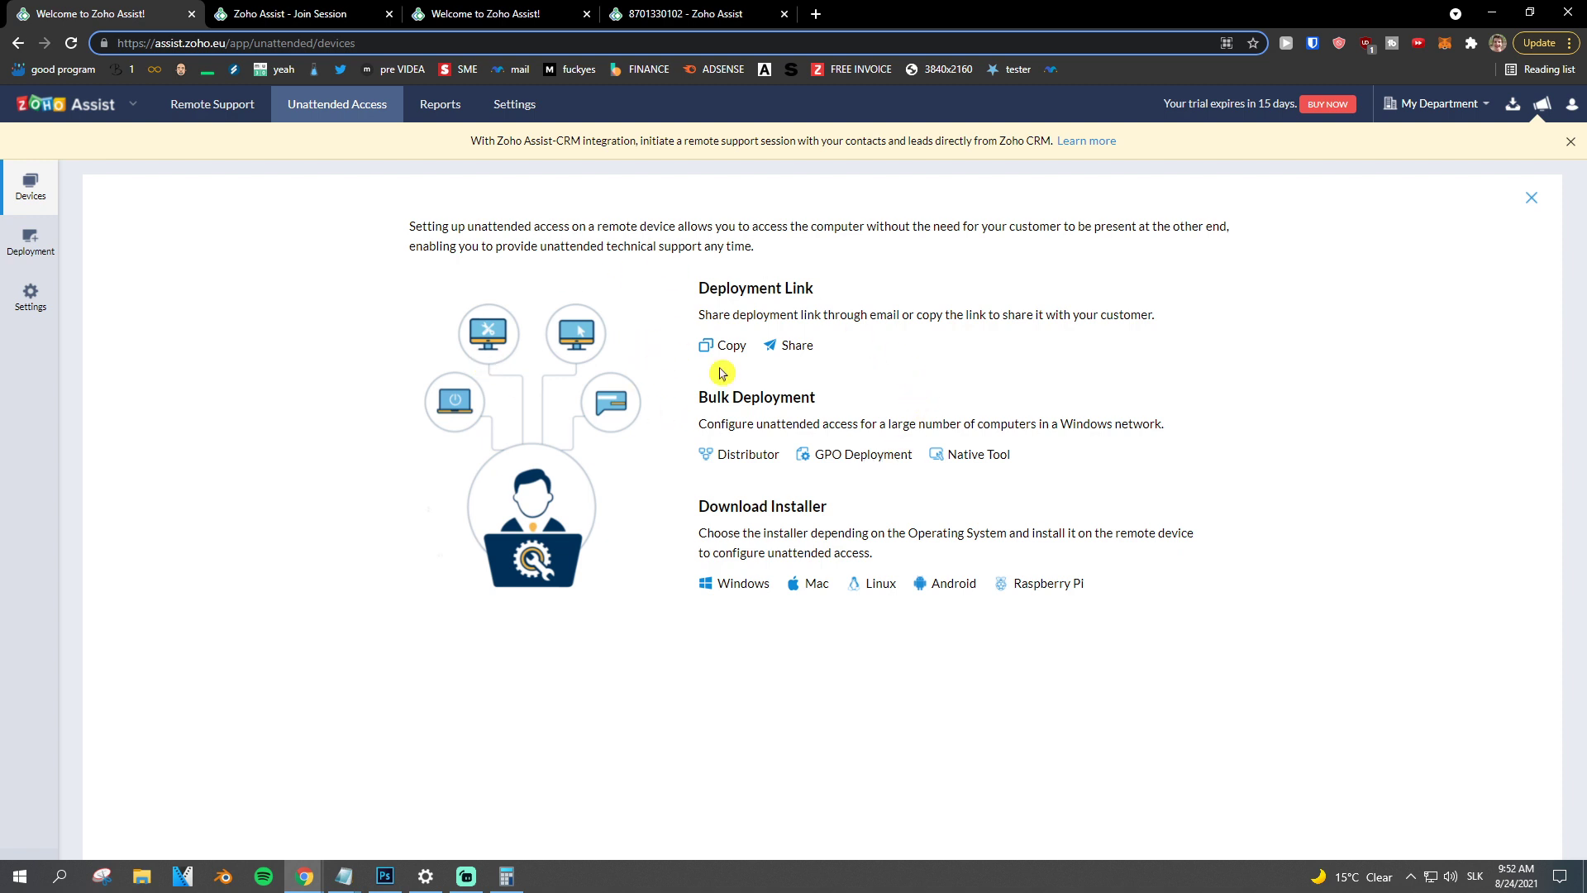
{"action": "mouse_move", "coordinate": [785, 419]}
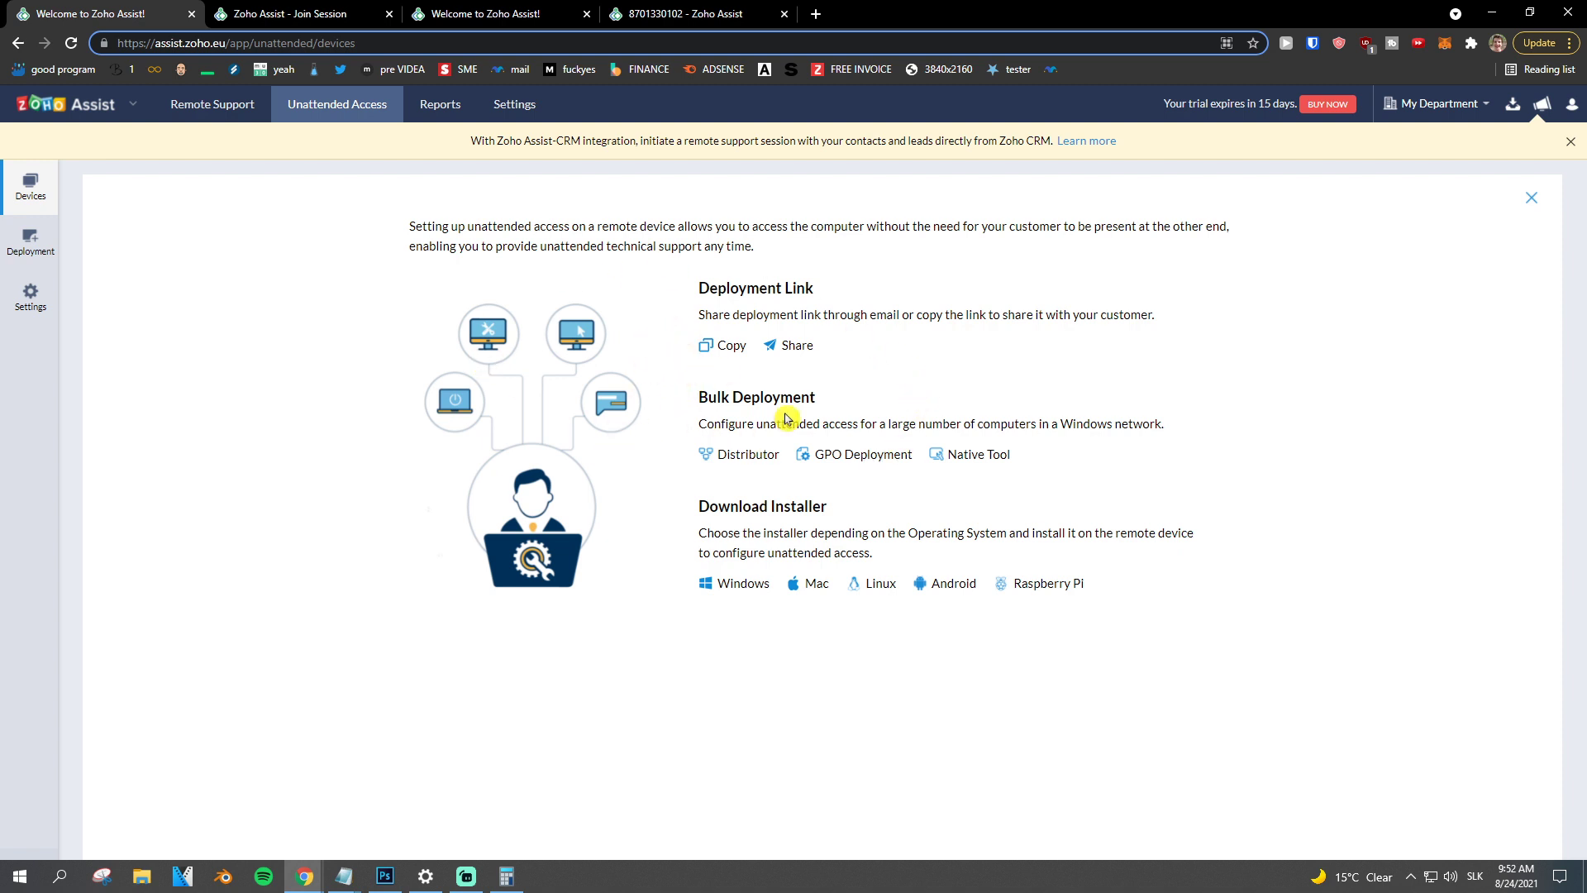
- Address the unattended installer email to the customer and send it
{"action": "left_click", "coordinate": [795, 344]}
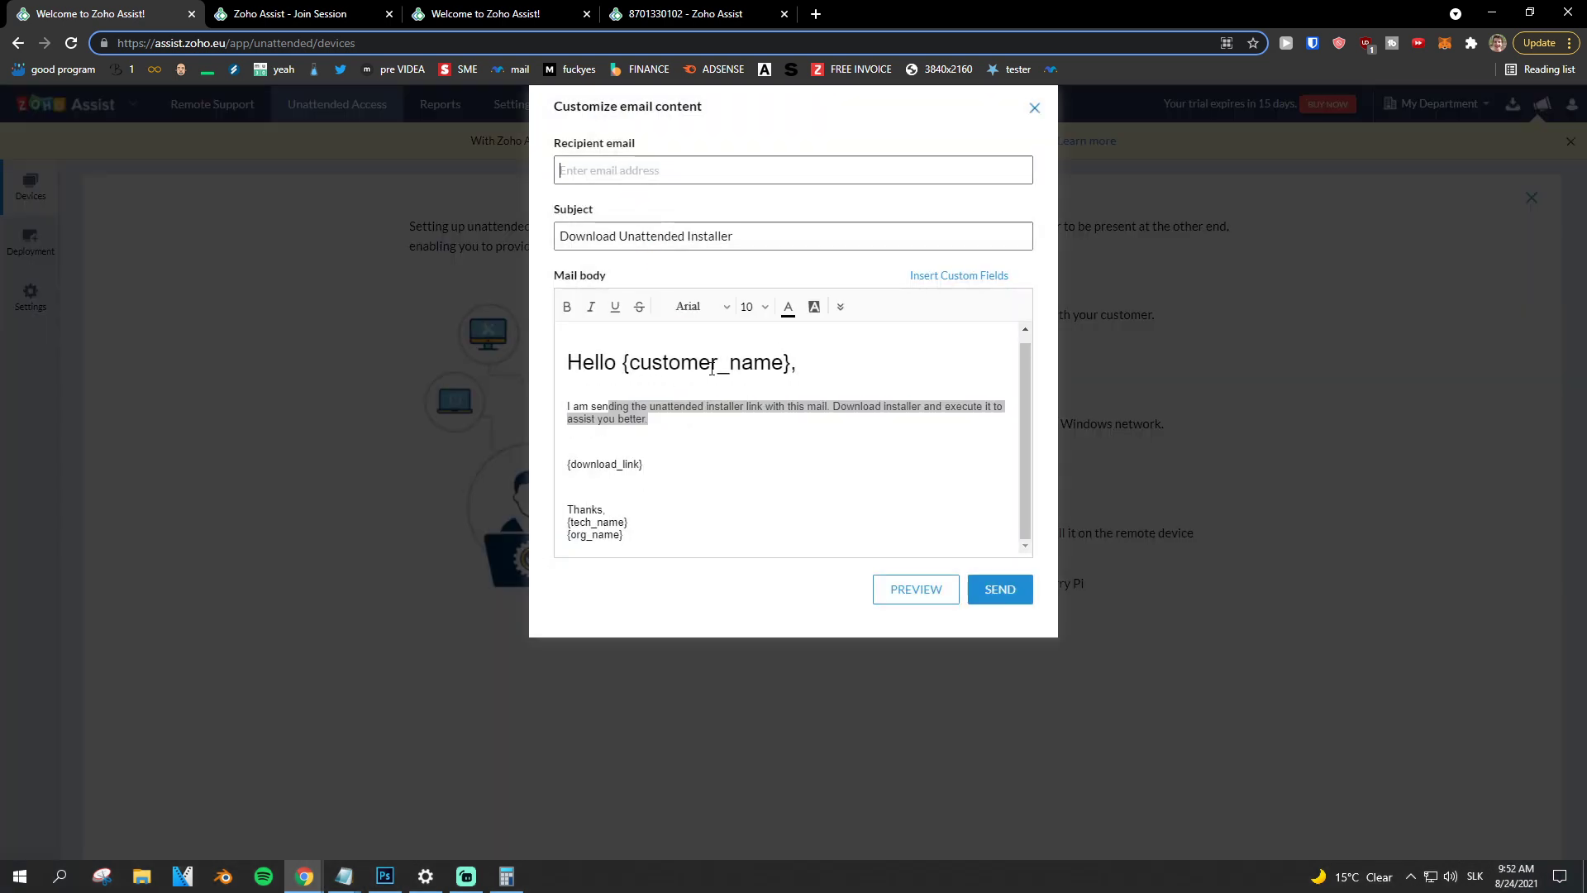
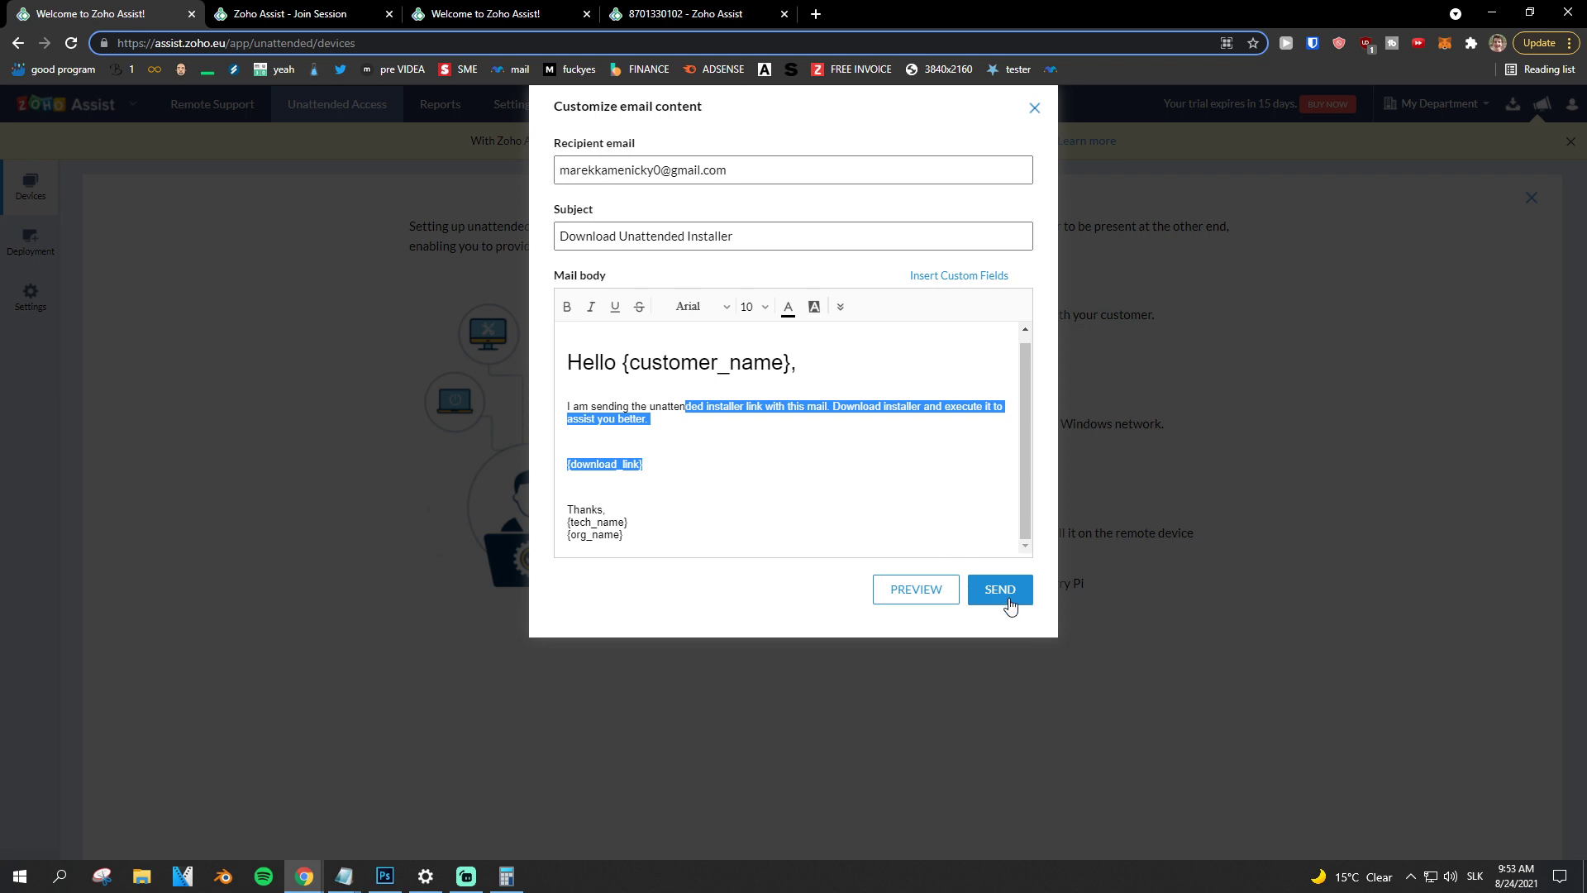
{"action": "left_click", "coordinate": [999, 589]}
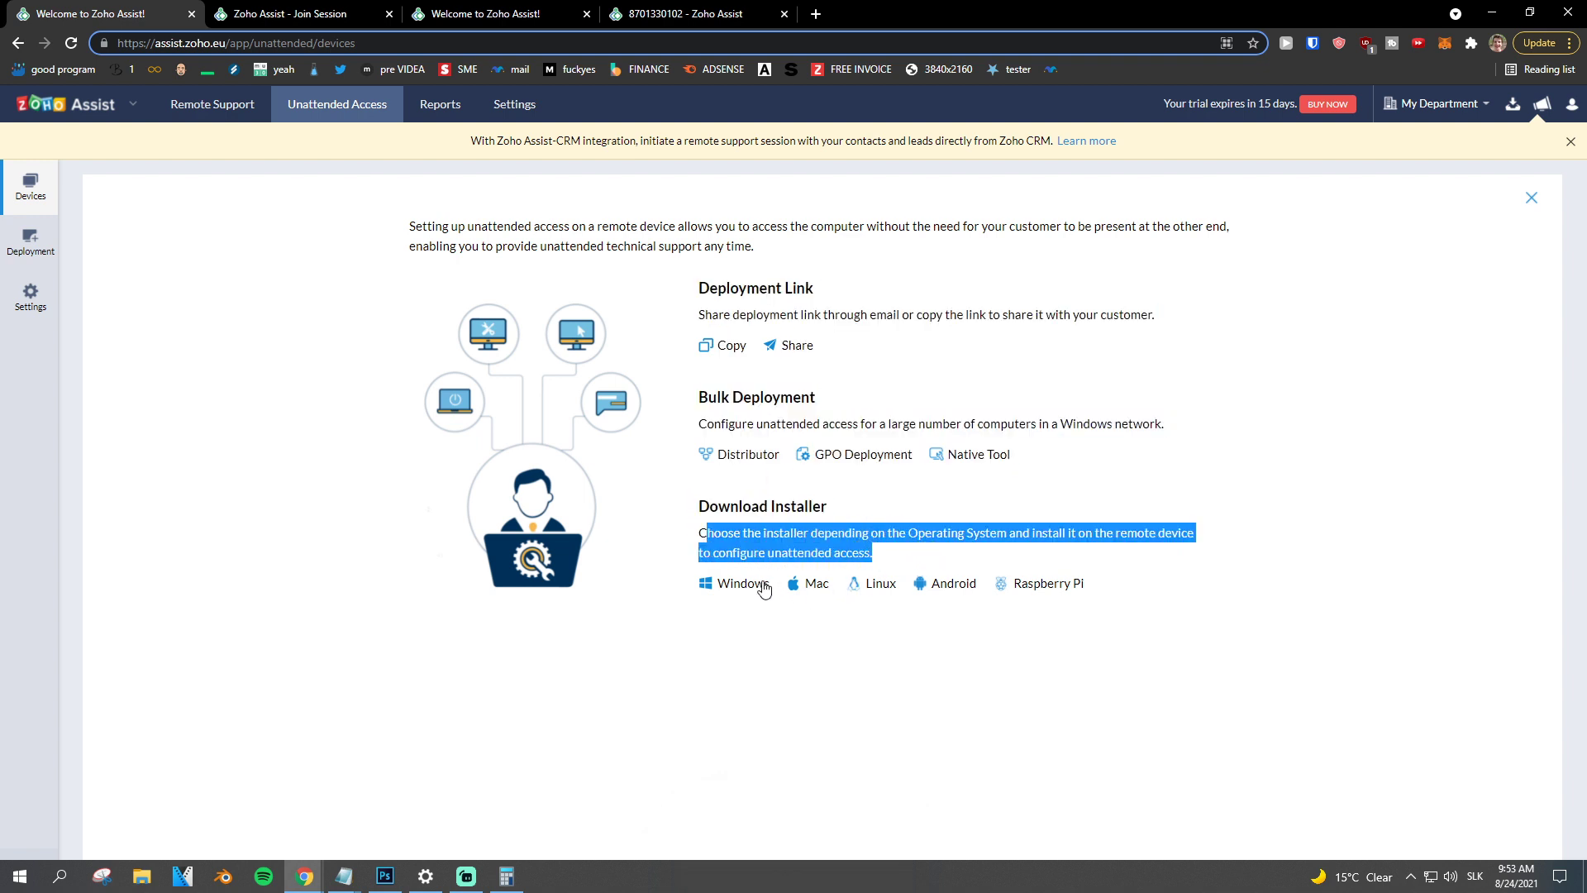
- Dismiss the expired session notice and go back home in Zoho Assist
{"action": "left_click", "coordinate": [736, 583]}
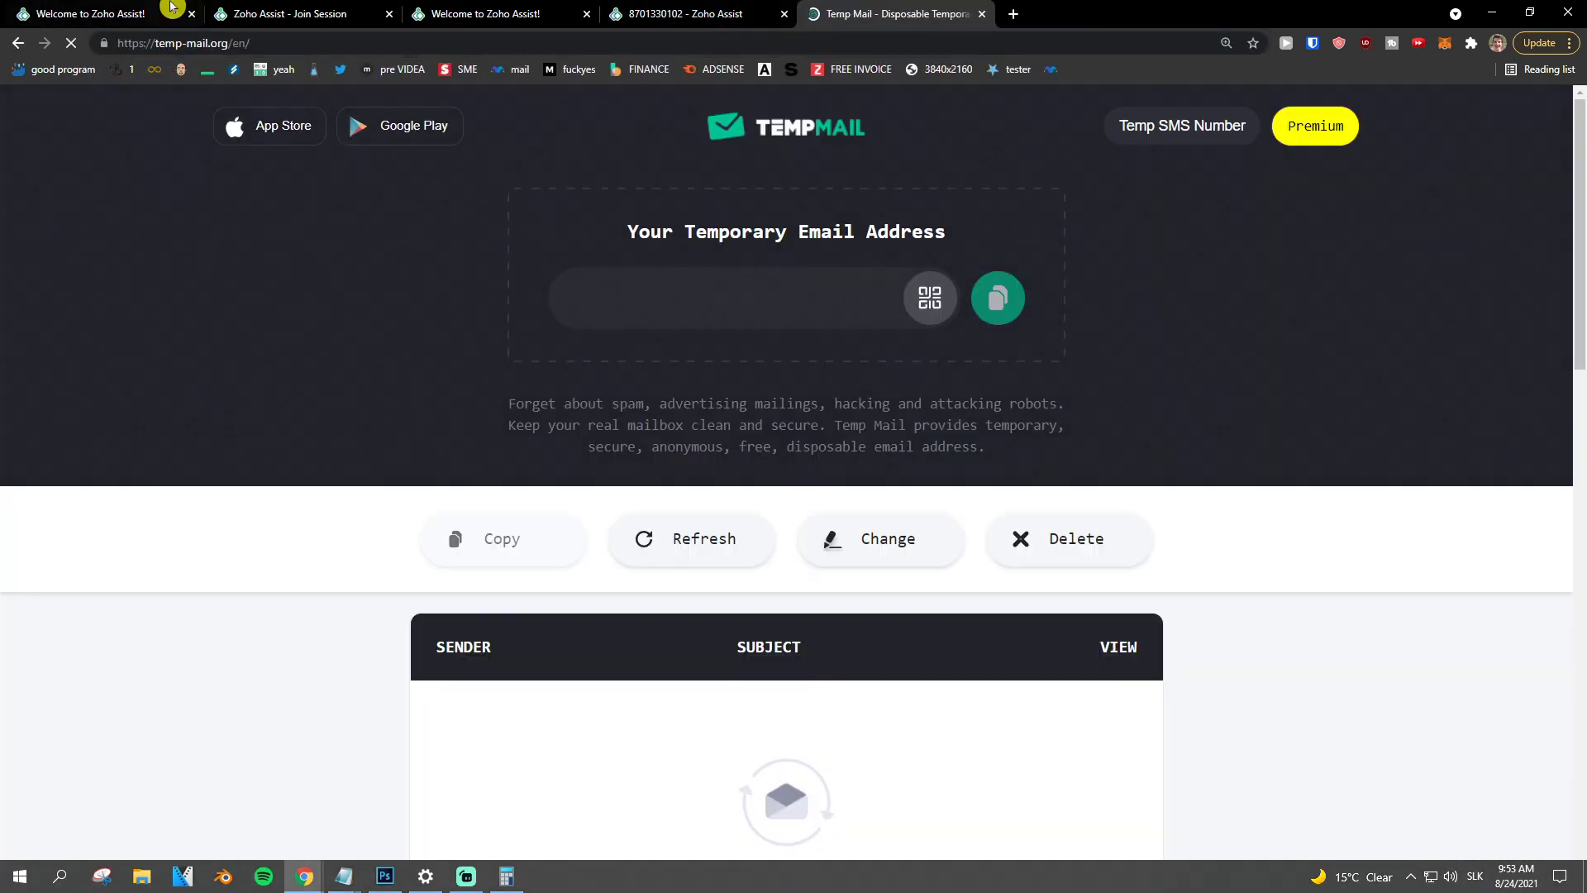
{"action": "left_click", "coordinate": [294, 15]}
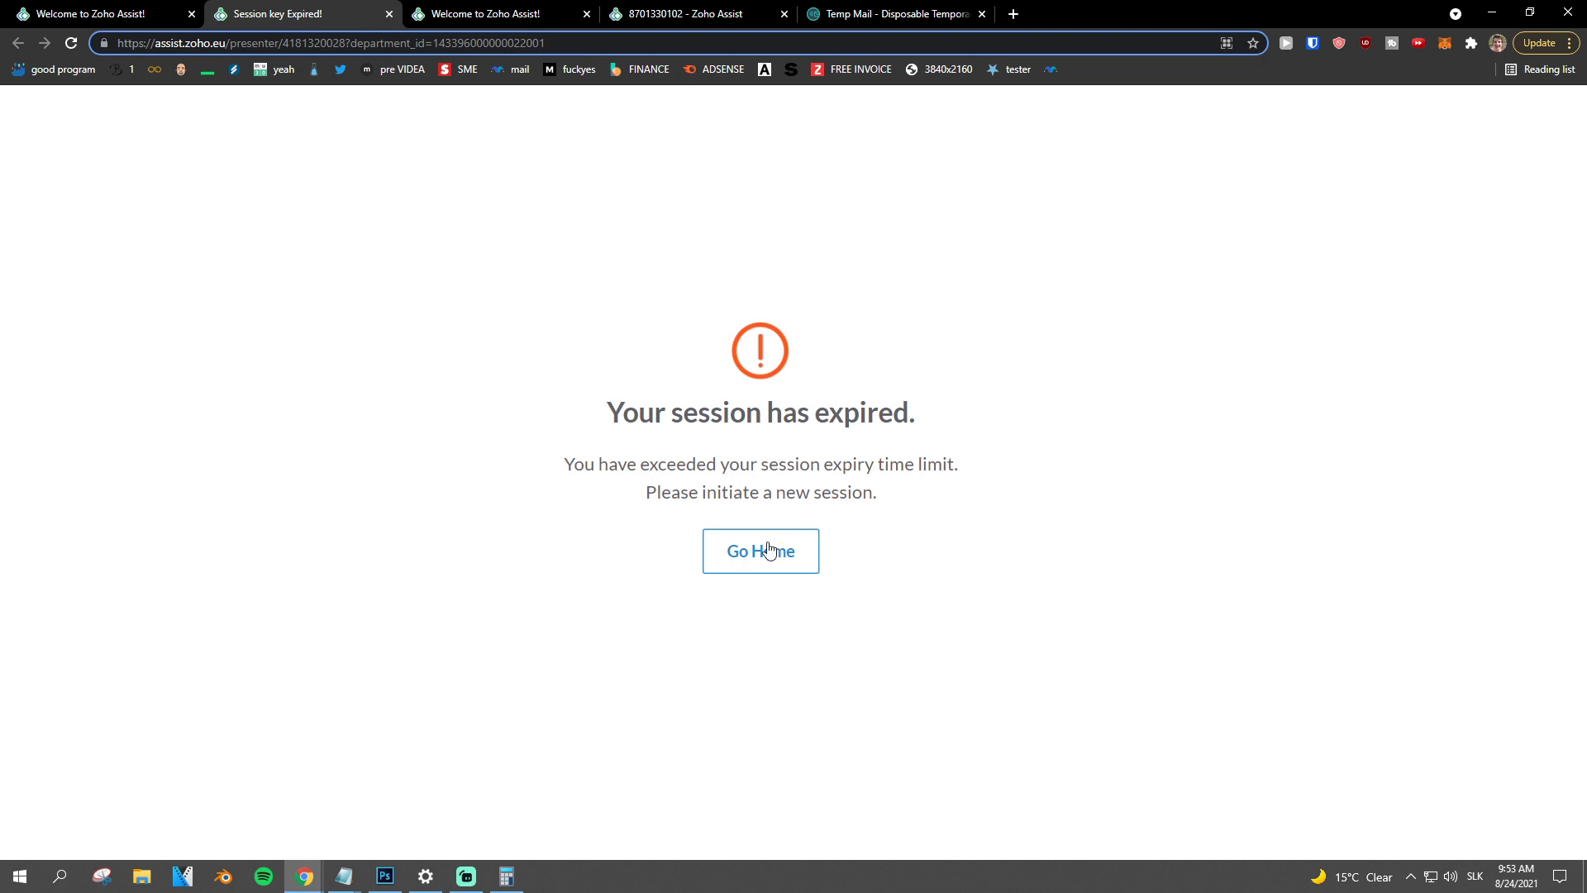
{"action": "left_click", "coordinate": [760, 551]}
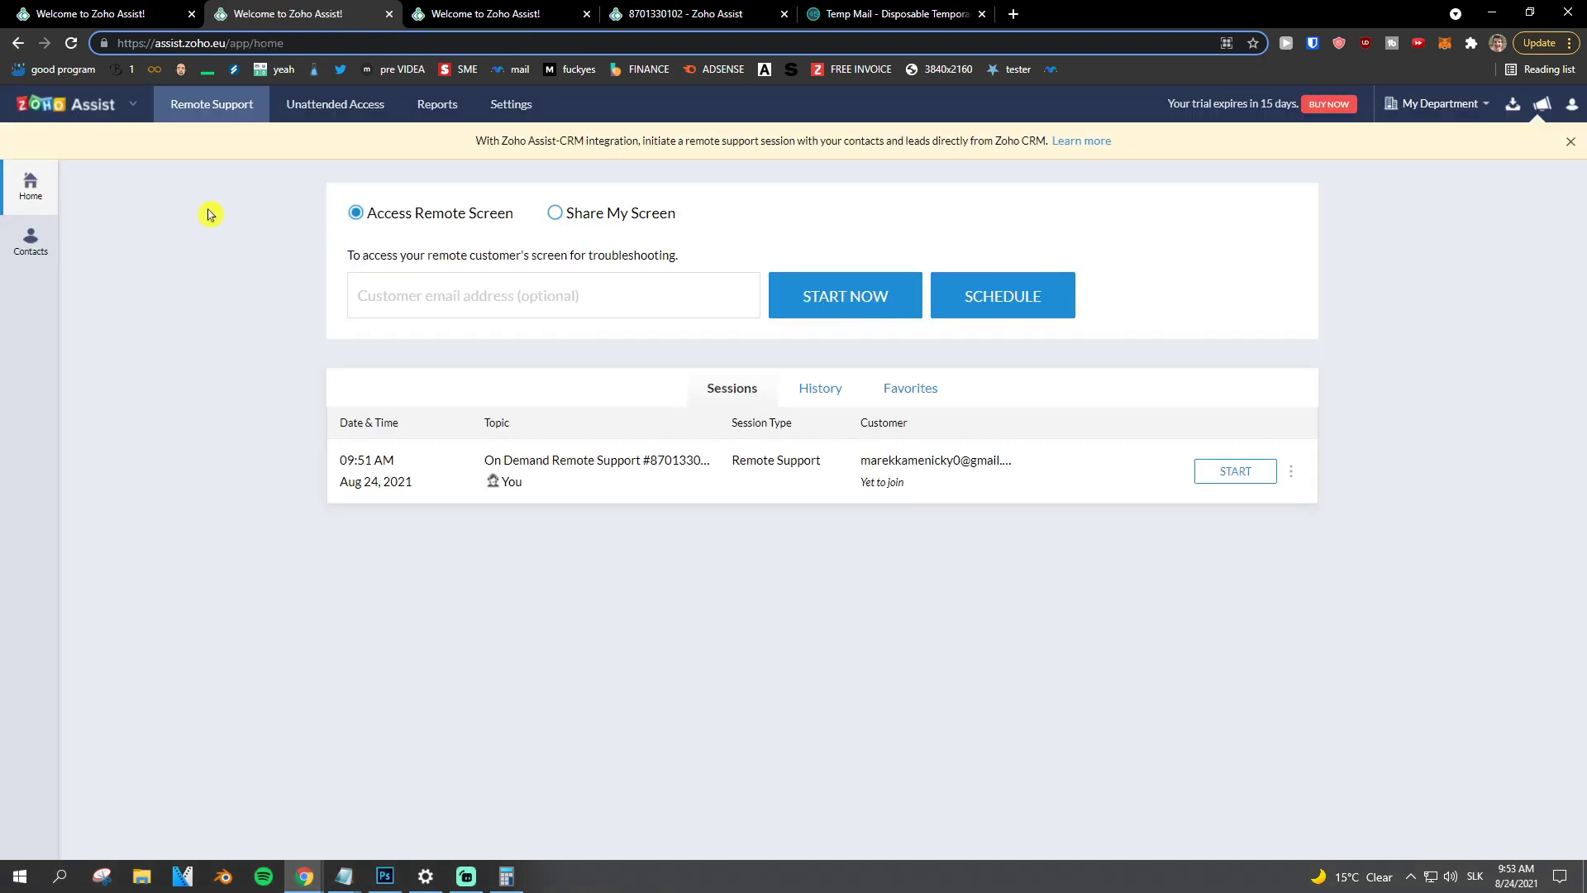
- Return to Unattended Access and show the Devices list, still empty
{"action": "left_click", "coordinate": [896, 15]}
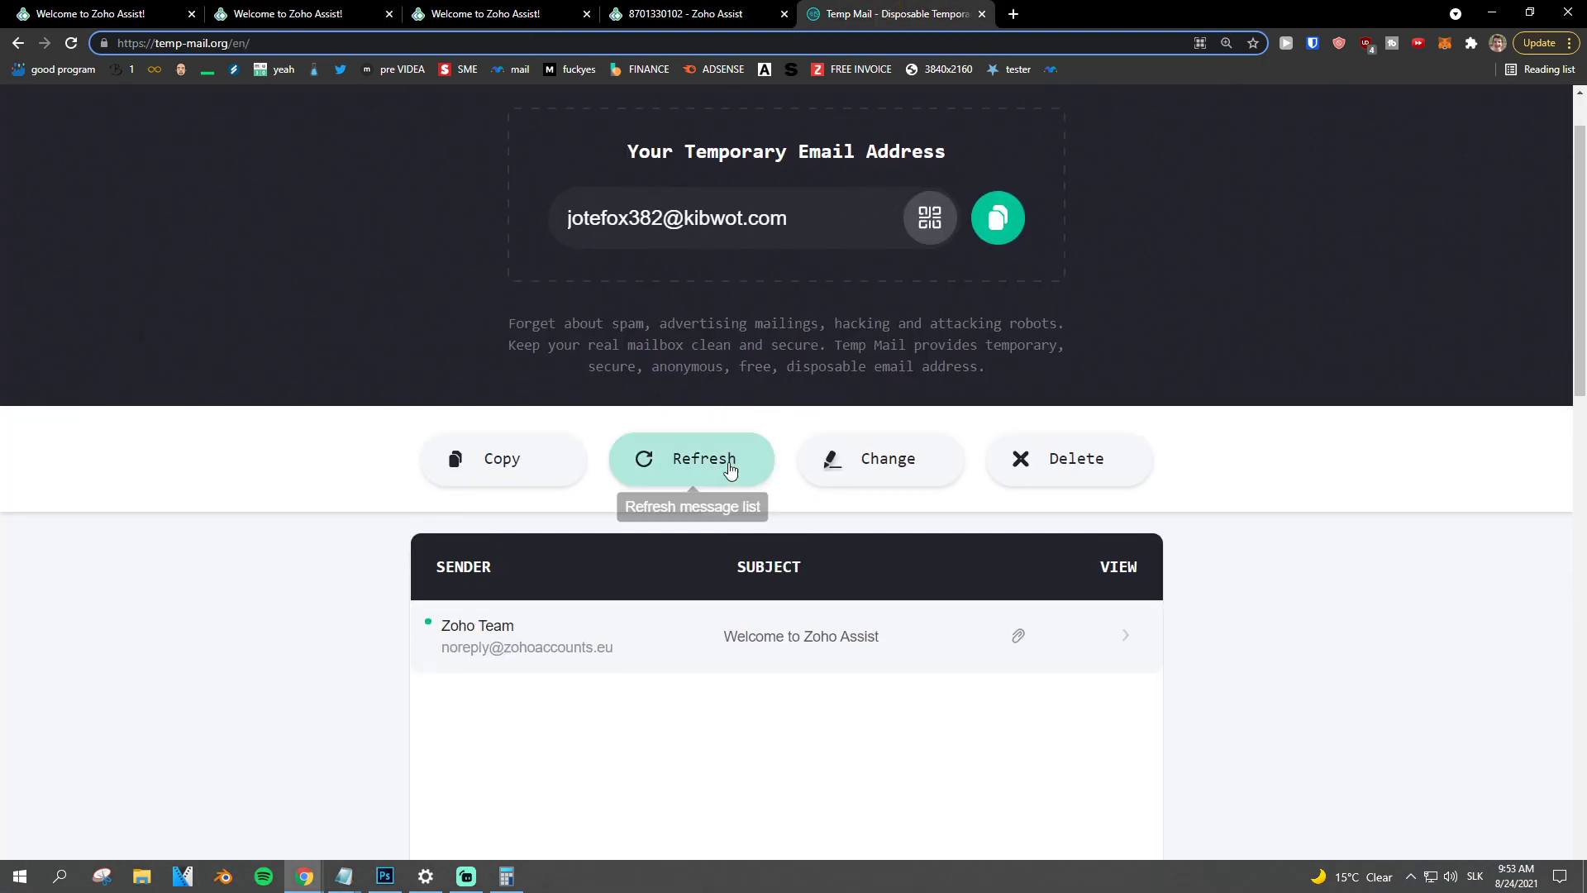
{"action": "left_click", "coordinate": [294, 13]}
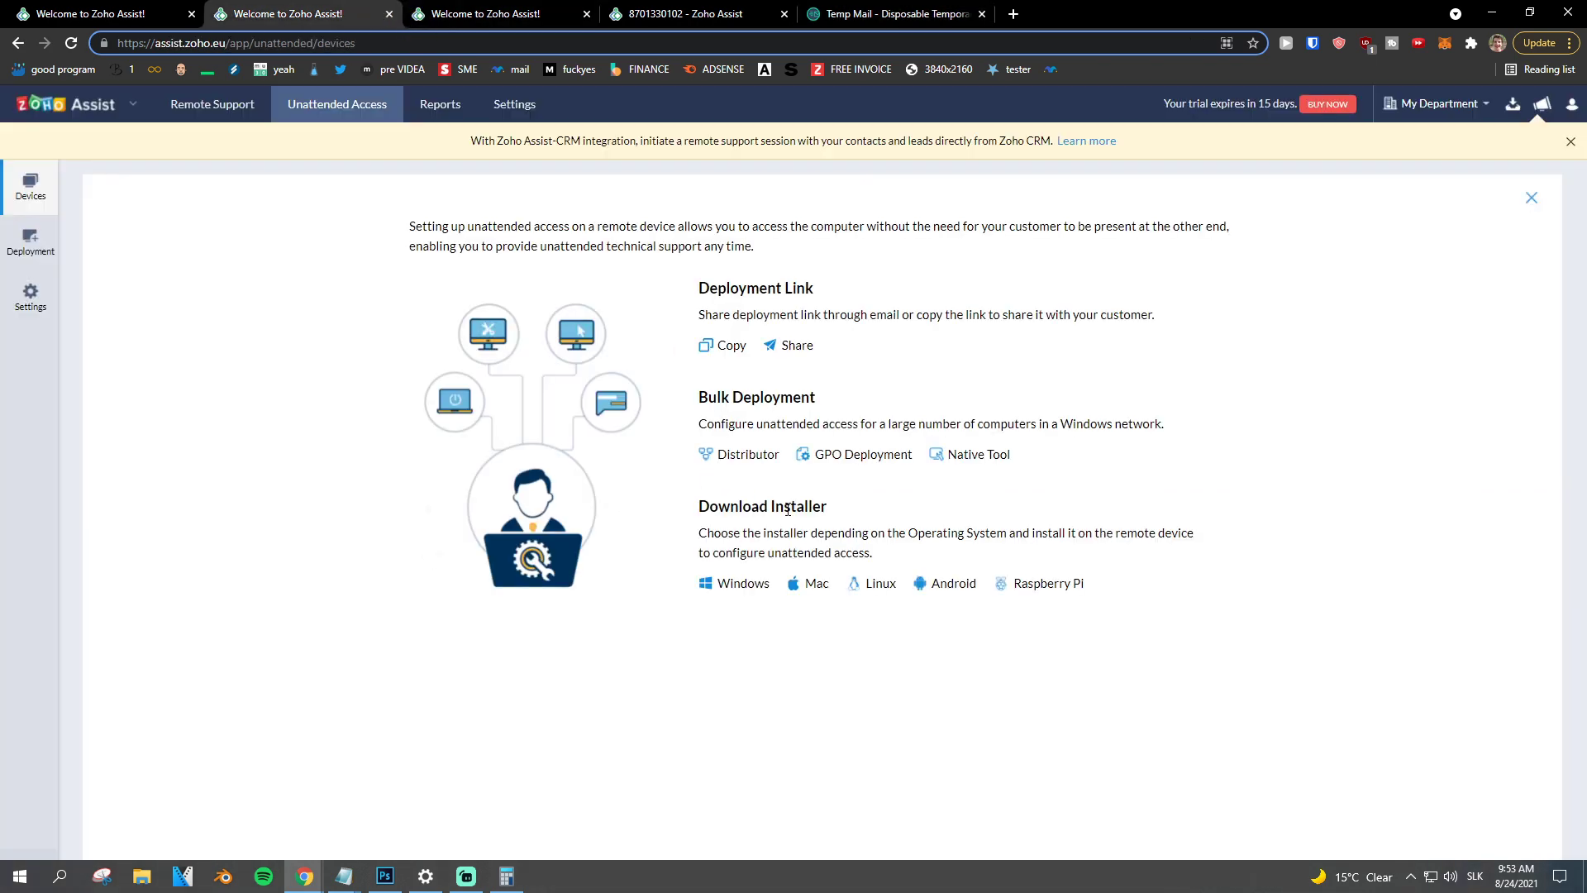
{"action": "left_click", "coordinate": [29, 243]}
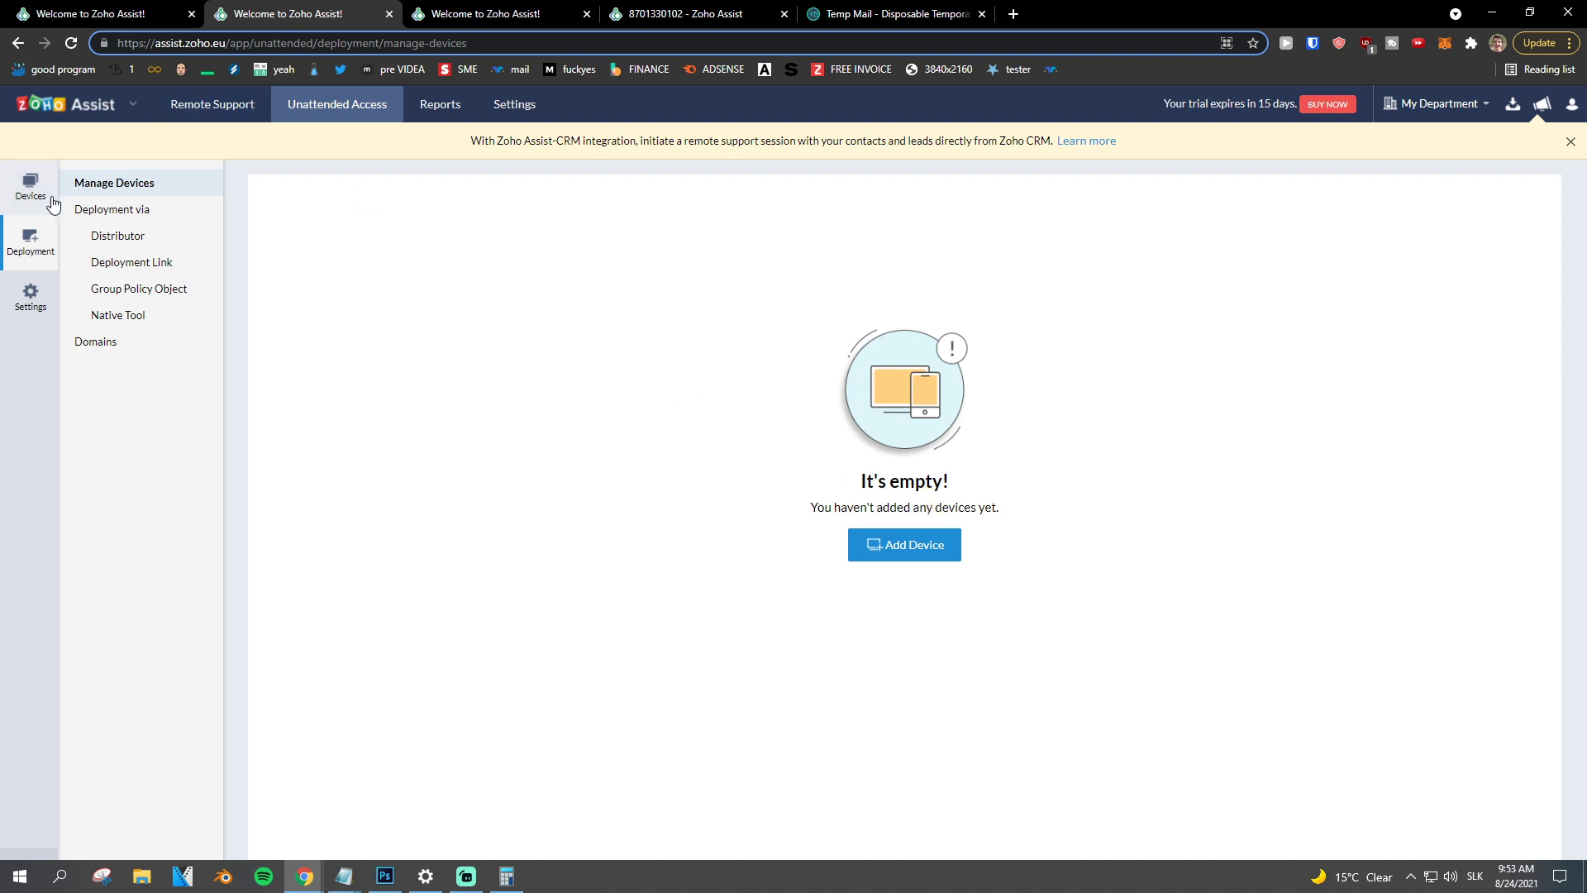
{"action": "mouse_move", "coordinate": [304, 398]}
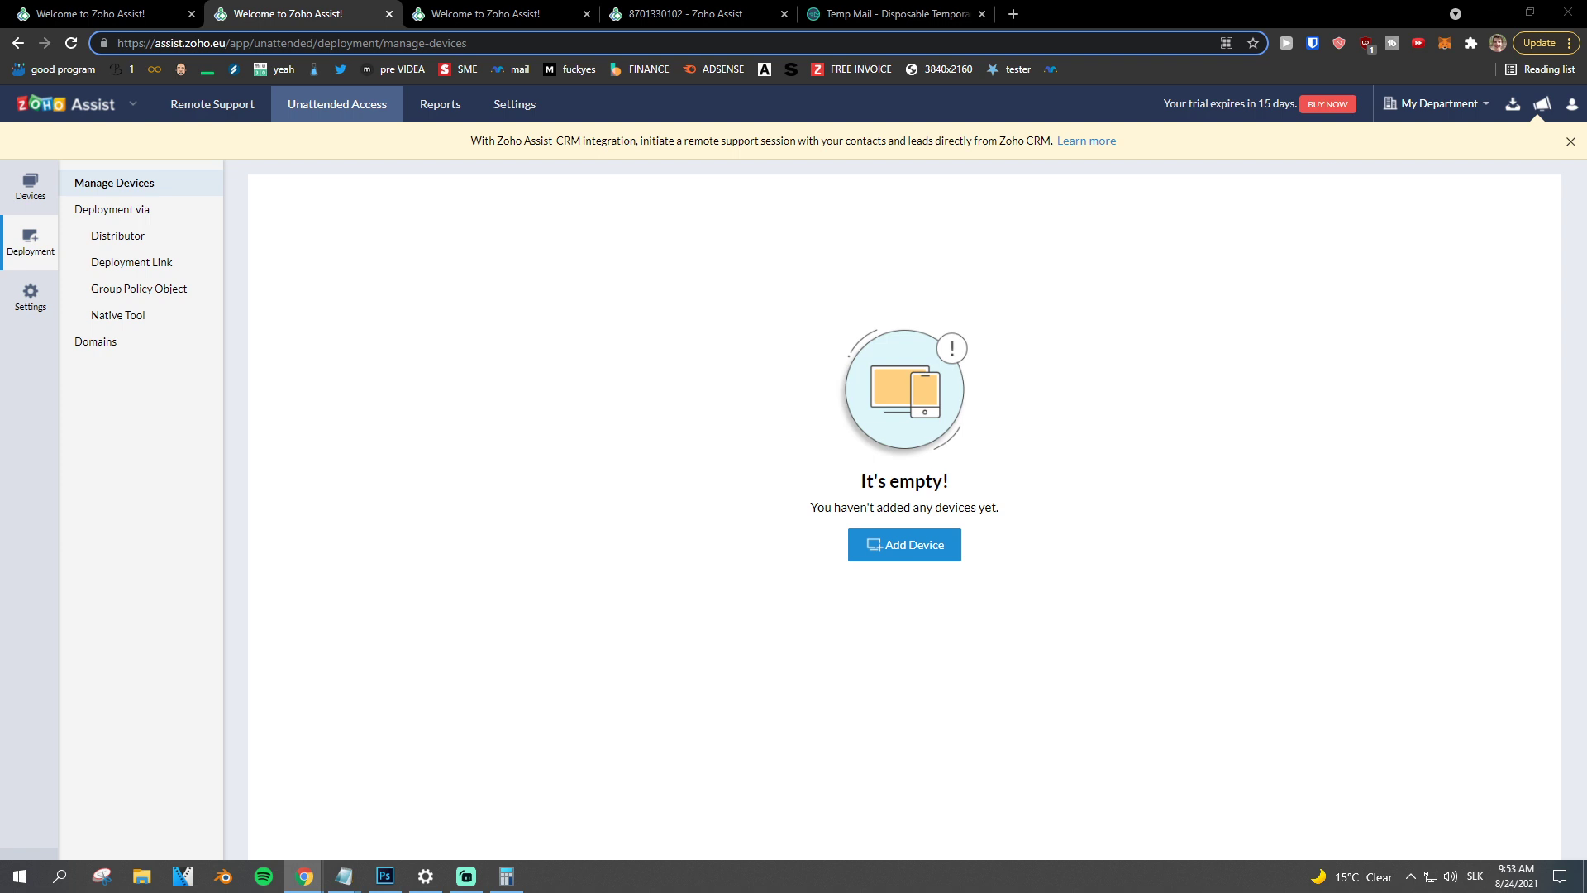
{"action": "mouse_move", "coordinate": [916, 558]}
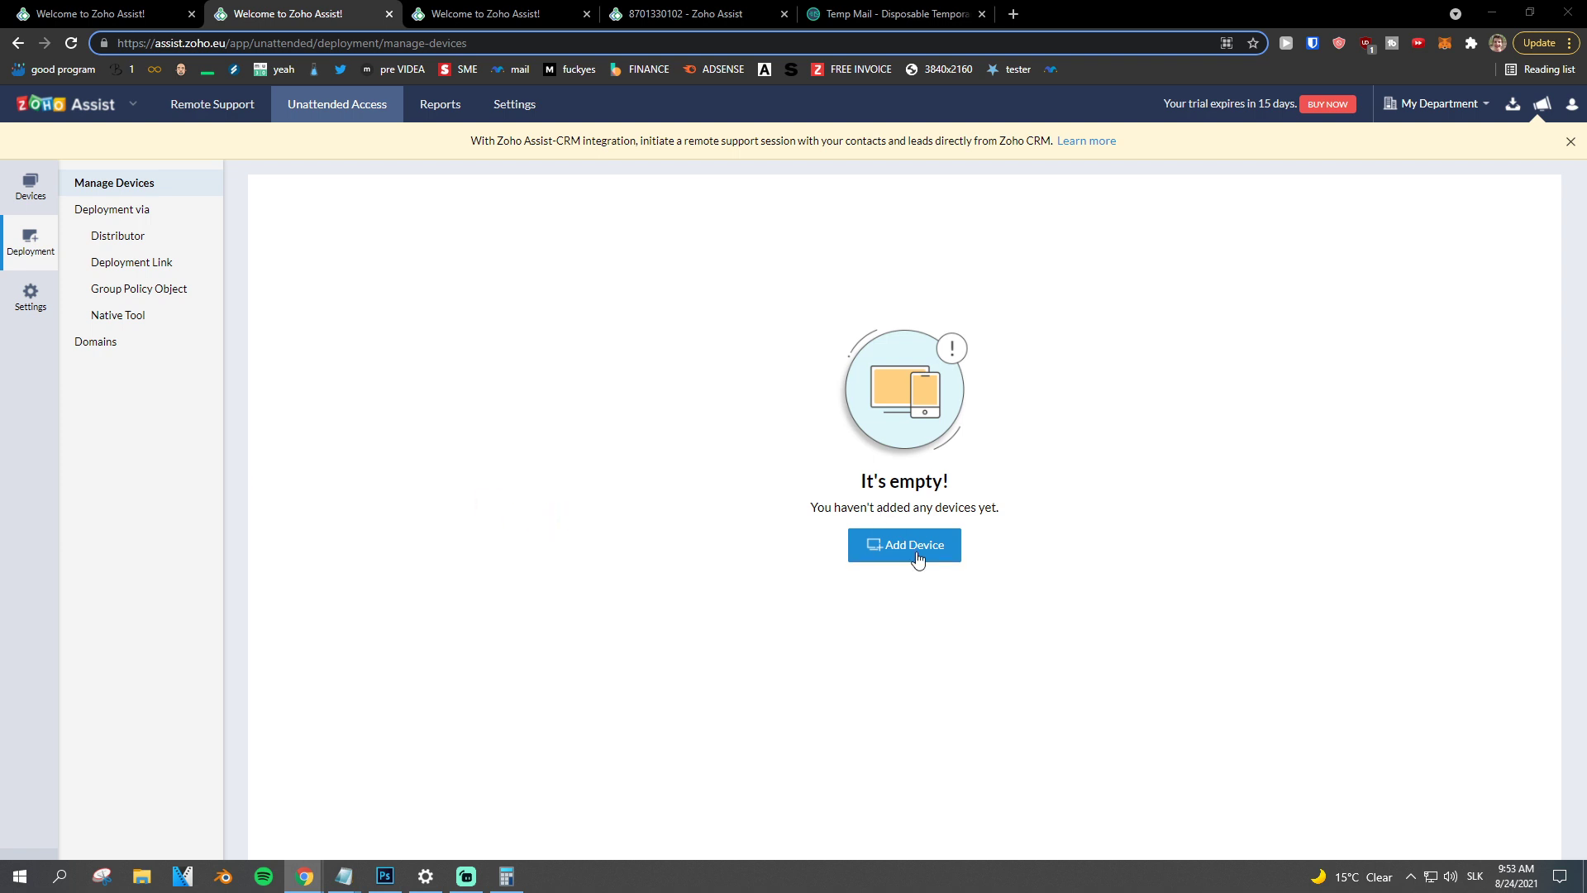
- Skip the Add Device options and follow the installer link from the Gmail email
{"action": "left_click", "coordinate": [905, 544]}
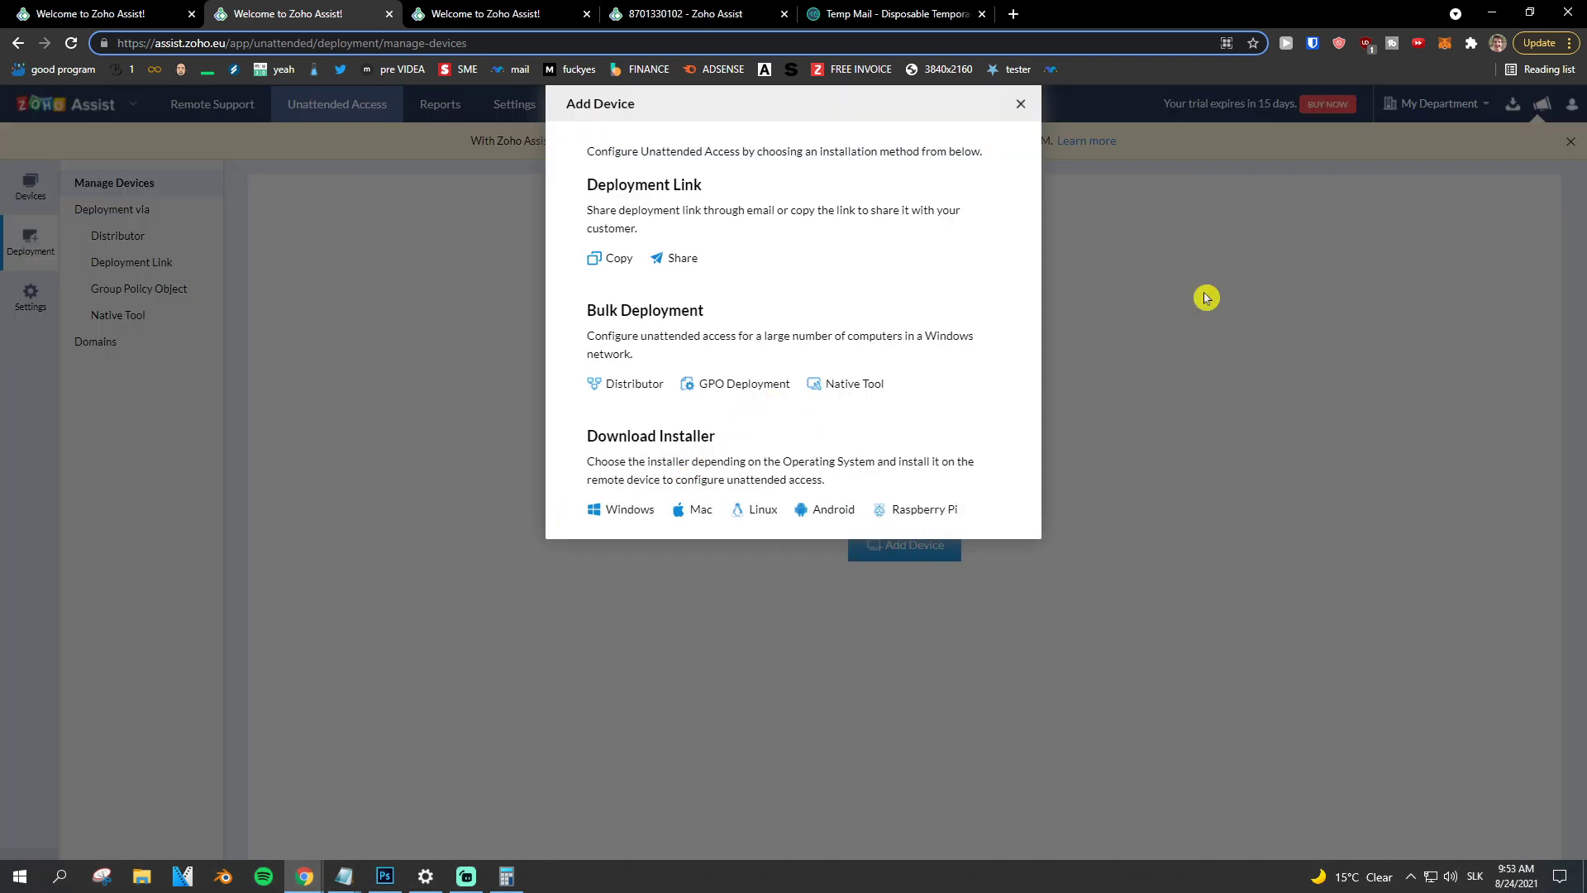
{"action": "left_click", "coordinate": [1020, 103]}
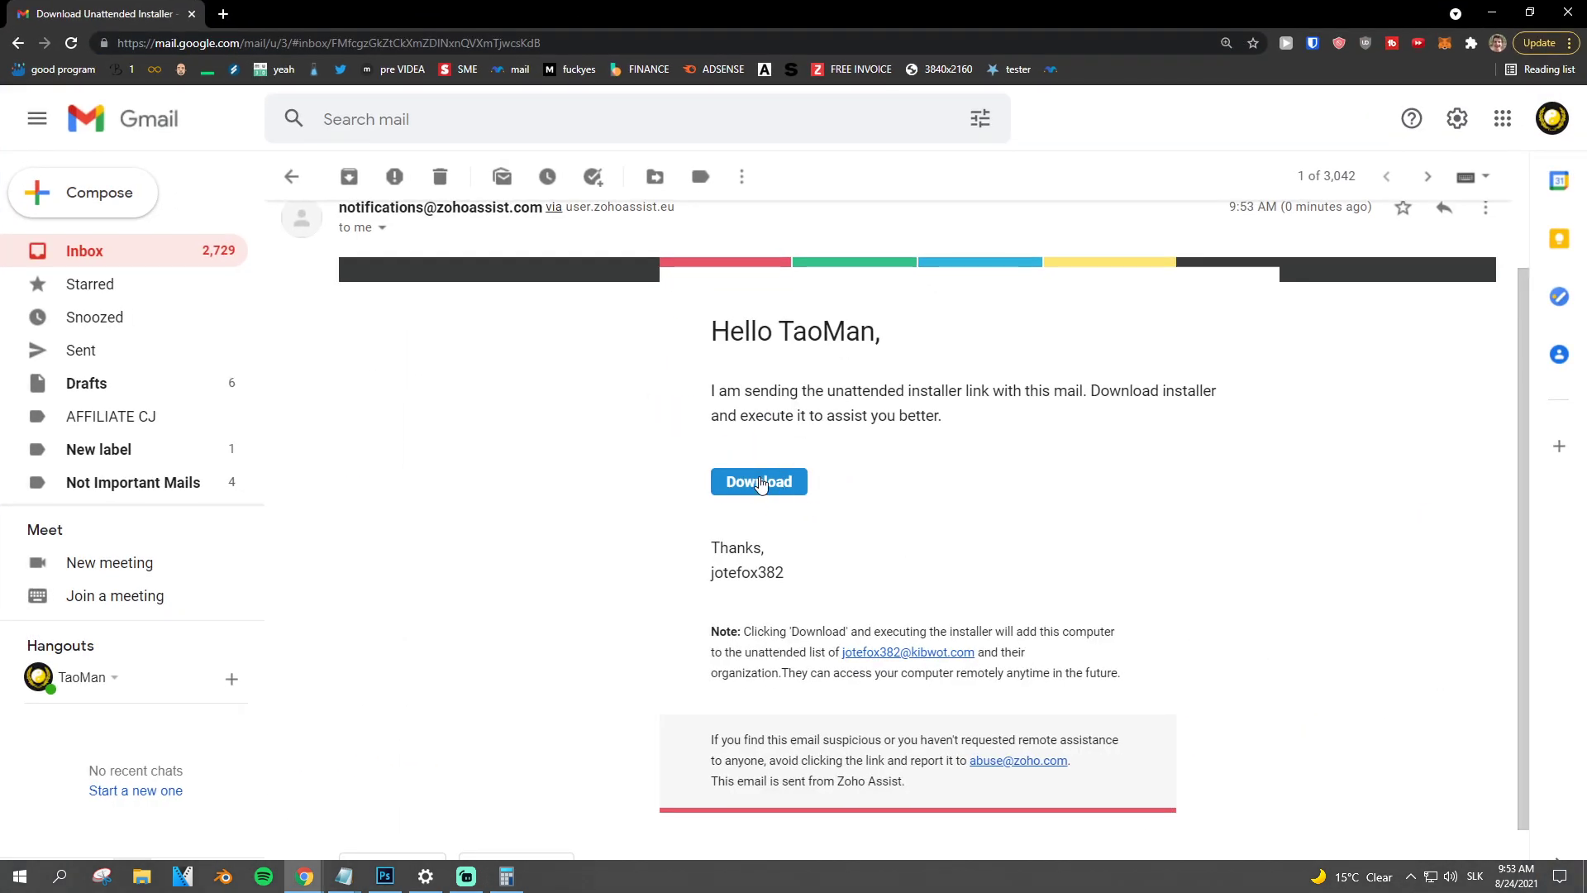
{"action": "left_click", "coordinate": [759, 481]}
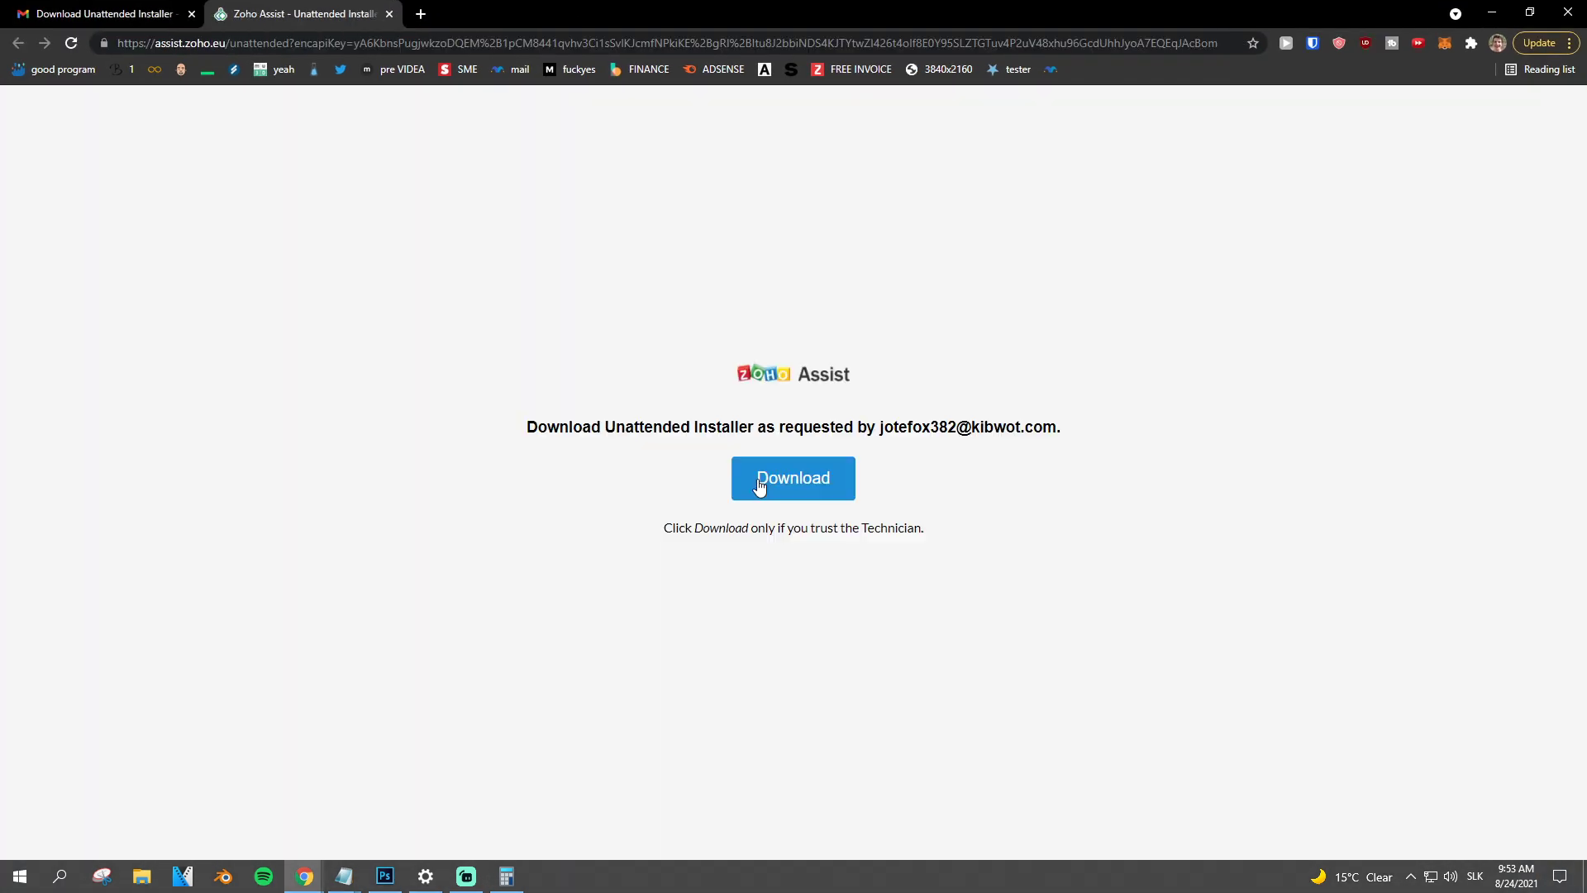
- Download ZA_Access_My_Department.exe from the Zoho Assist page and return to the email
{"action": "left_click", "coordinate": [792, 477]}
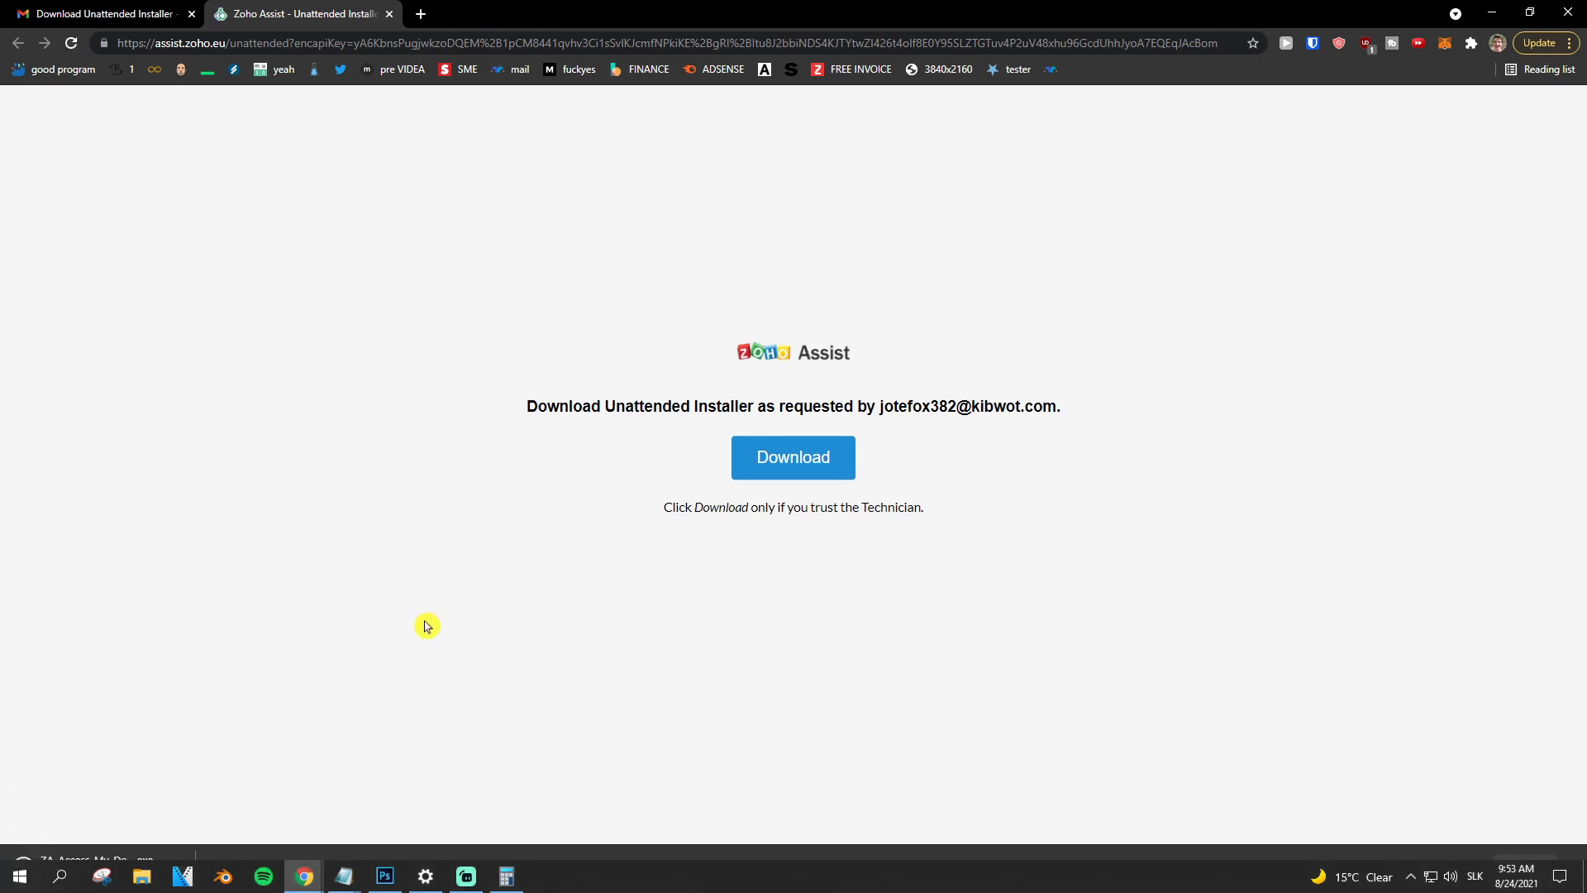
{"action": "left_click", "coordinate": [18, 876]}
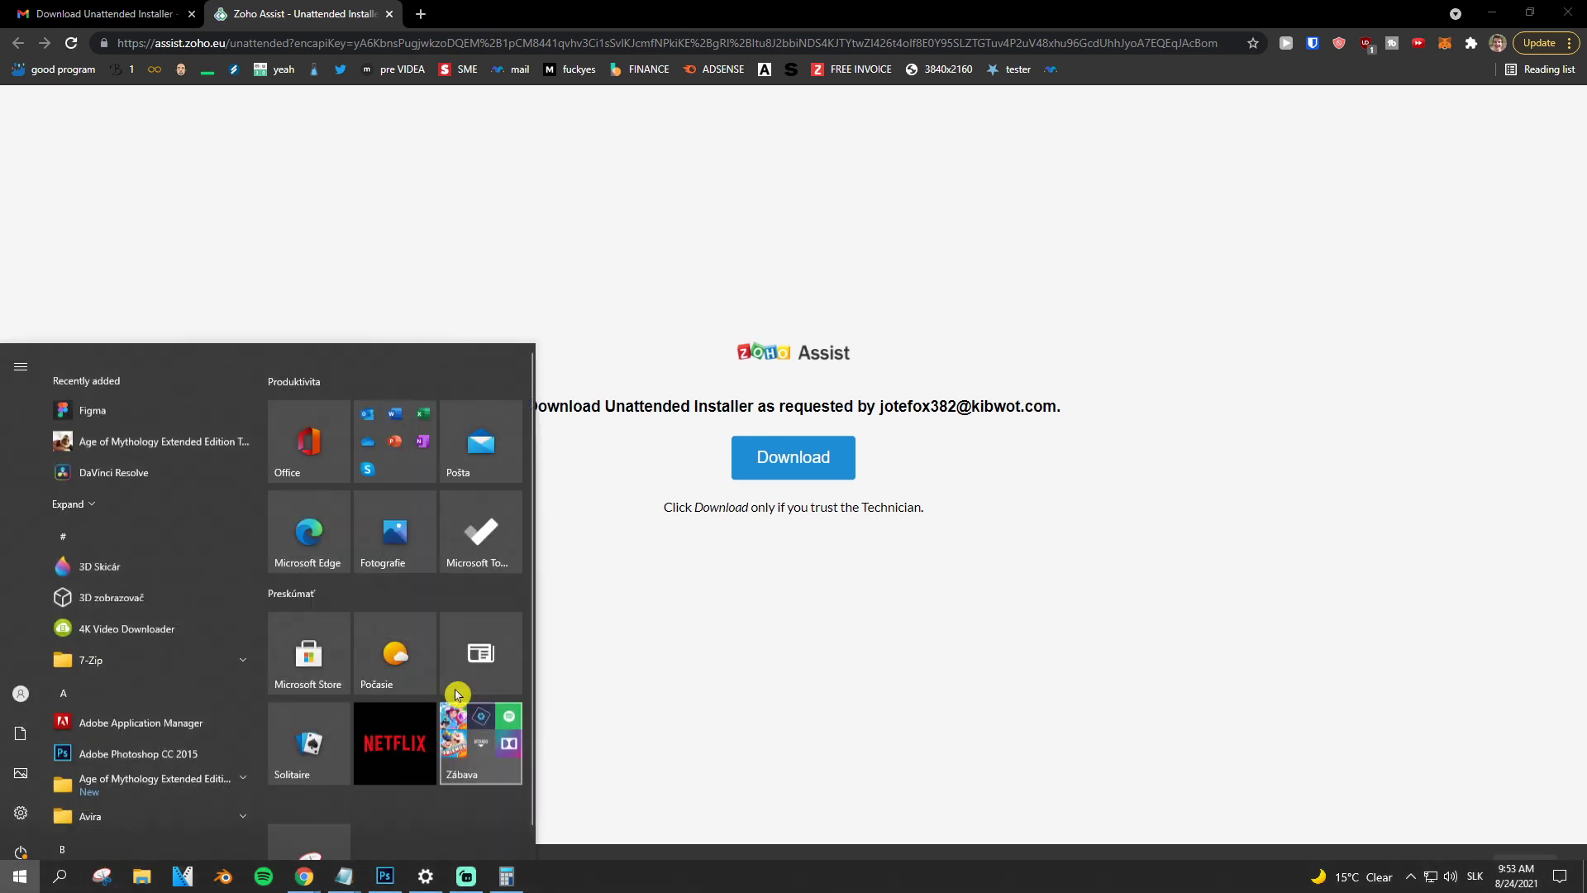
{"action": "left_click", "coordinate": [792, 457]}
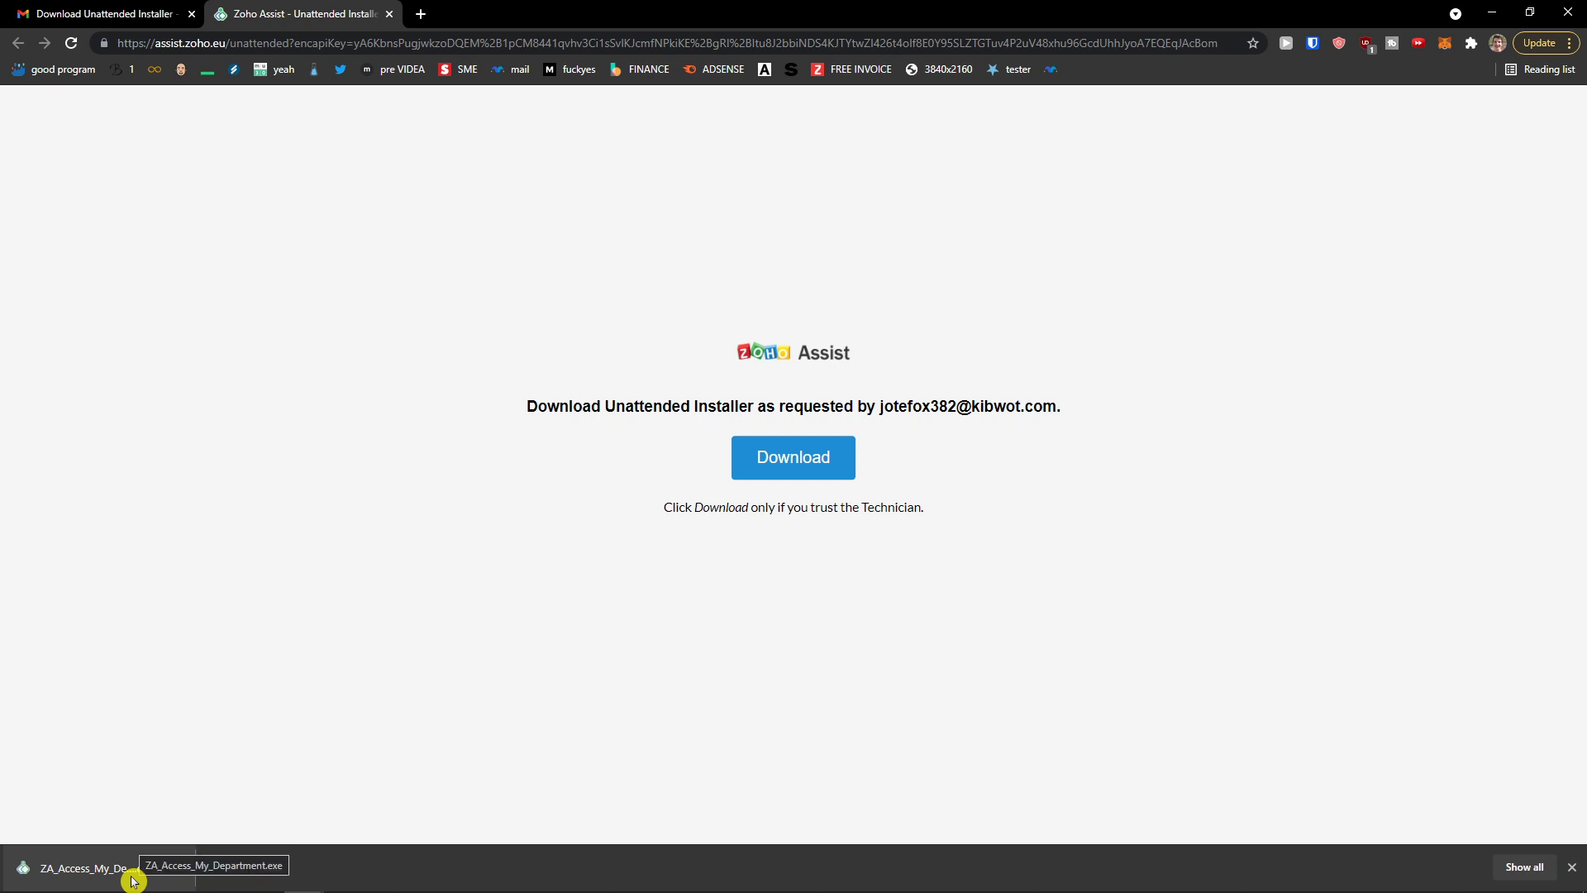
{"action": "left_click", "coordinate": [101, 13]}
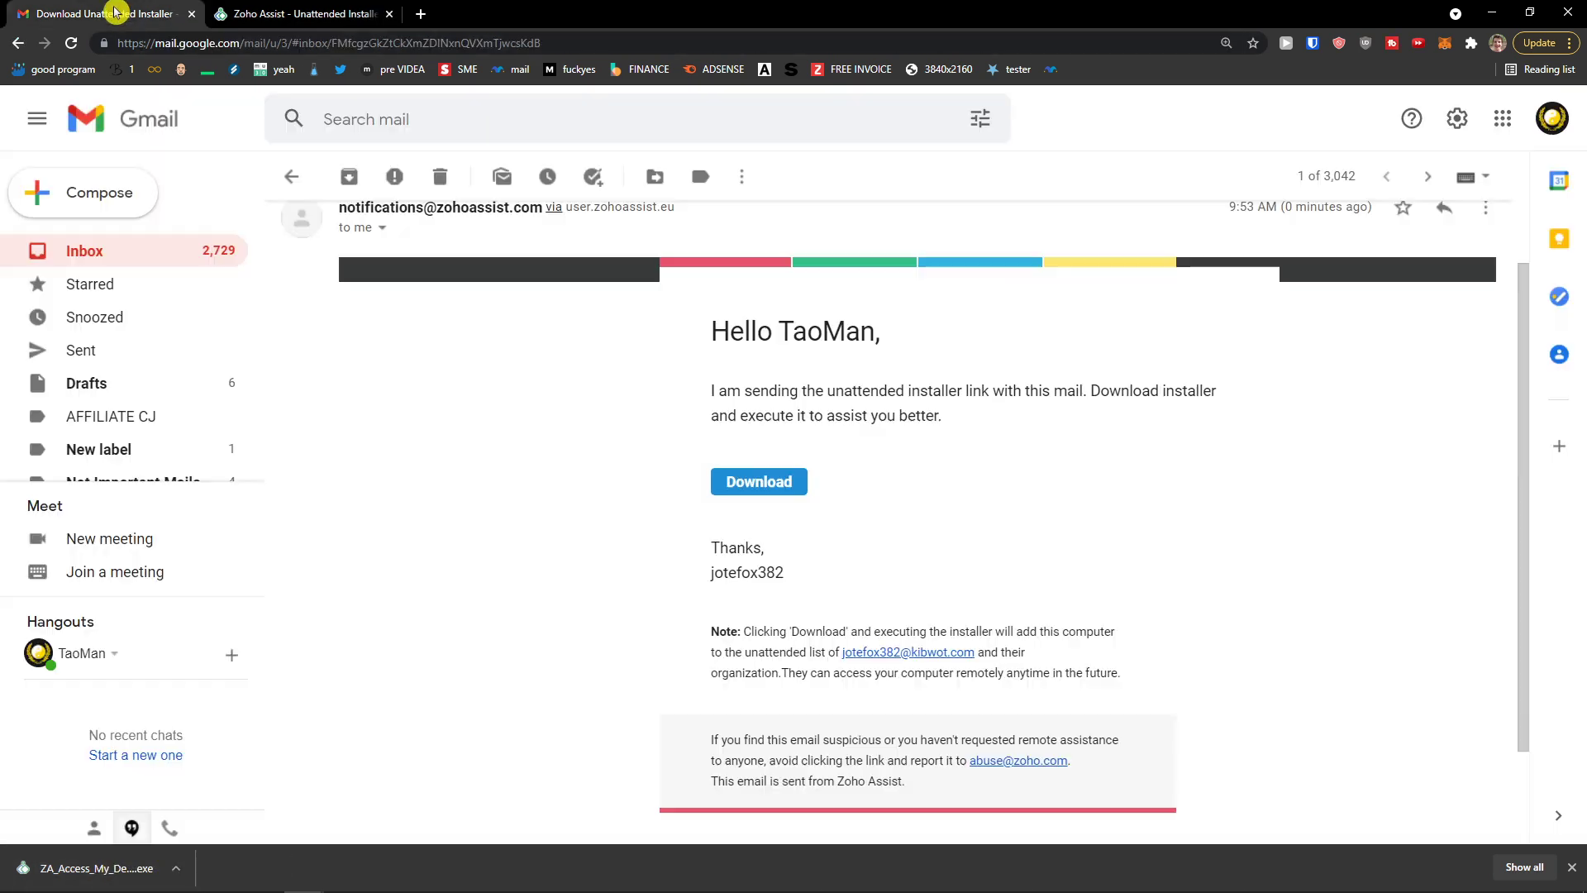
{"action": "mouse_move", "coordinate": [982, 430]}
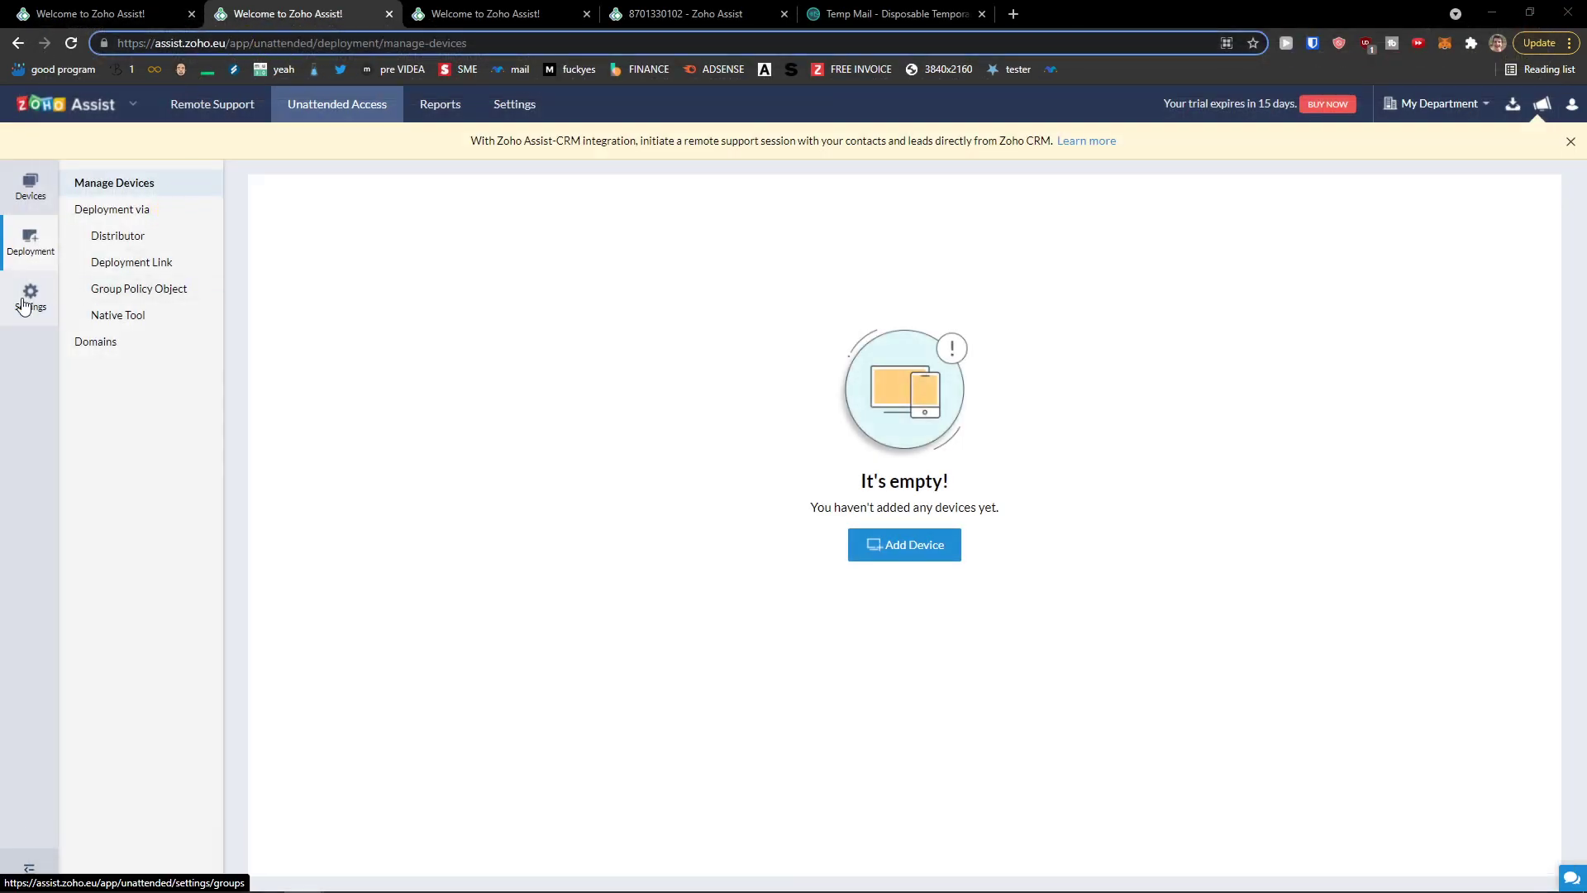
- Browse the empty Unattended Access and Remote Support reports, then land on the Settings overview
{"action": "left_click", "coordinate": [29, 299]}
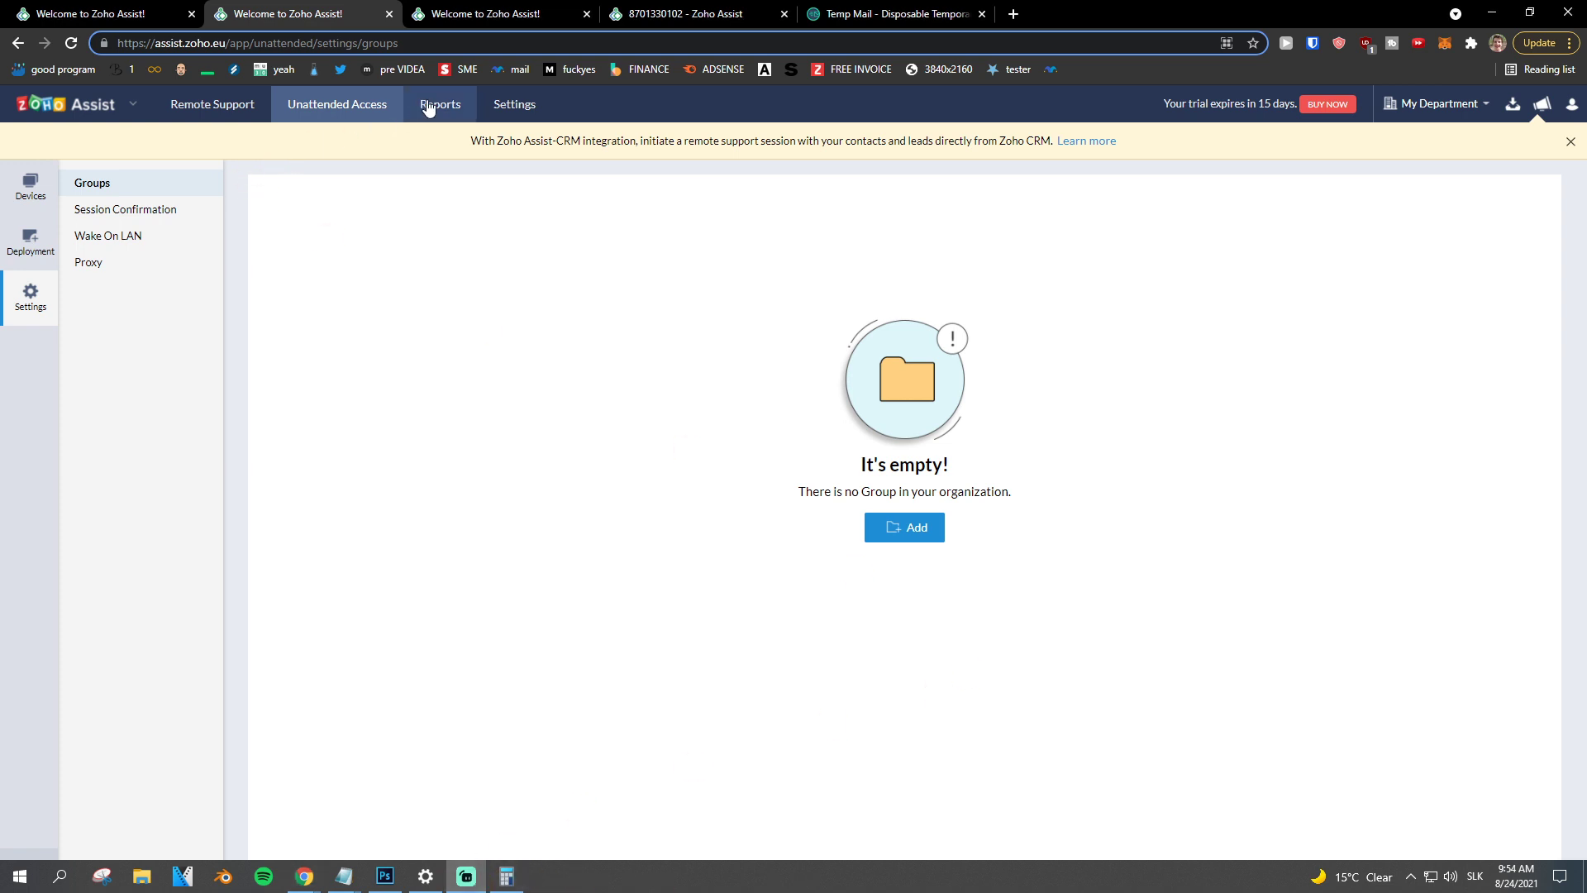
{"action": "left_click", "coordinate": [440, 104]}
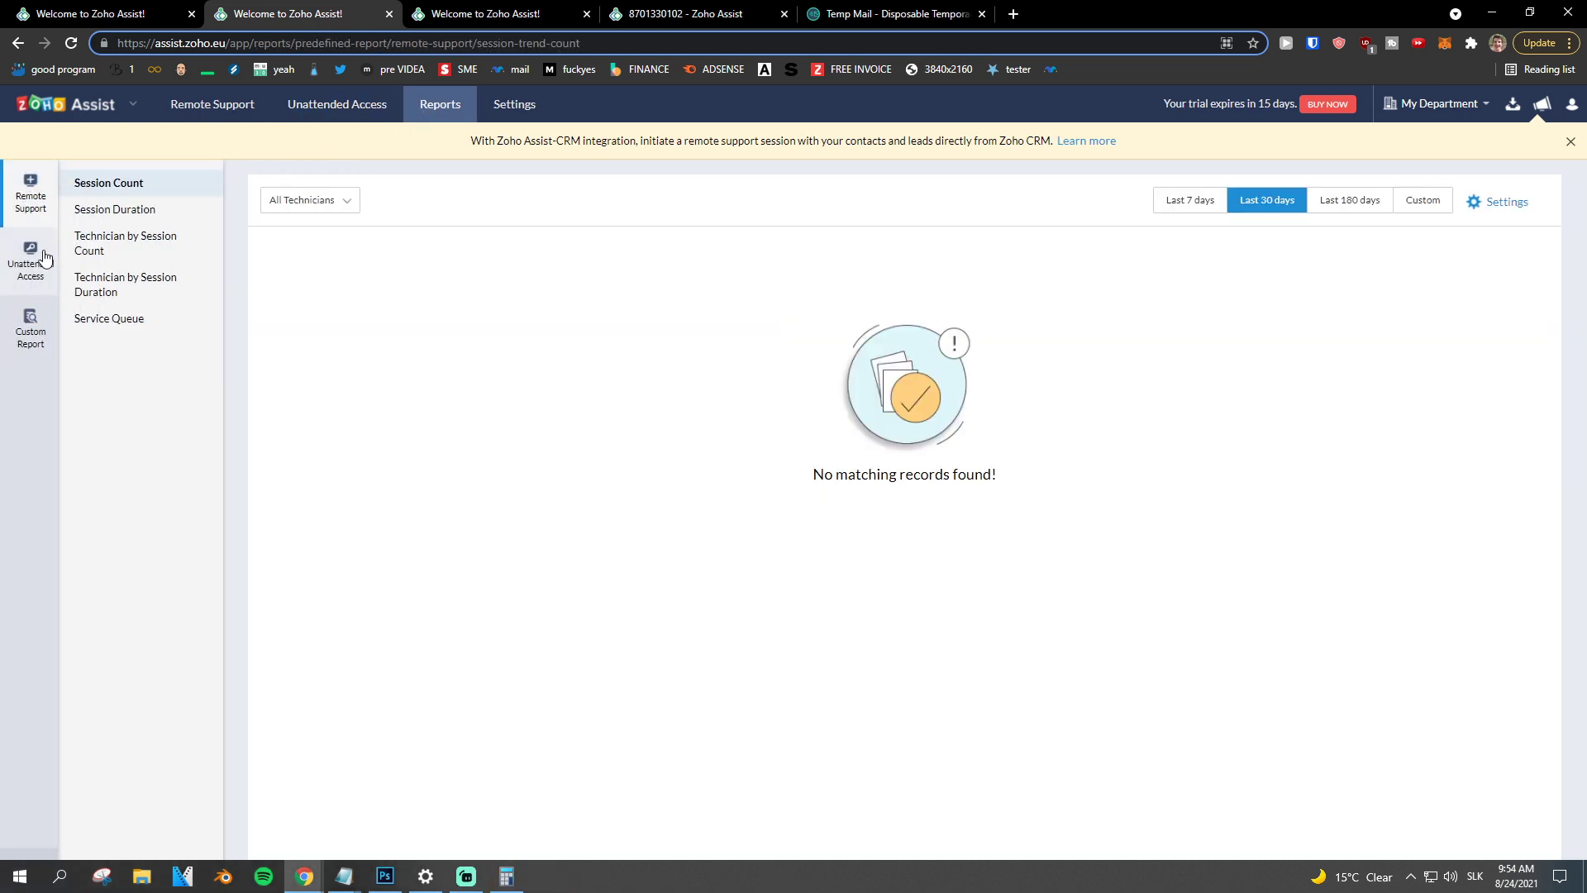
{"action": "left_click", "coordinate": [30, 258]}
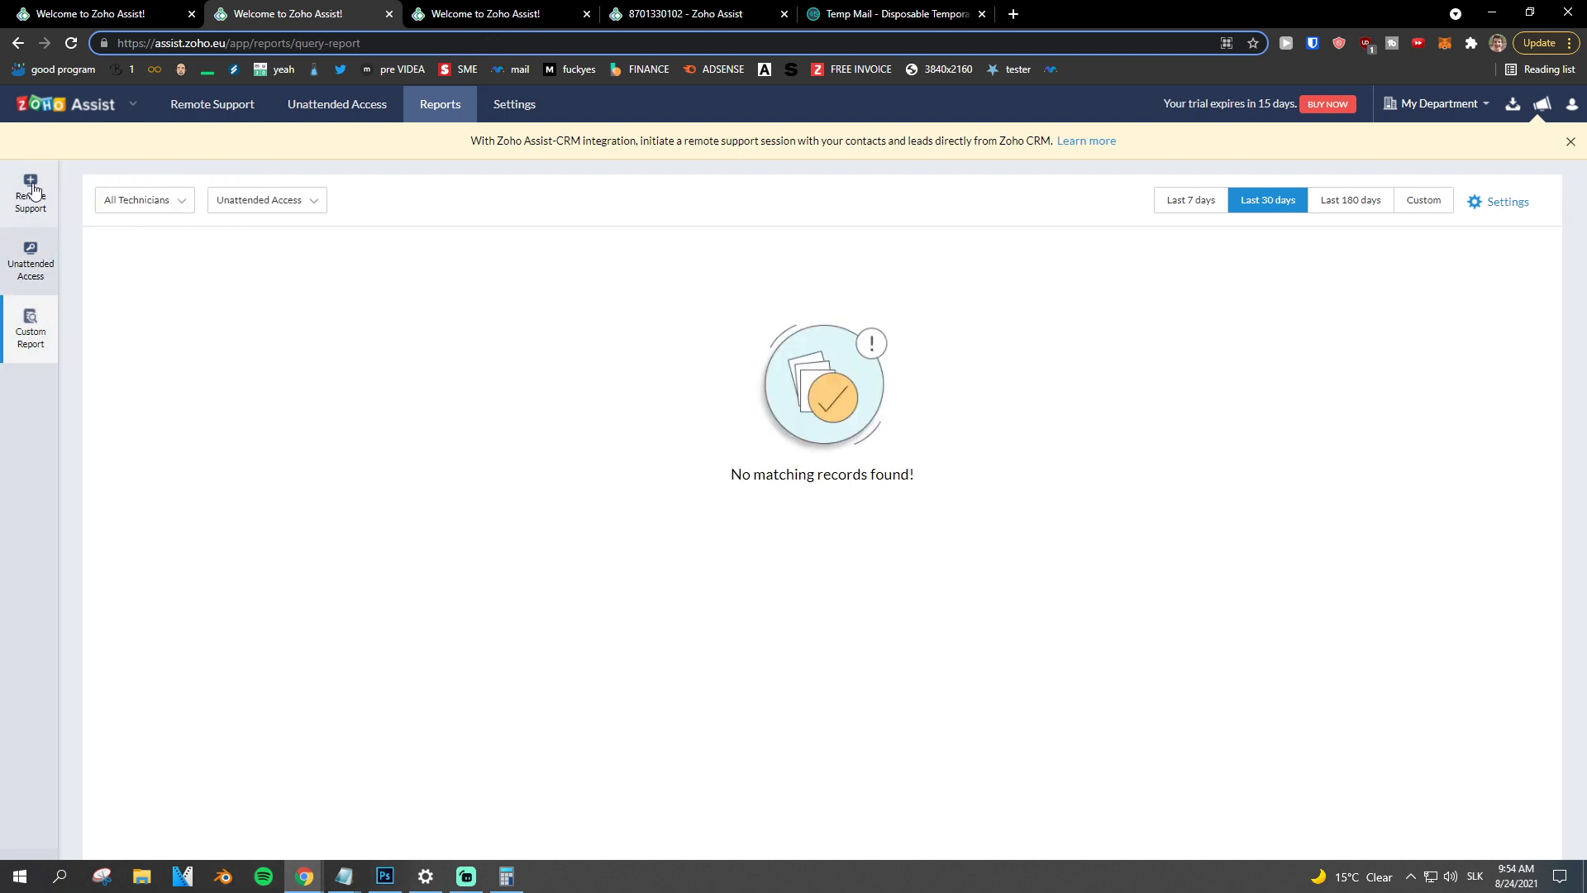
{"action": "left_click", "coordinate": [30, 192]}
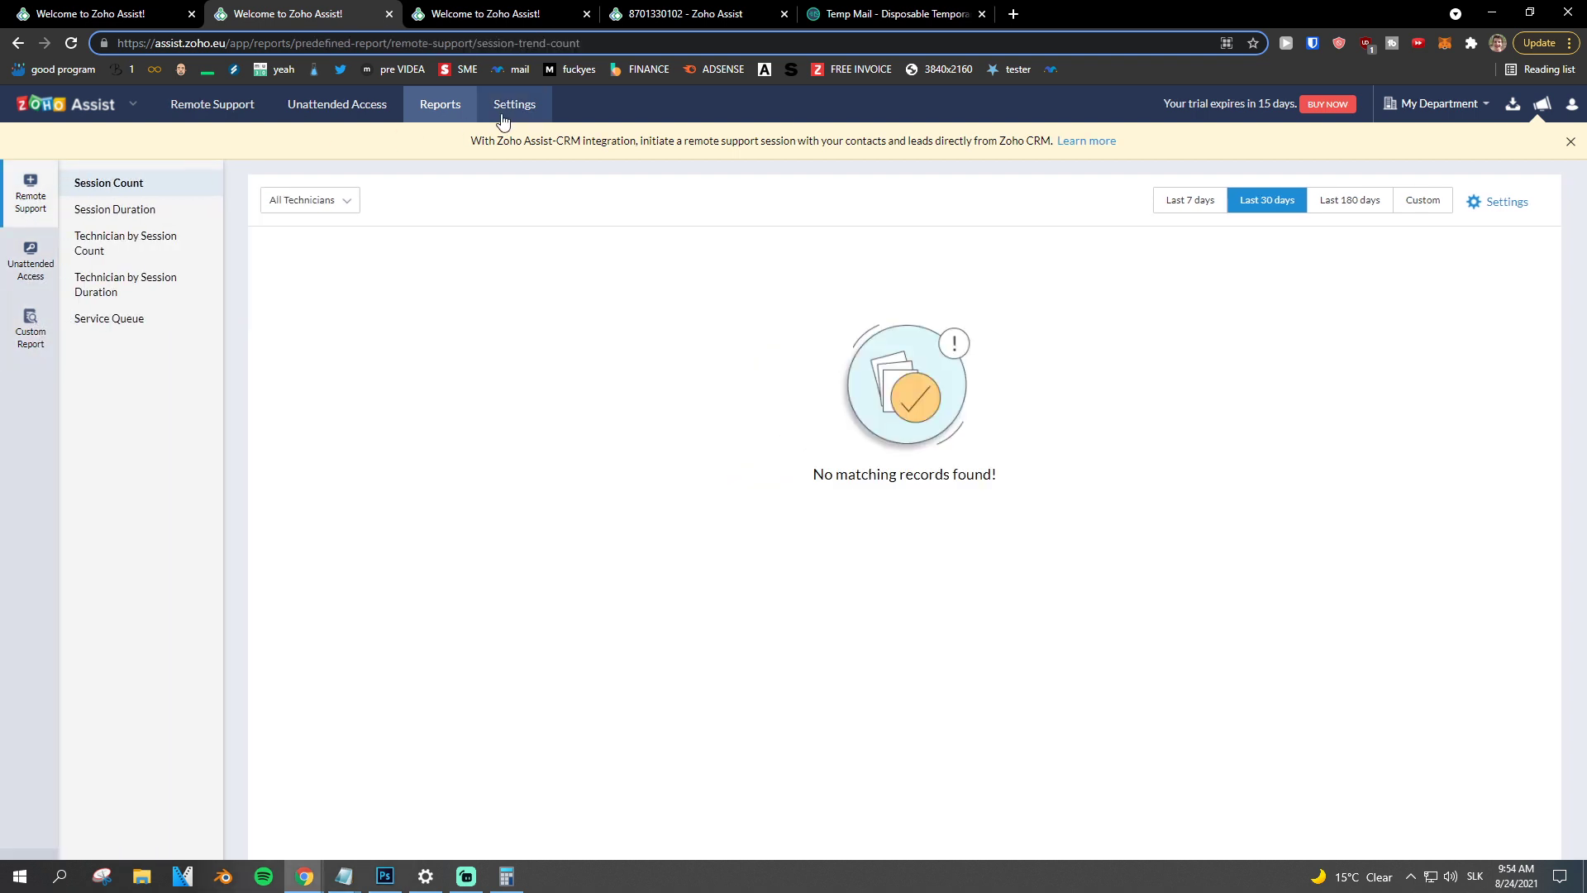
{"action": "left_click", "coordinate": [512, 103]}
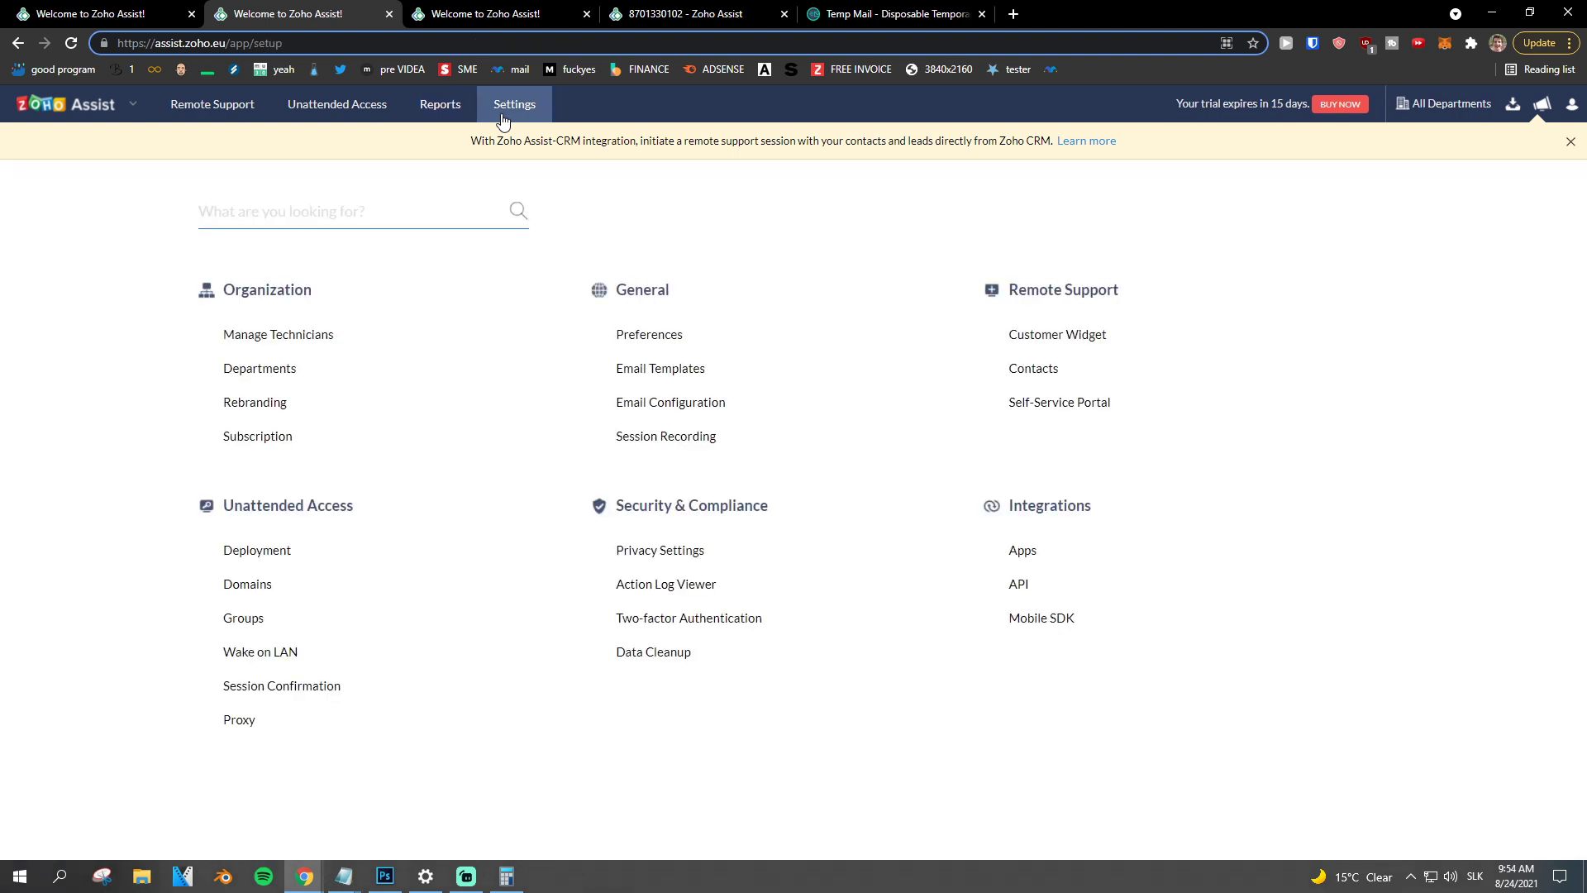
{"action": "mouse_move", "coordinate": [276, 347]}
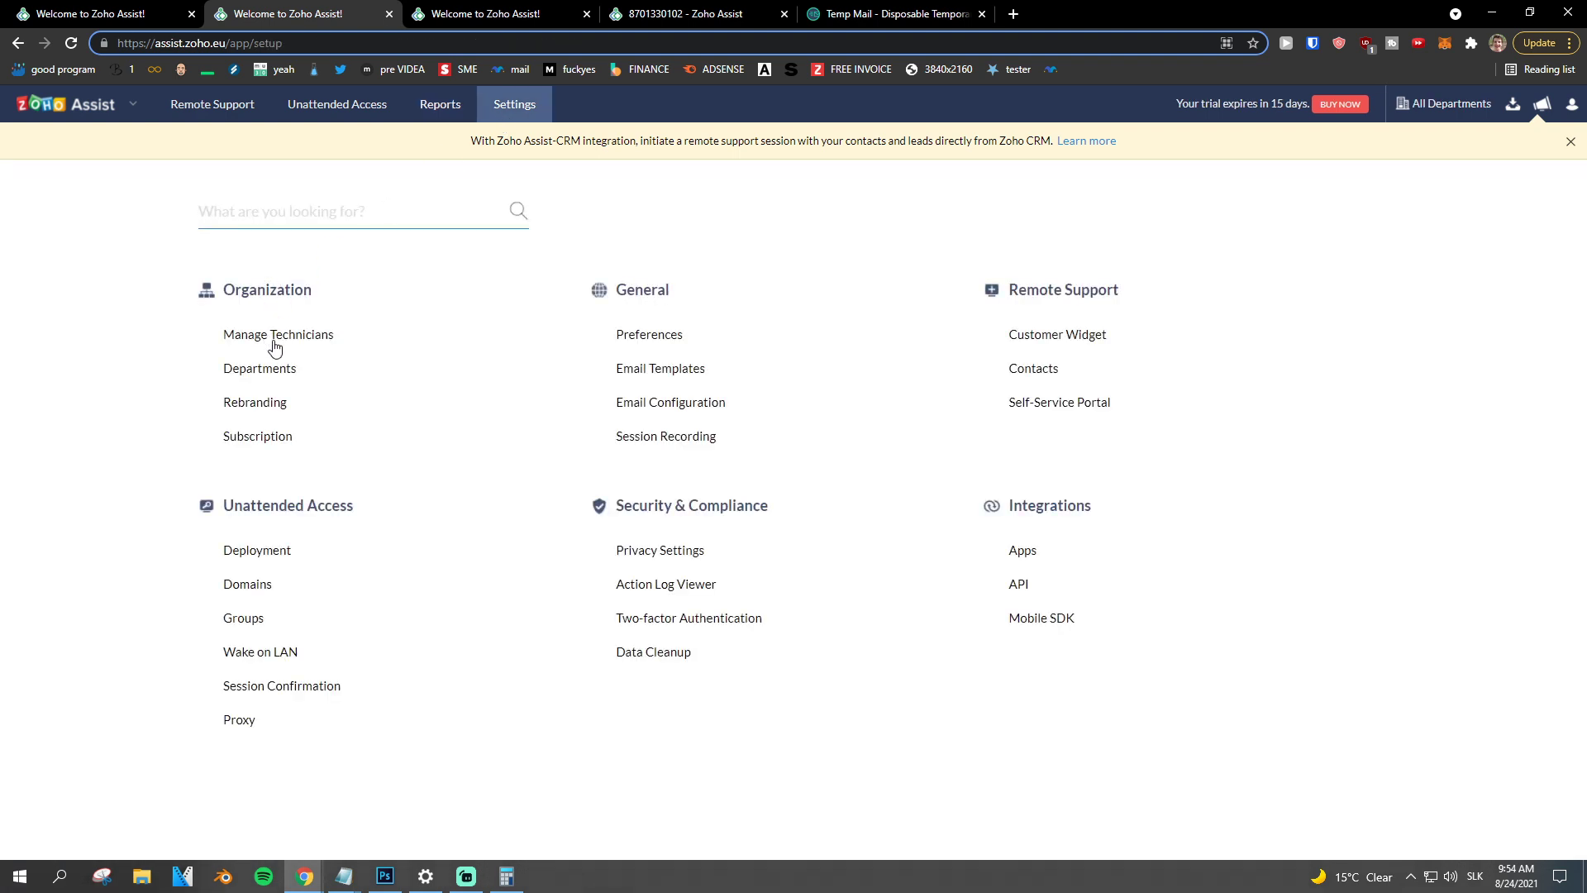
{"action": "mouse_move", "coordinate": [237, 494]}
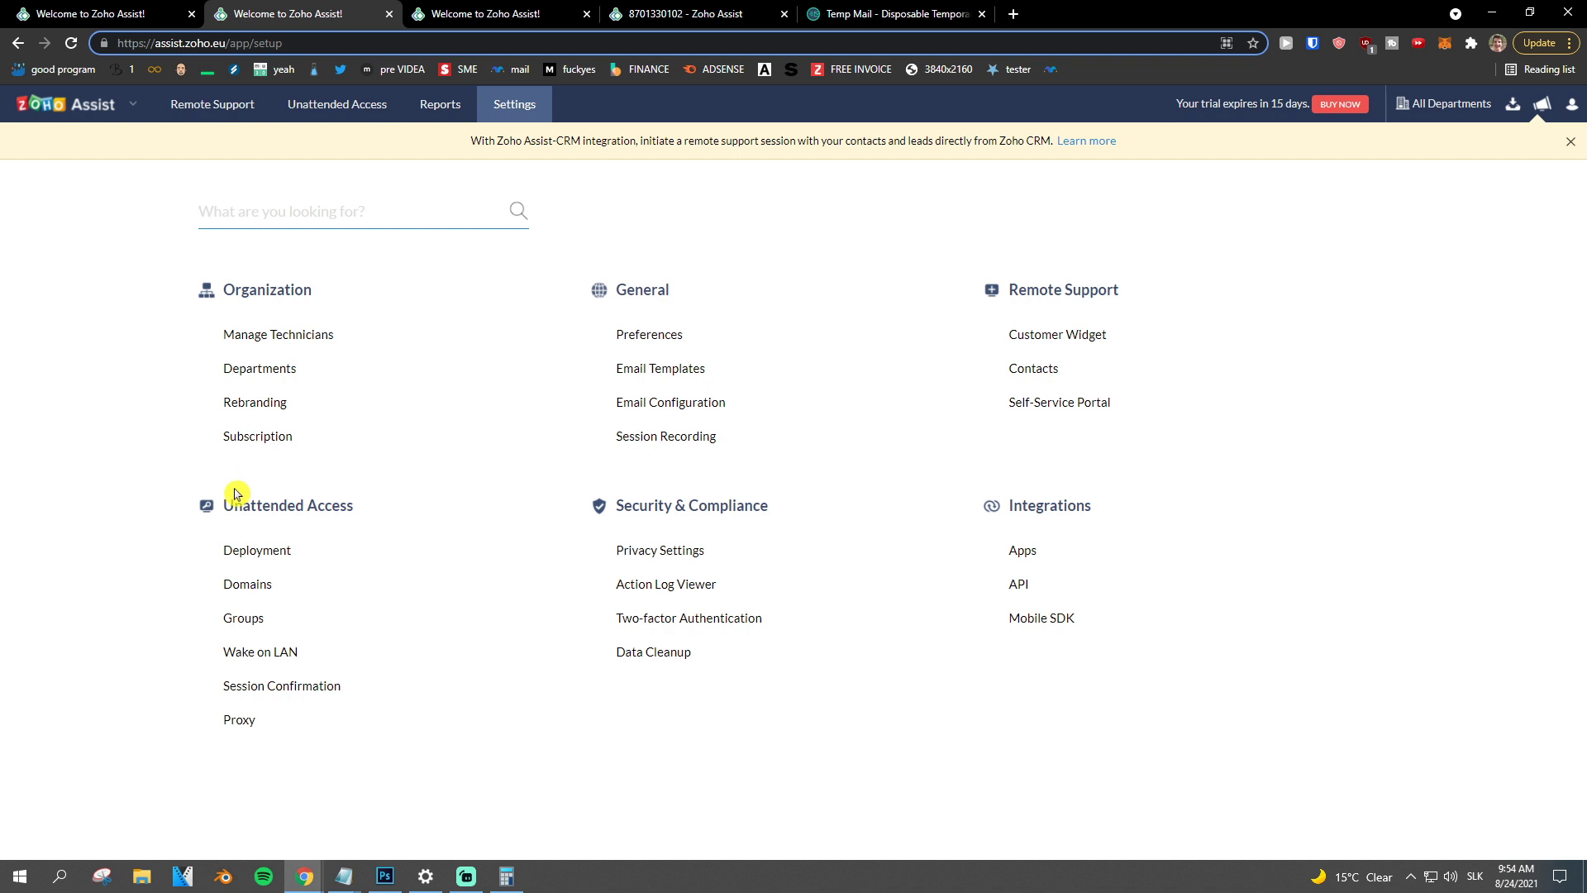